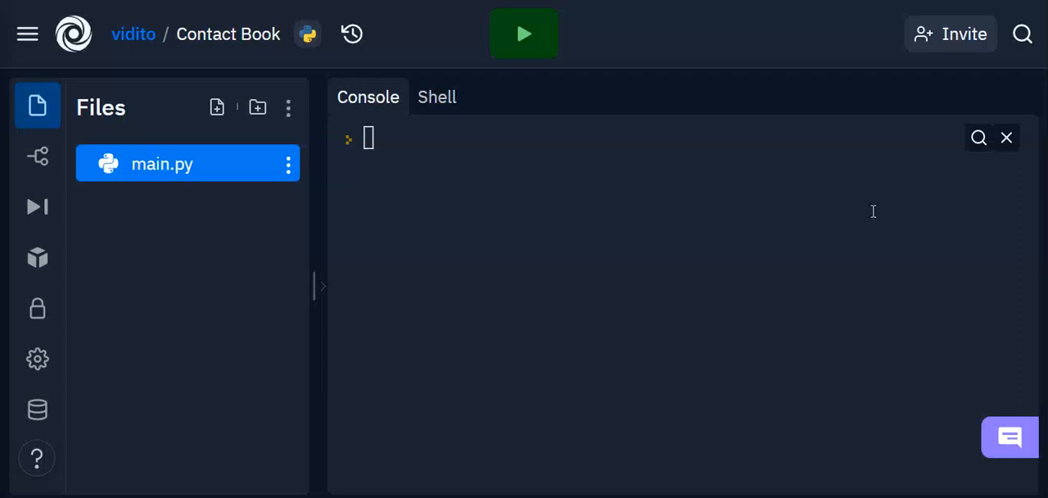
mouse_move(666, 249)
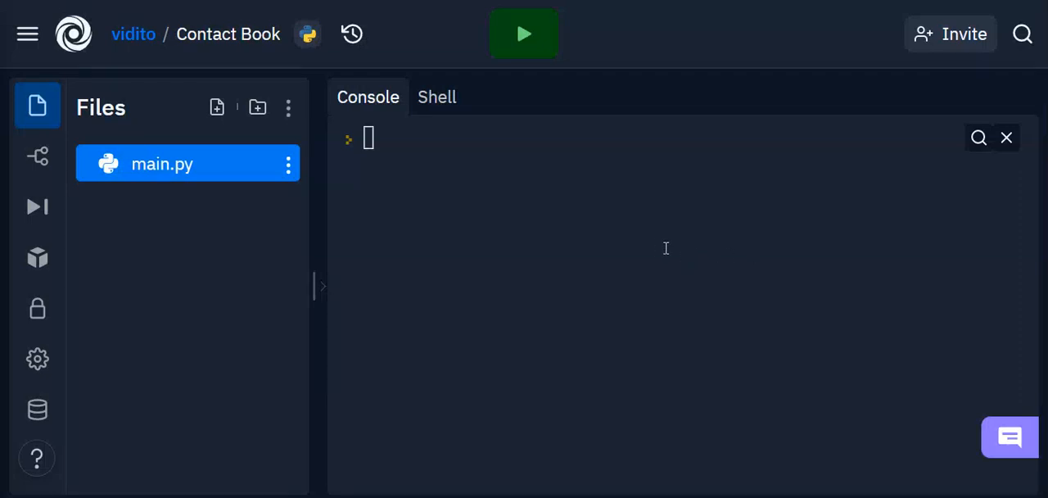
mouse_move(381, 216)
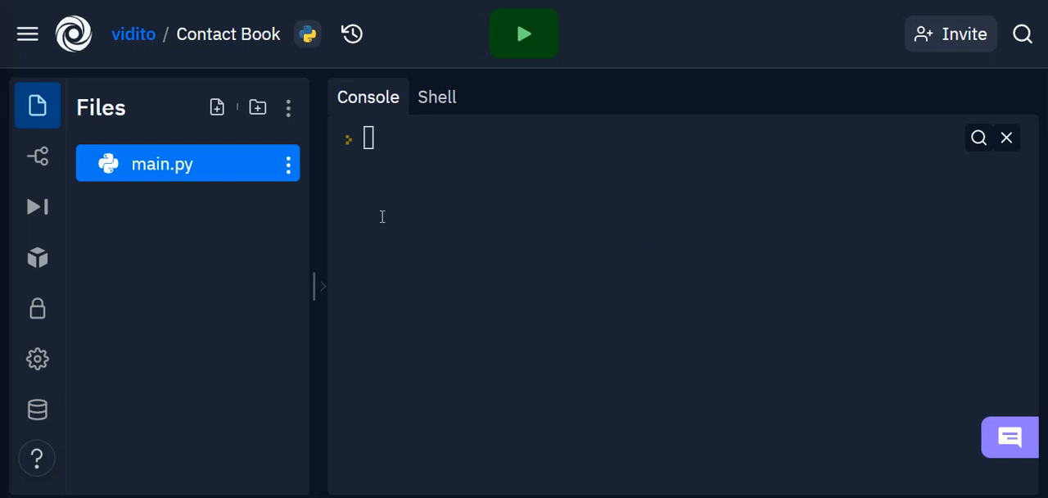
mouse_move(518, 247)
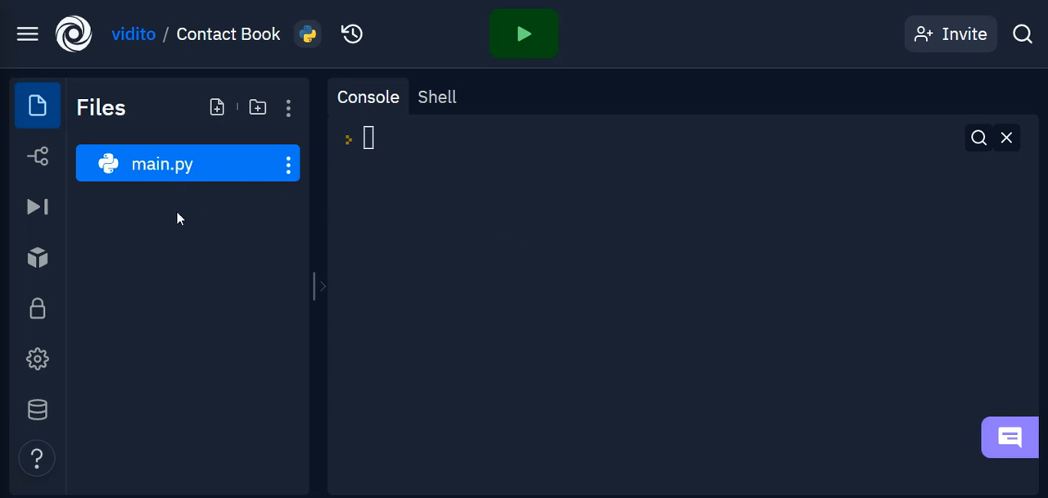
mouse_move(171, 192)
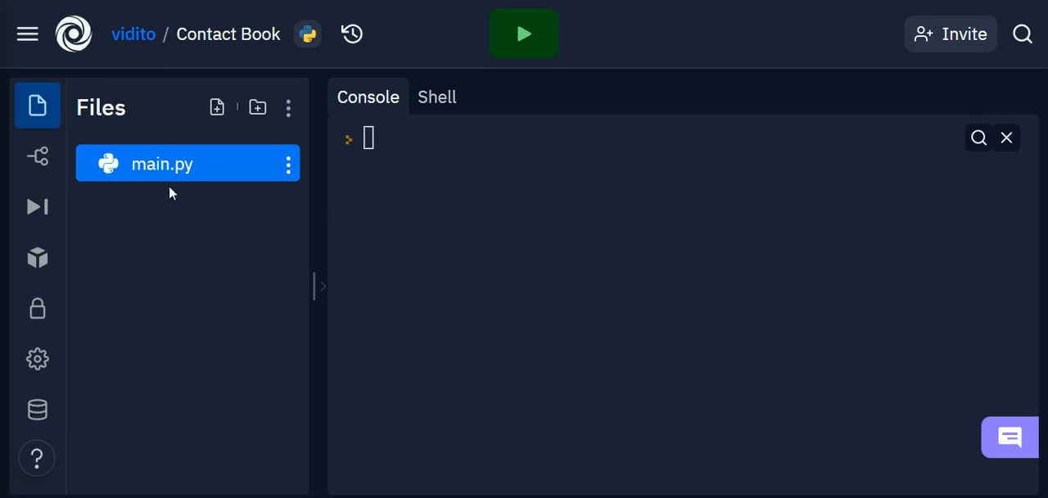
mouse_move(524, 33)
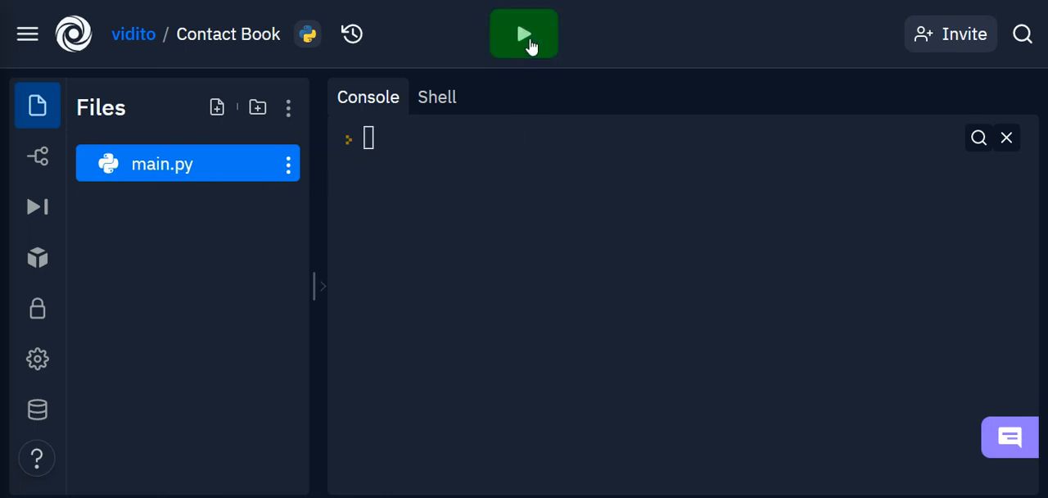
Step: Run the contact book and add the contact Vahid with phone 1234
left_click(523, 33)
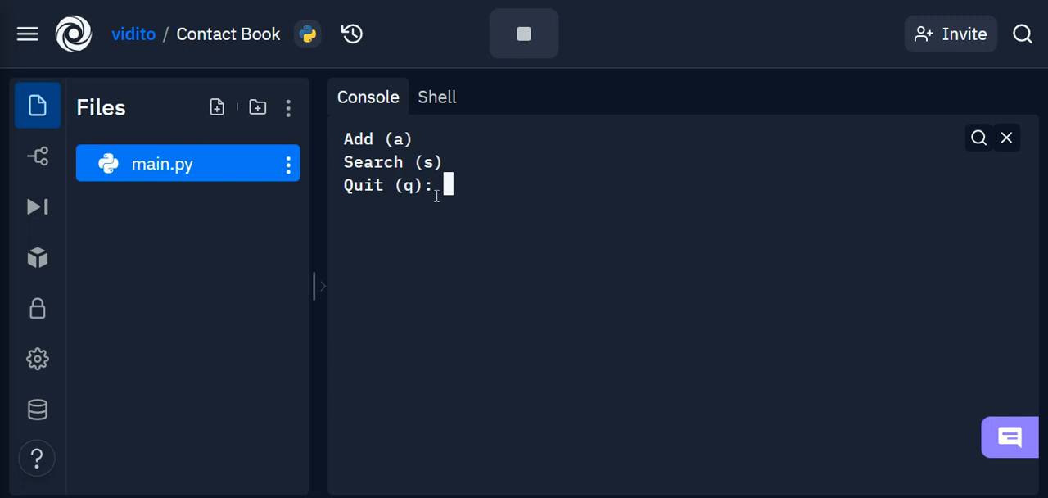
type("a")
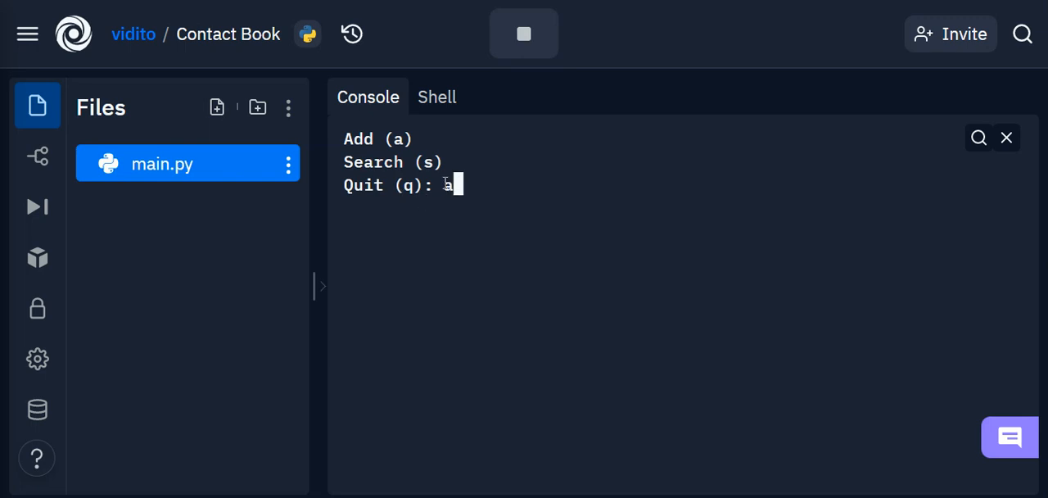
mouse_move(577, 181)
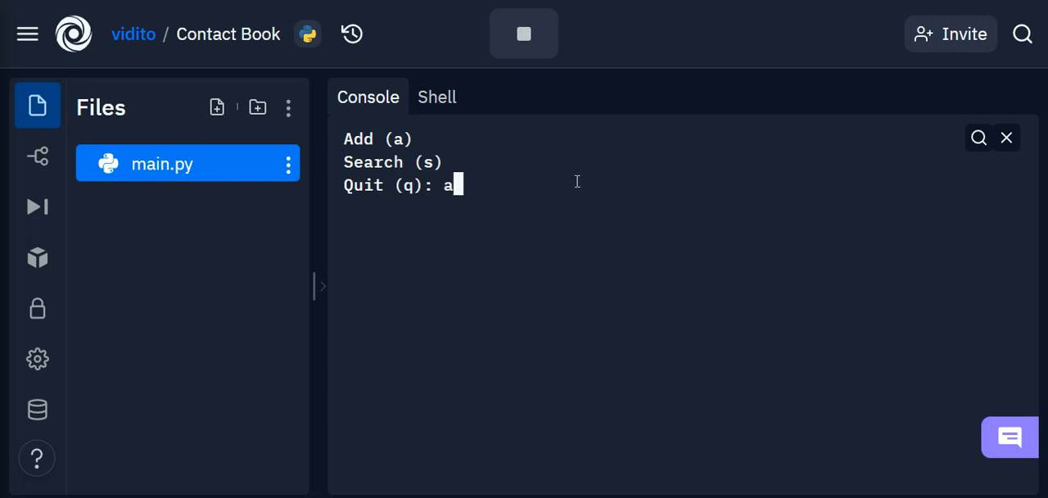
key("Return")
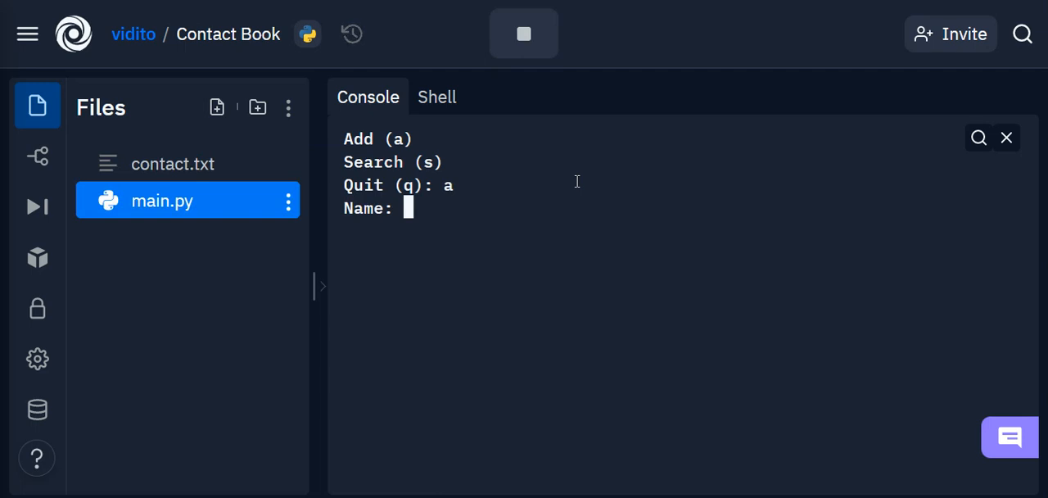
mouse_move(162, 169)
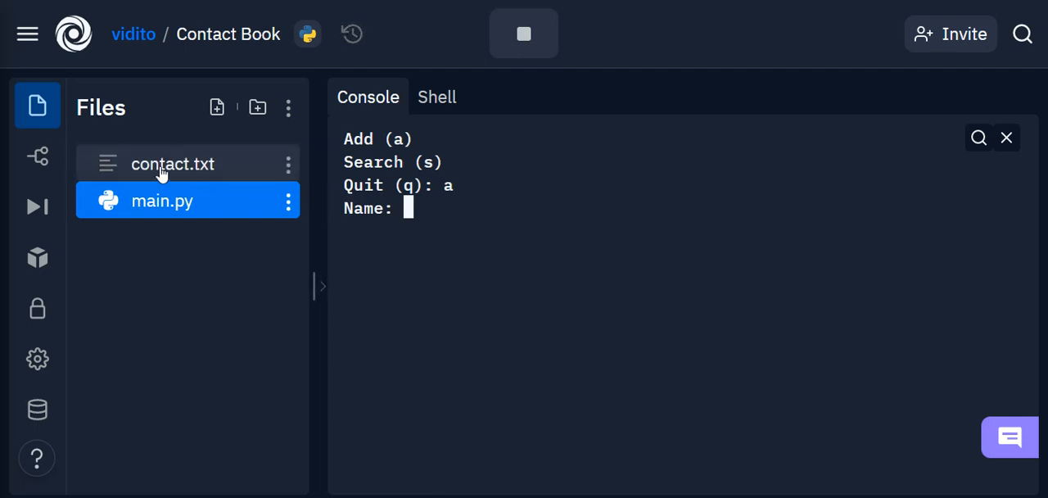
mouse_move(187, 172)
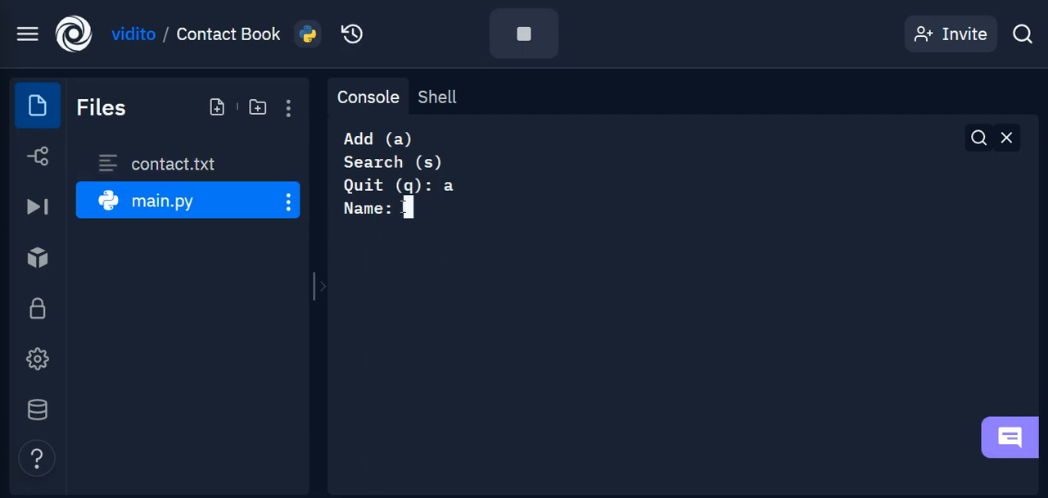
type("Vahid")
type("1234")
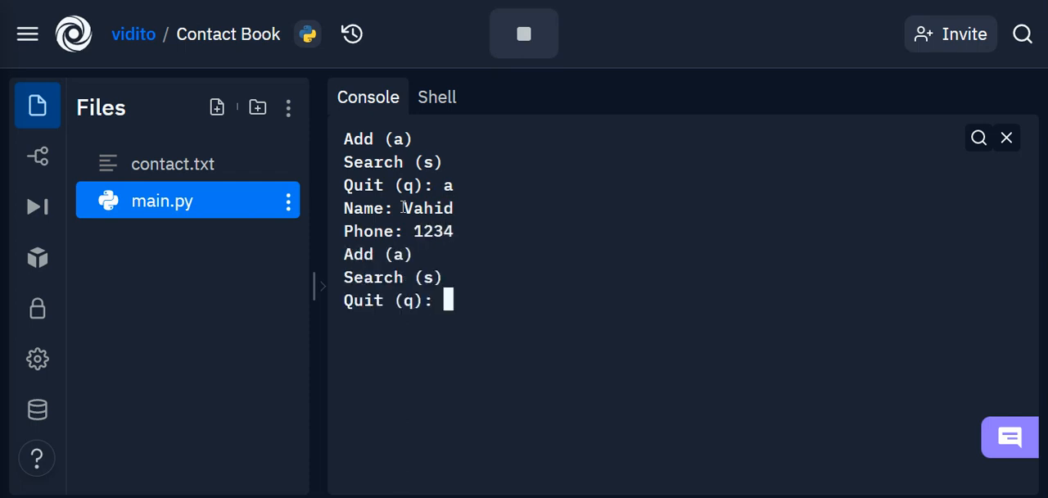
Step: Add the contact Sara with phone 4321, then open contact.txt
type("a")
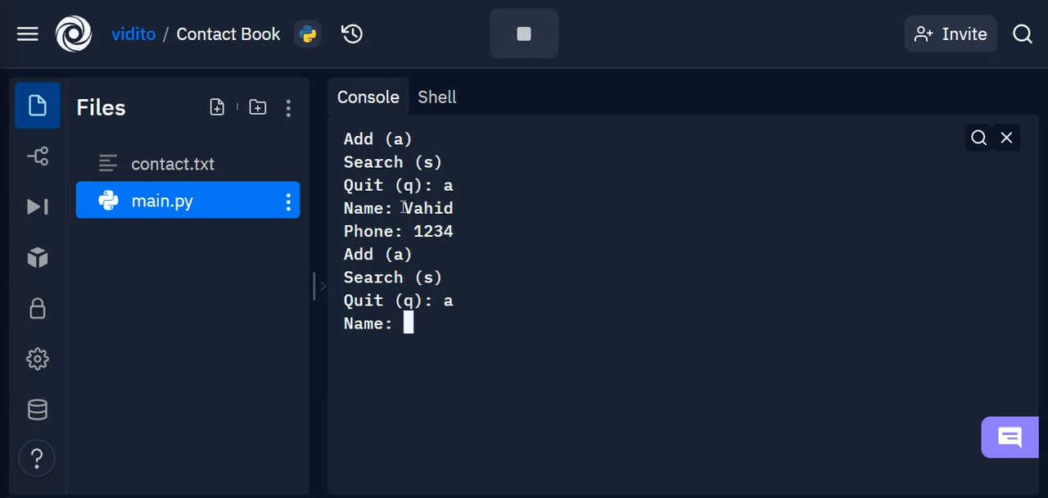
type("Sara")
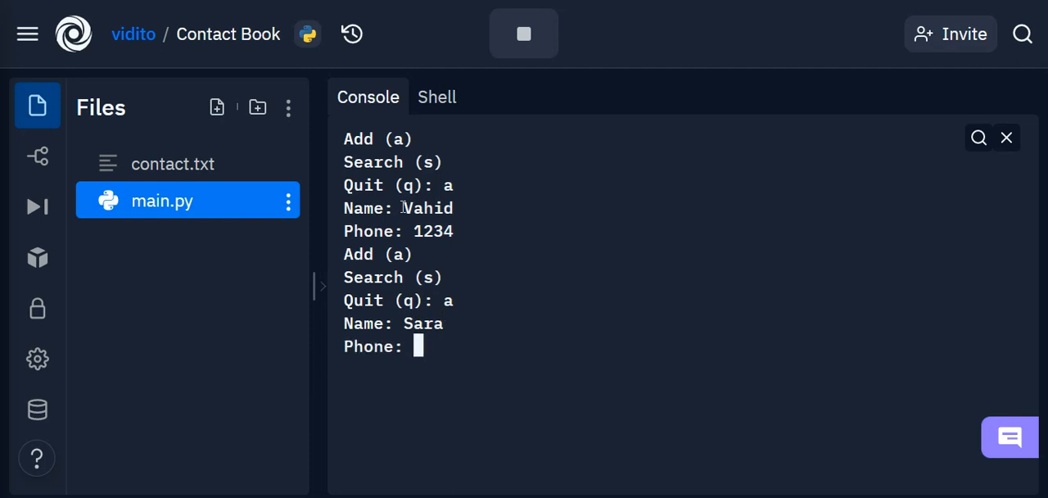
type("4321")
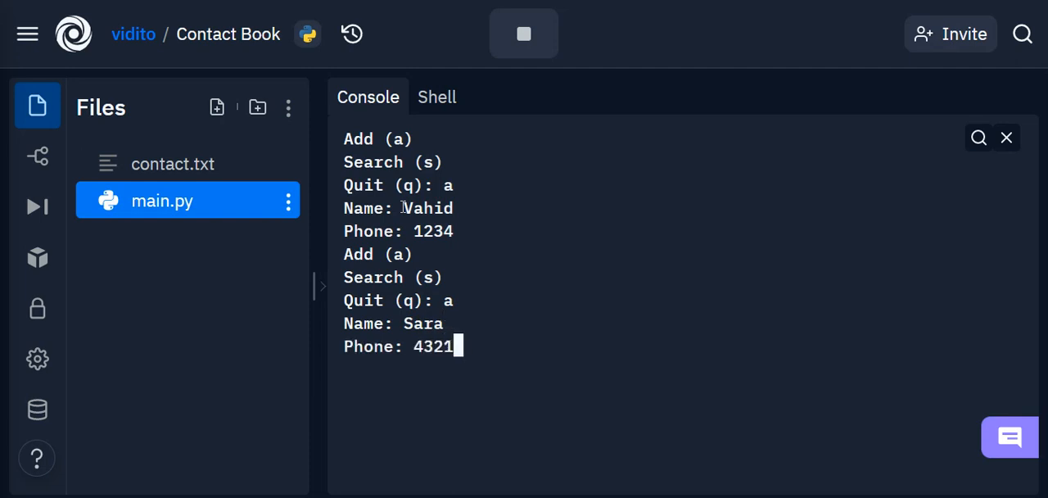
key("Return")
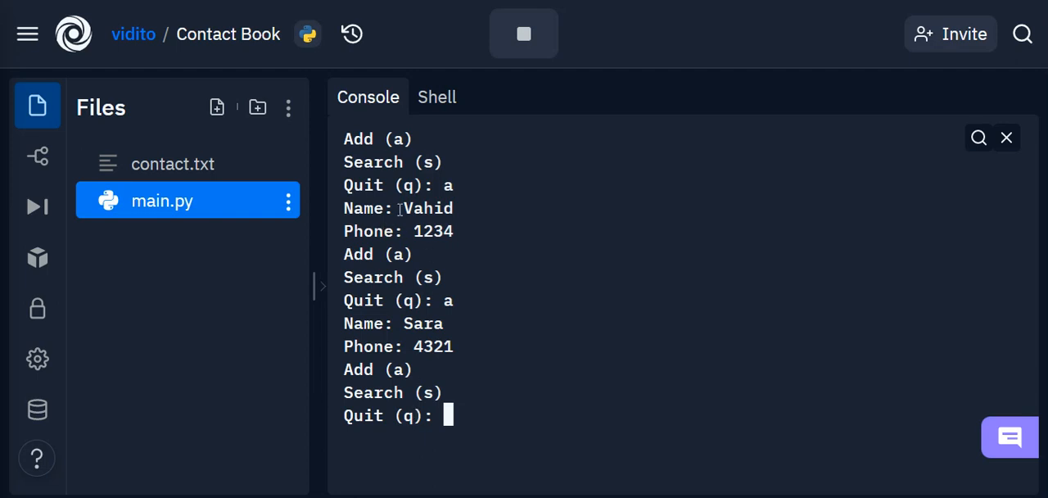
left_click(172, 163)
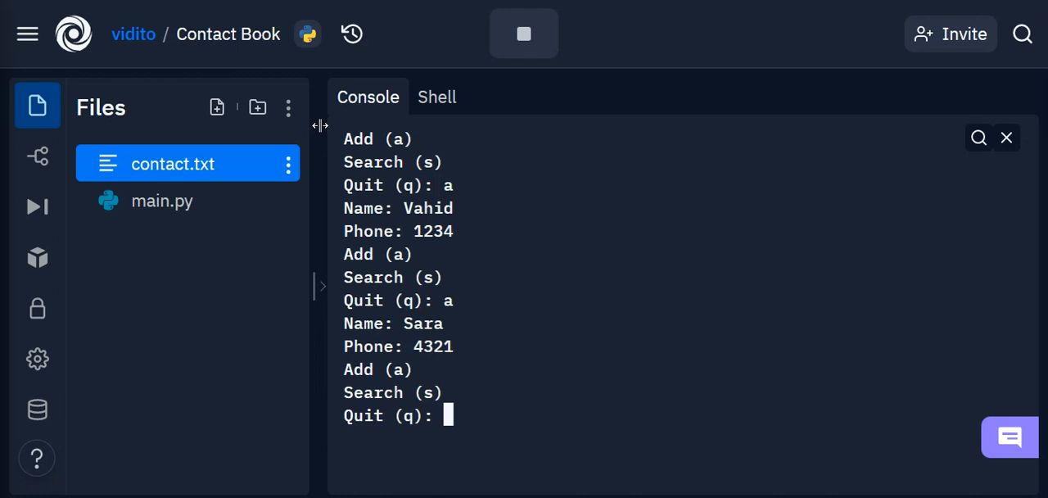
left_click(173, 164)
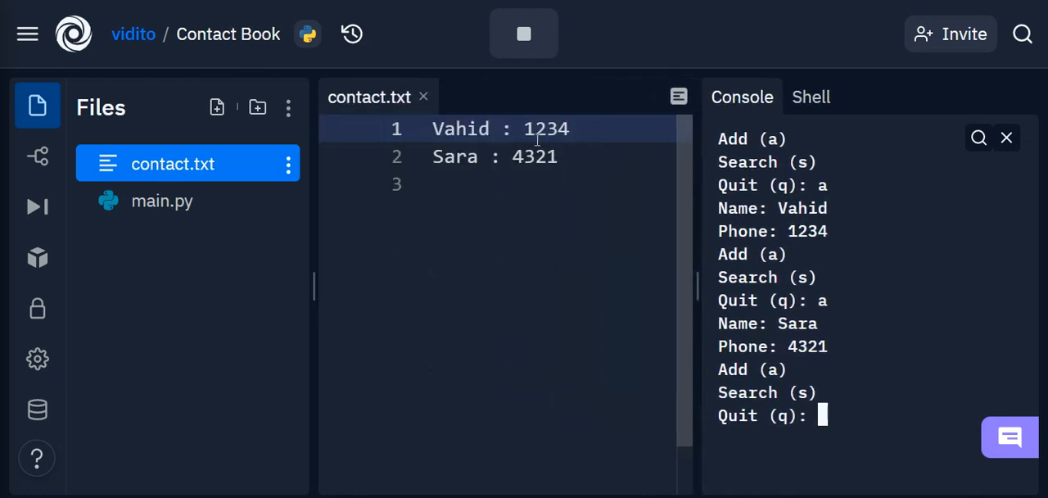
mouse_move(671, 212)
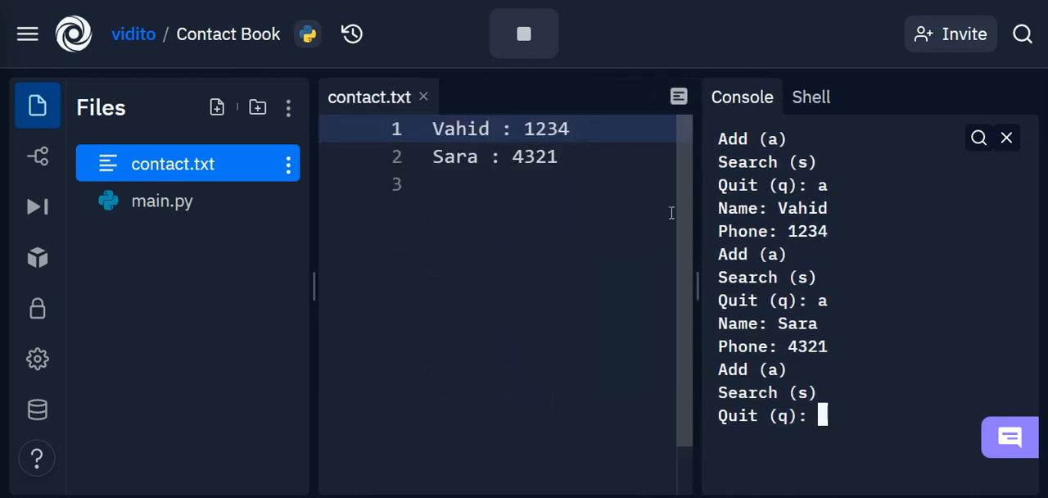
left_click(423, 96)
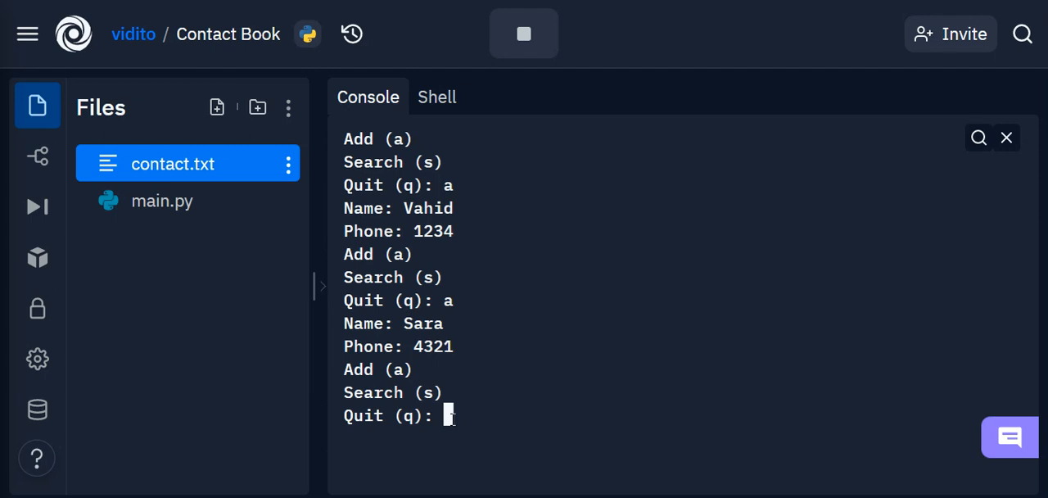
Step: Search the running contact book for Sara
type("s")
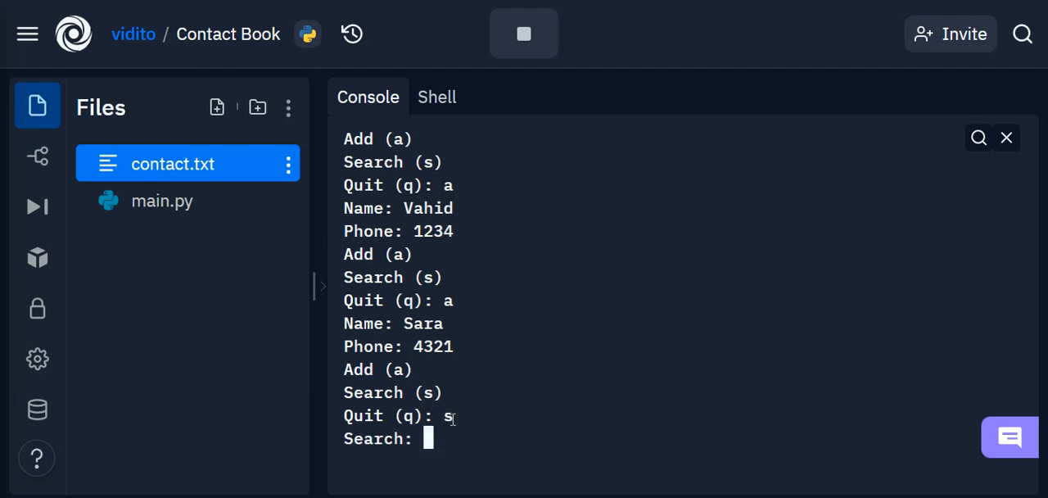
mouse_move(539, 347)
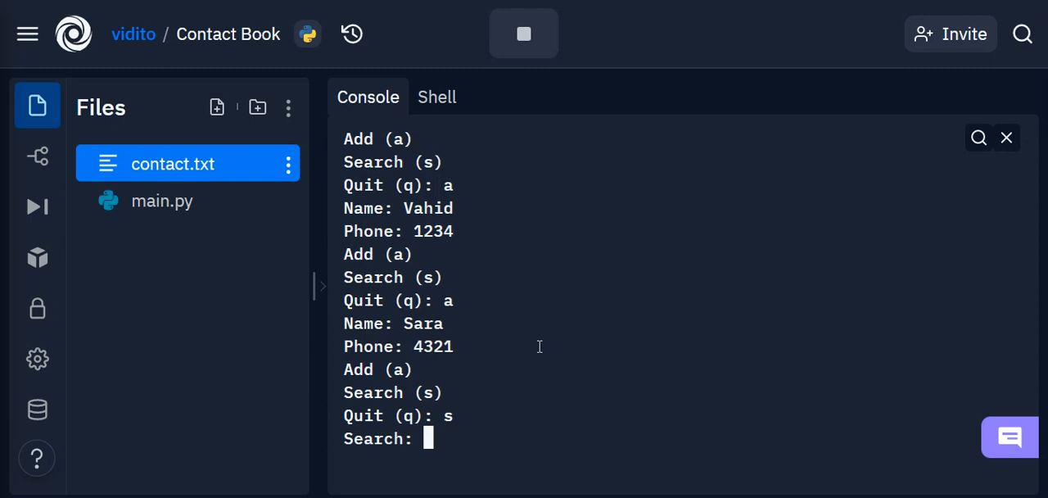
type("s")
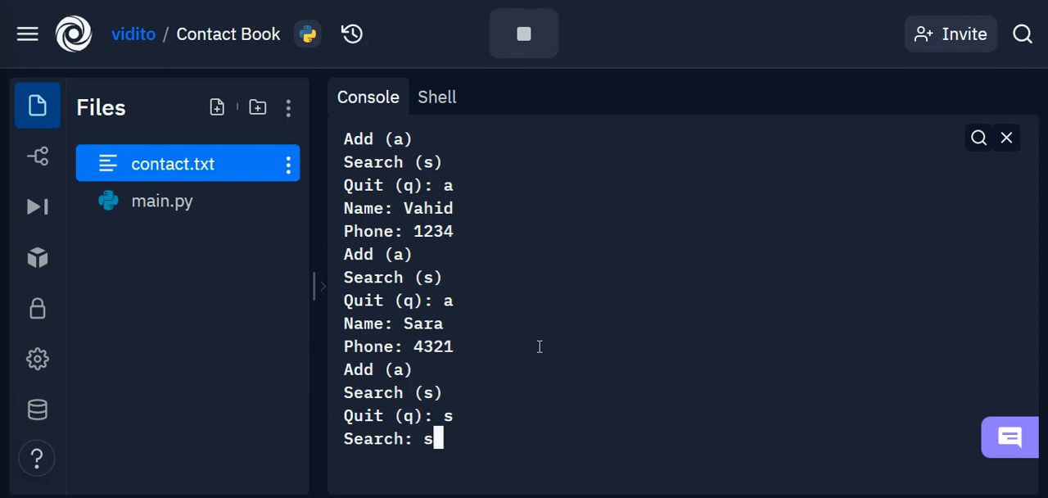
type("Sara")
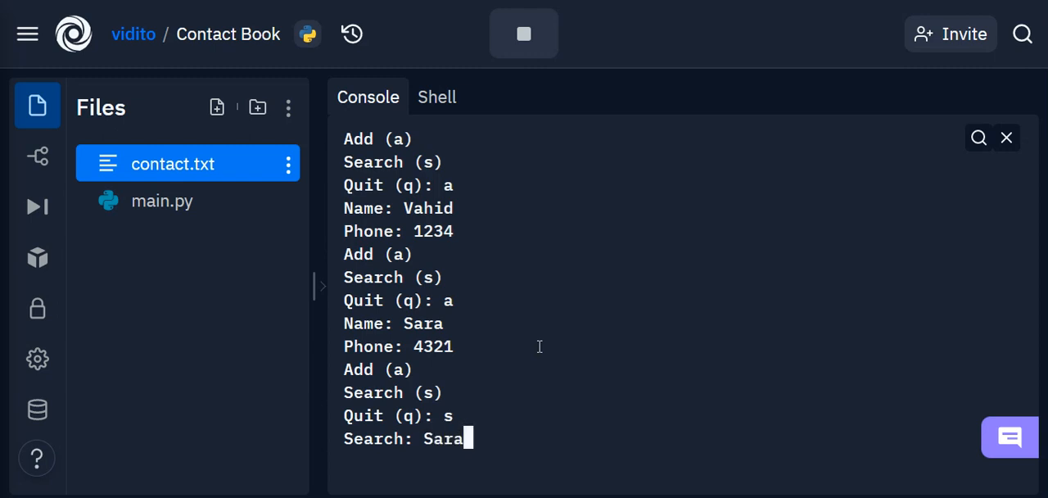
key("Return")
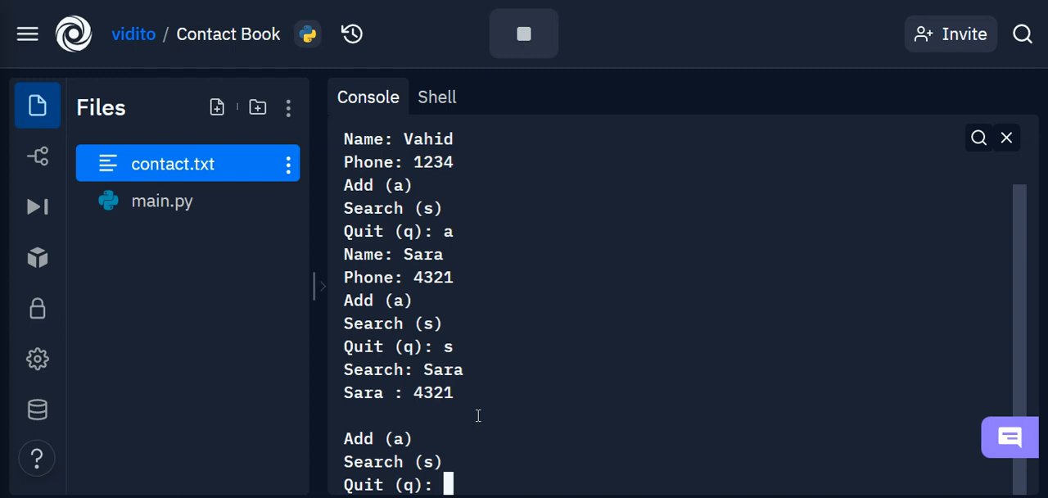
type("sa")
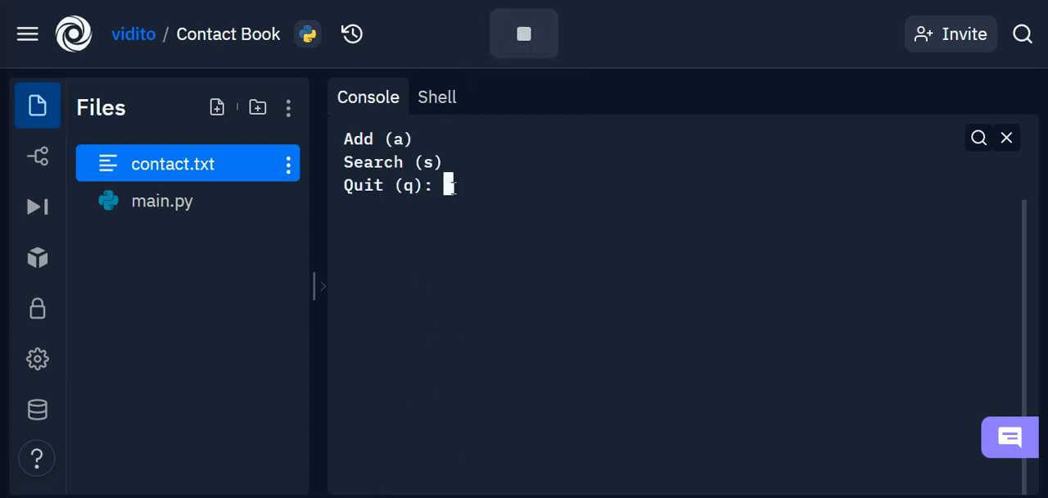
Step: Search for 'Sa' and '1234', then quit the program with q
type("s")
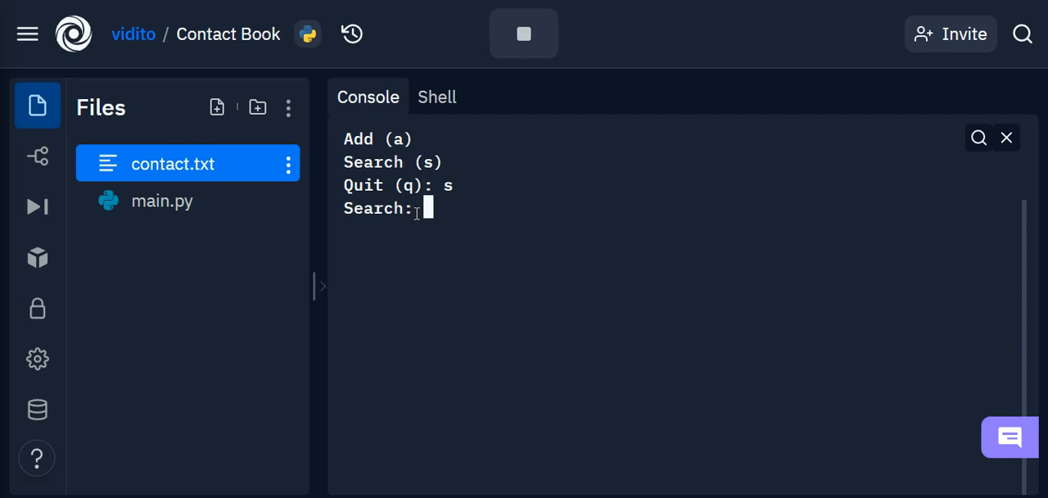
type("Sa")
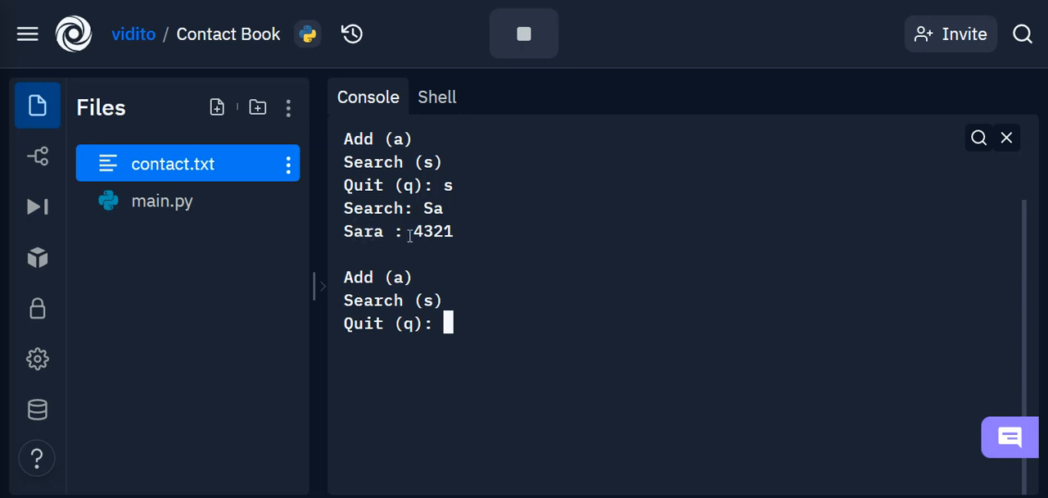
mouse_move(467, 259)
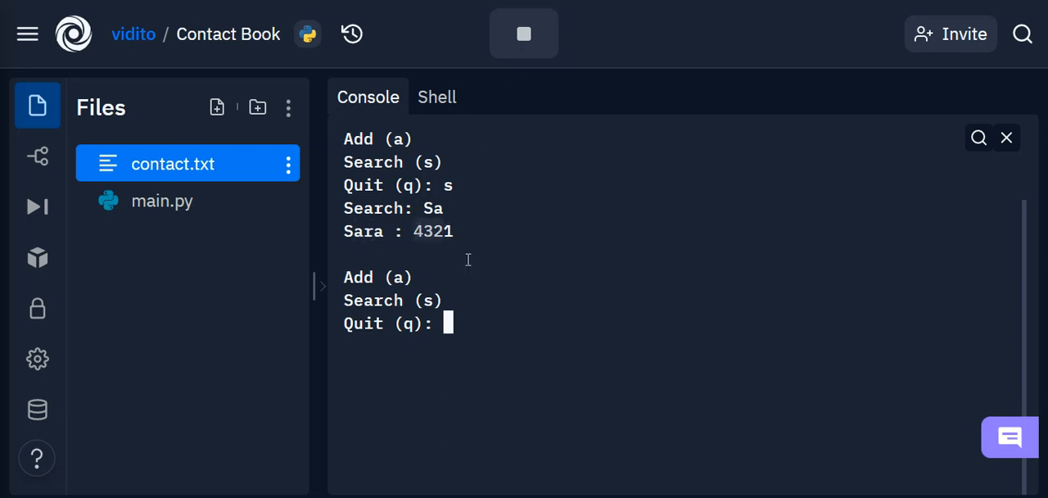
type("s")
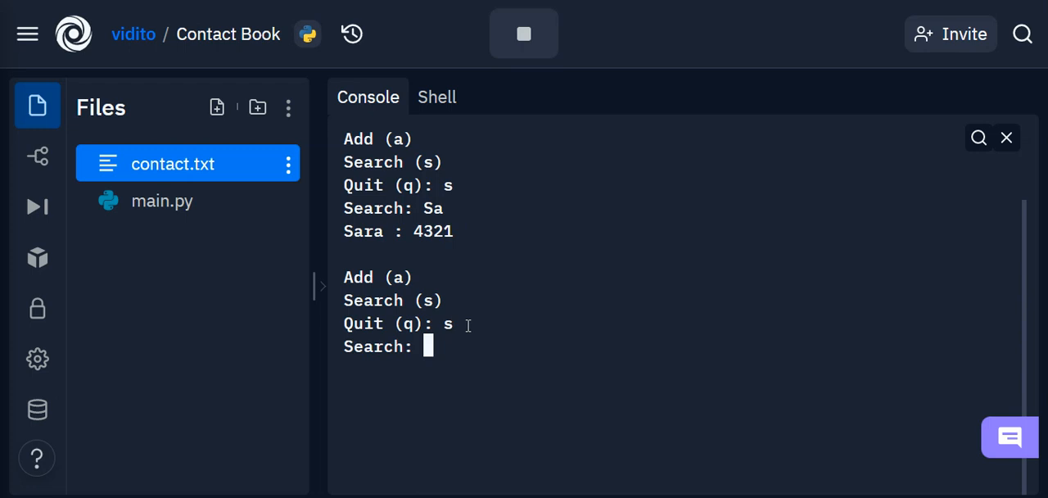
type("1234")
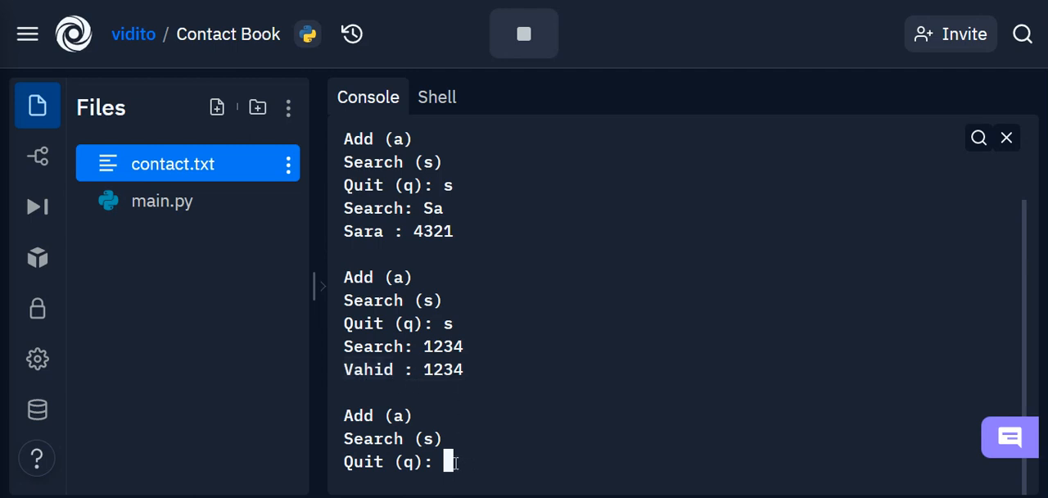
type("q")
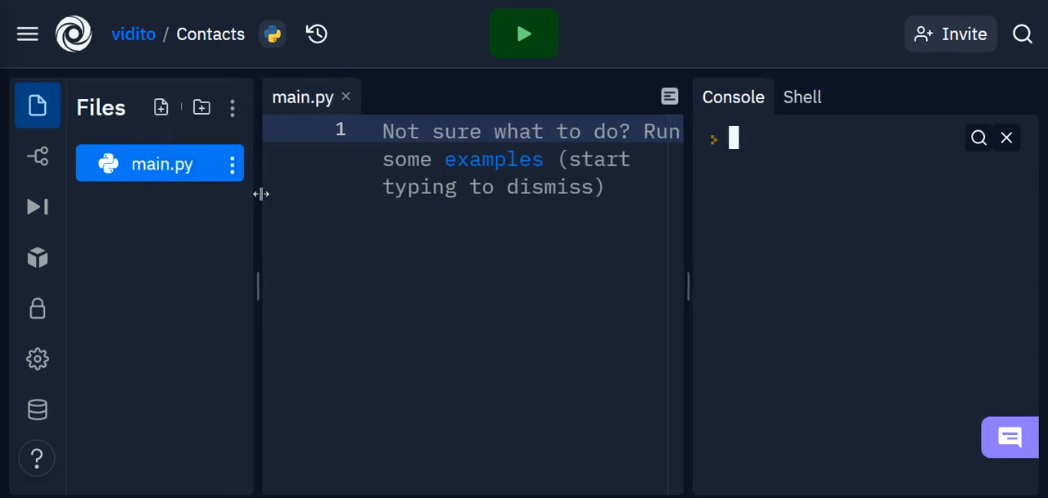
Step: Widen the Files panel slightly in the new, empty Contacts project
left_click_drag(260, 193, 272, 182)
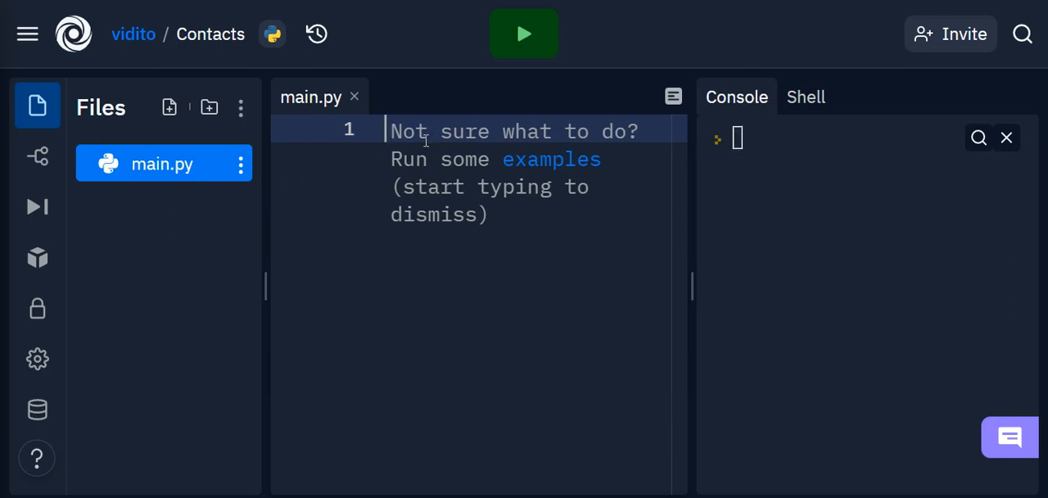
mouse_move(684, 236)
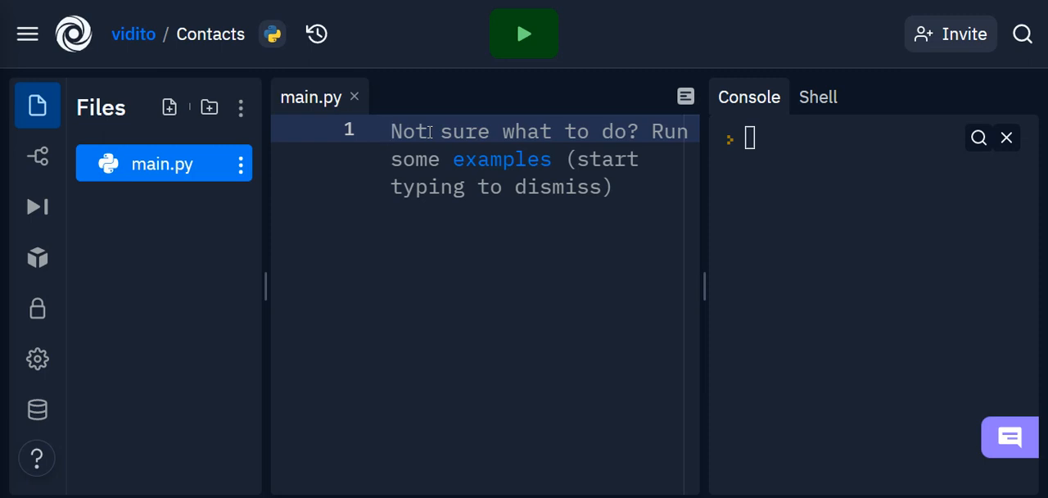
Step: Write with open('contact.txt', 'a') as f: in main.py and widen the editor
type("with")
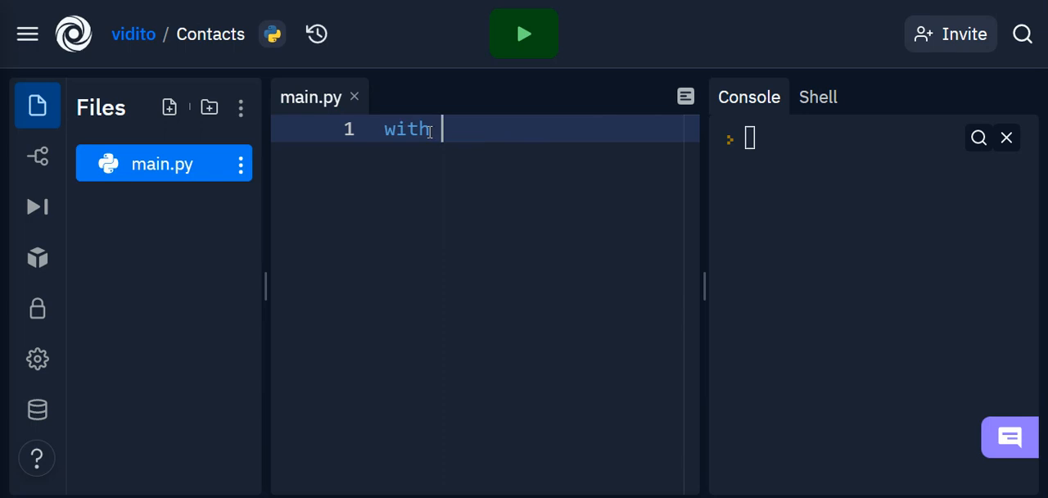
type("open(")
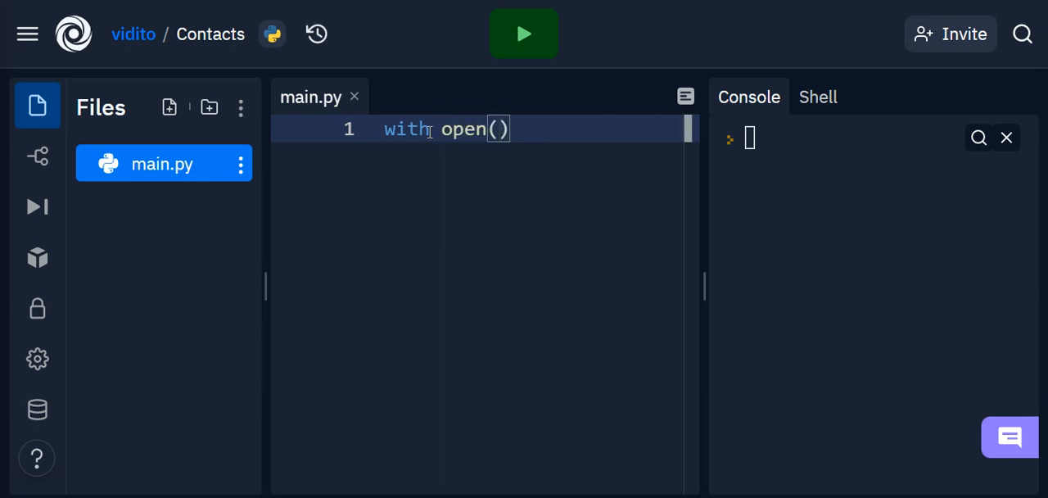
type("''")
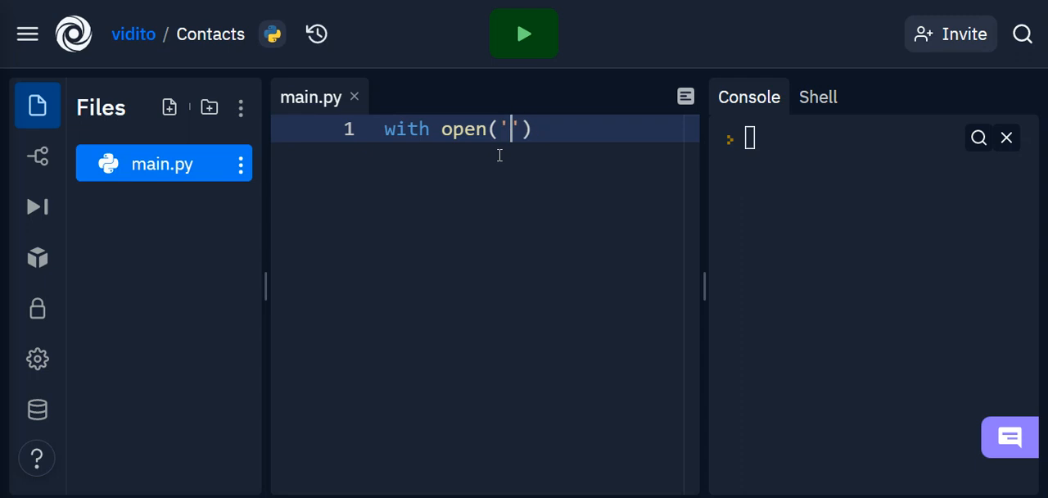
type("contact")
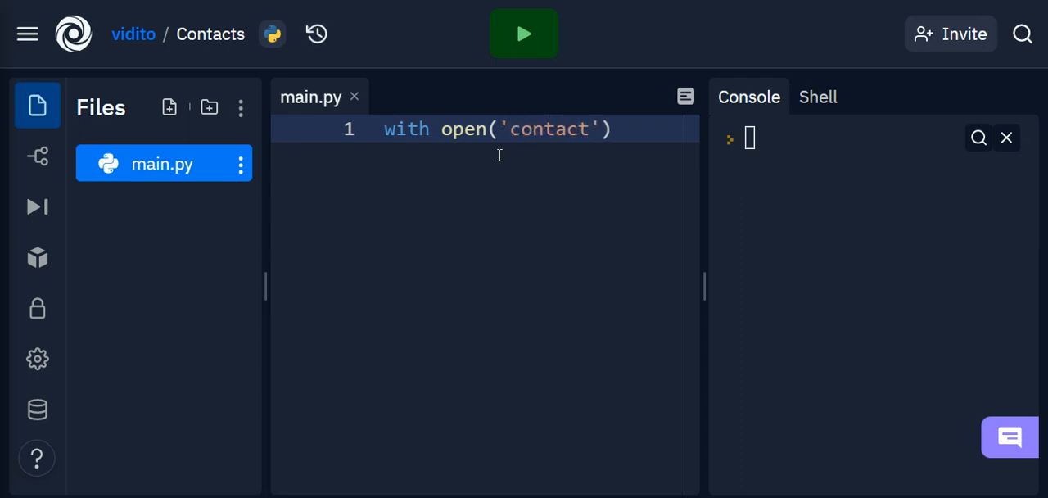
type(".txt")
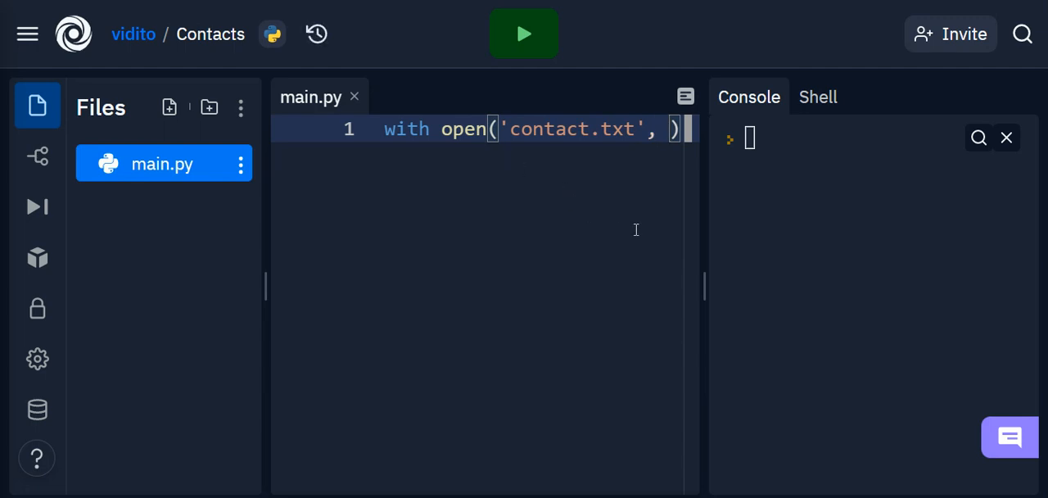
left_click_drag(704, 244, 864, 244)
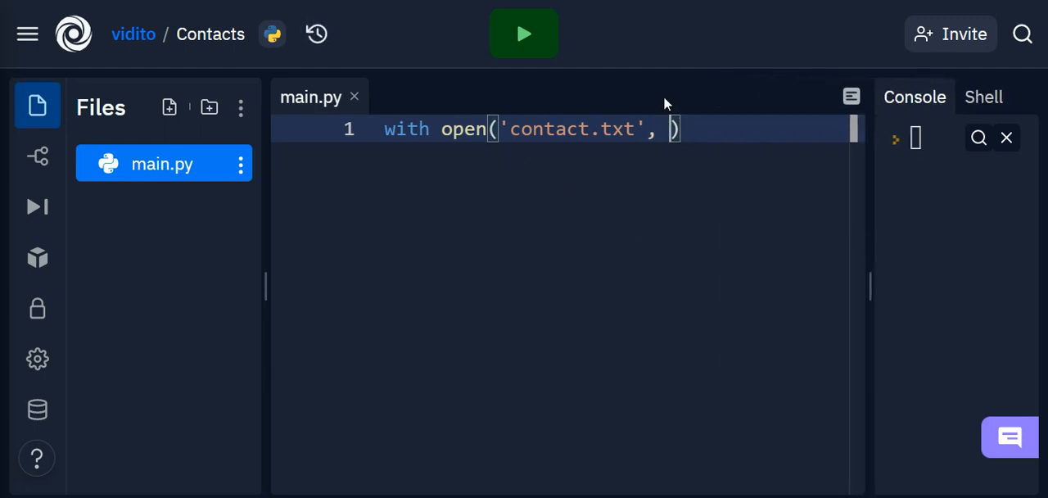
type("'")
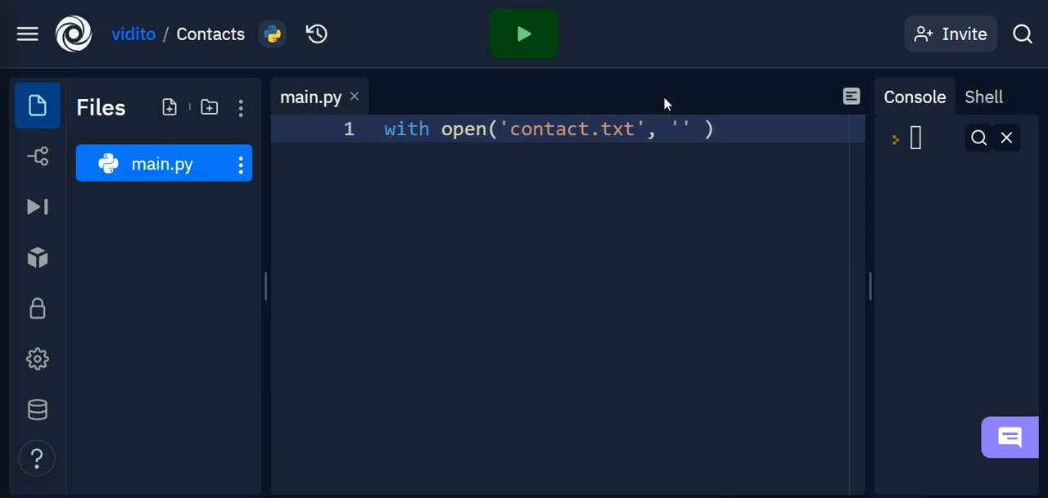
type("w")
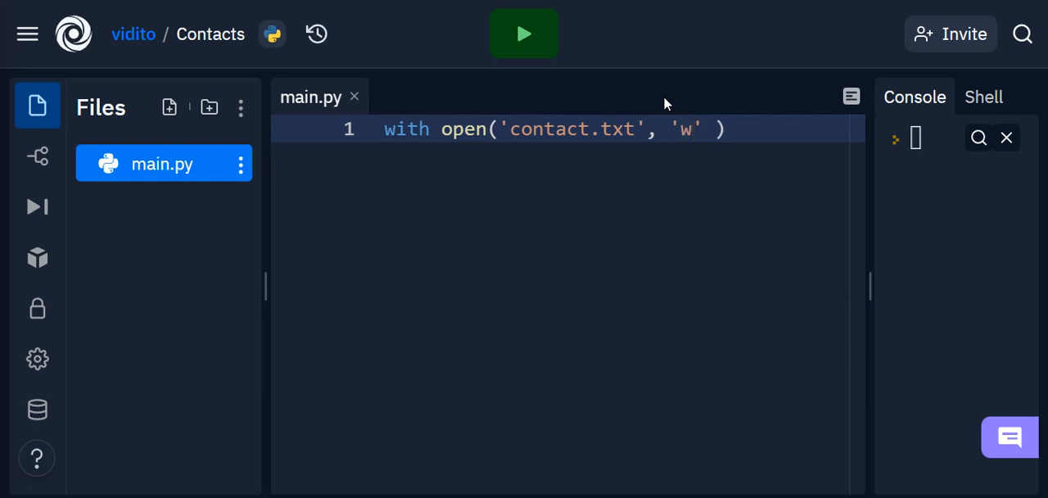
type("a")
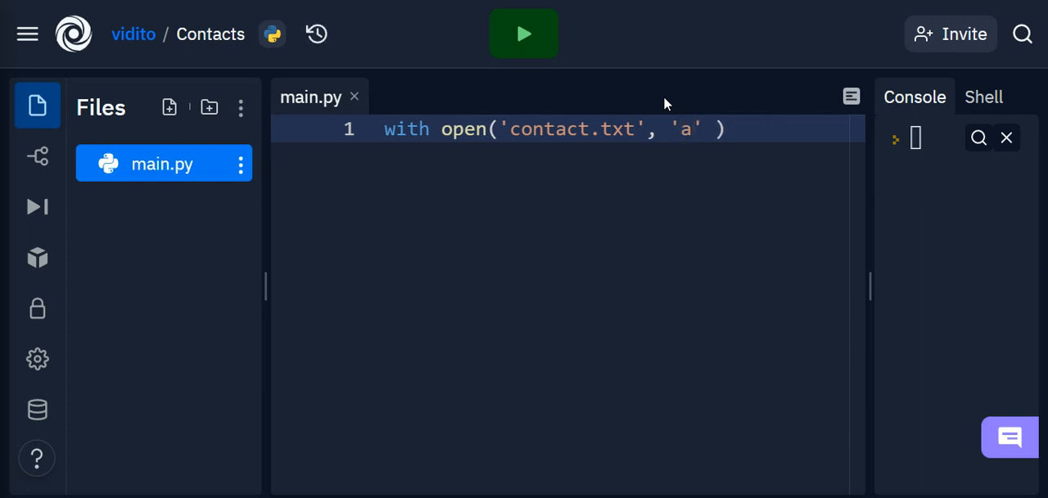
type("w")
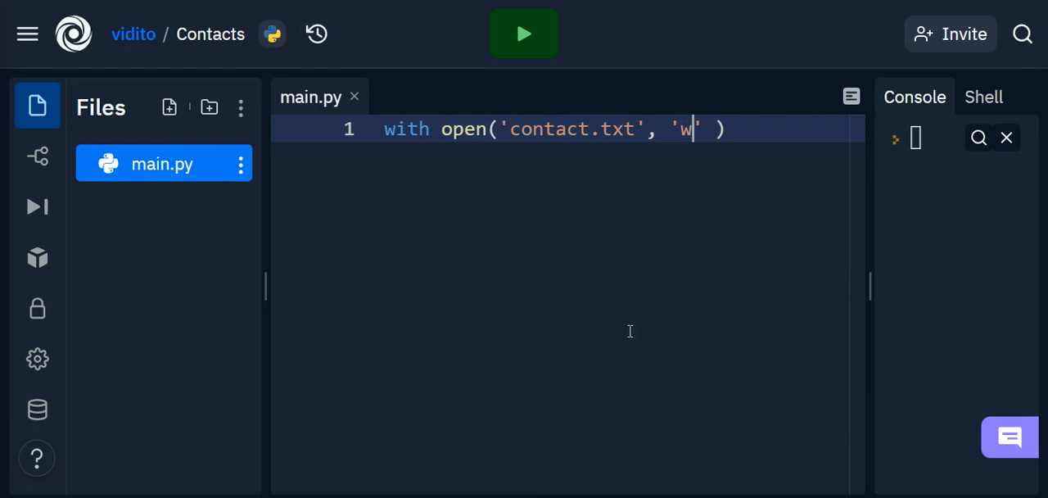
mouse_move(523, 34)
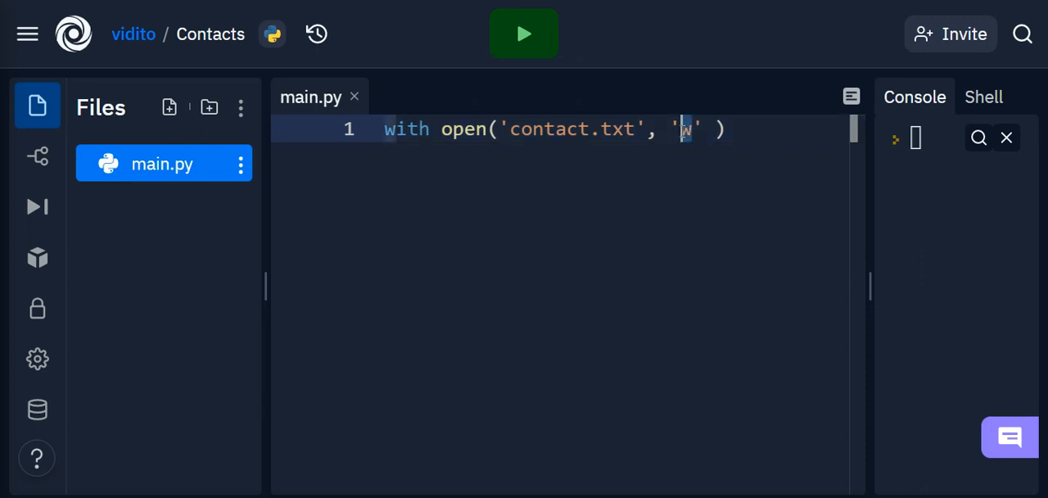
type("a")
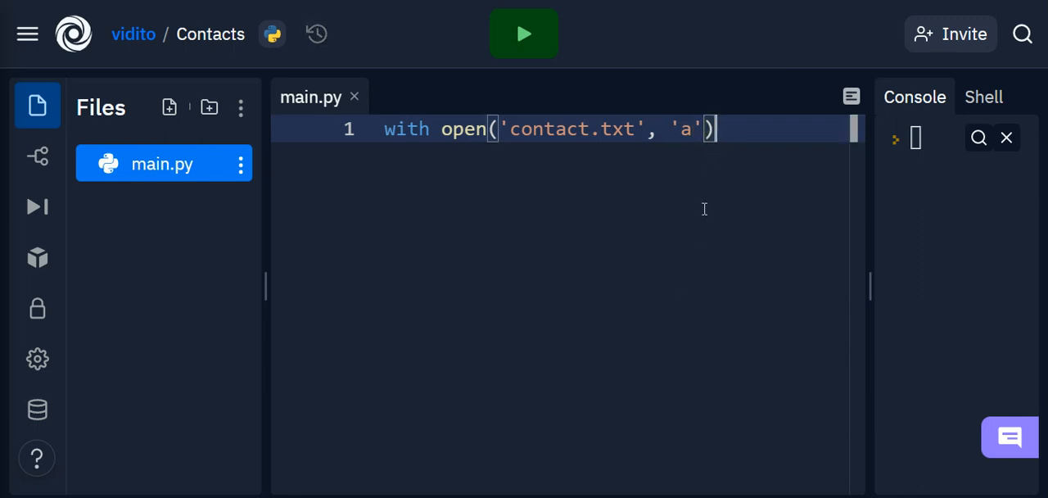
type("as f:")
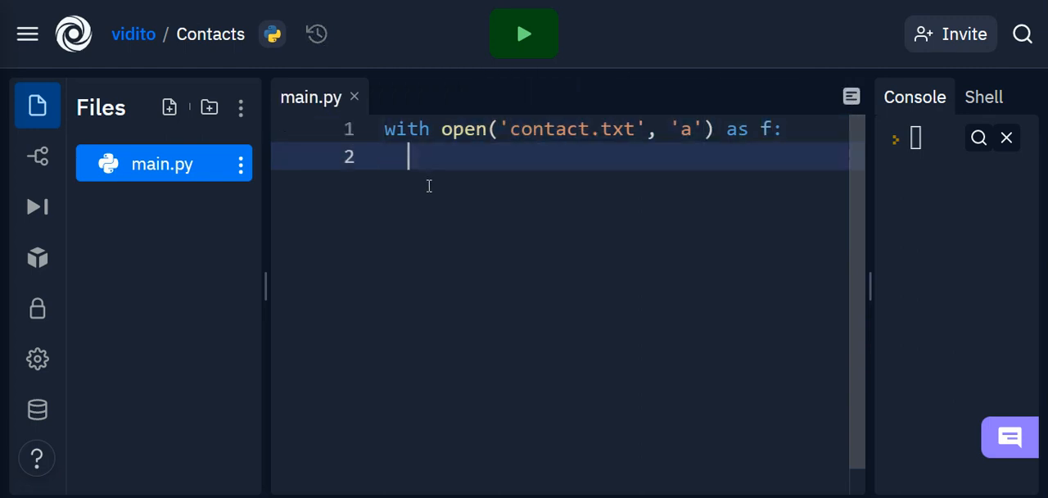
mouse_move(713, 186)
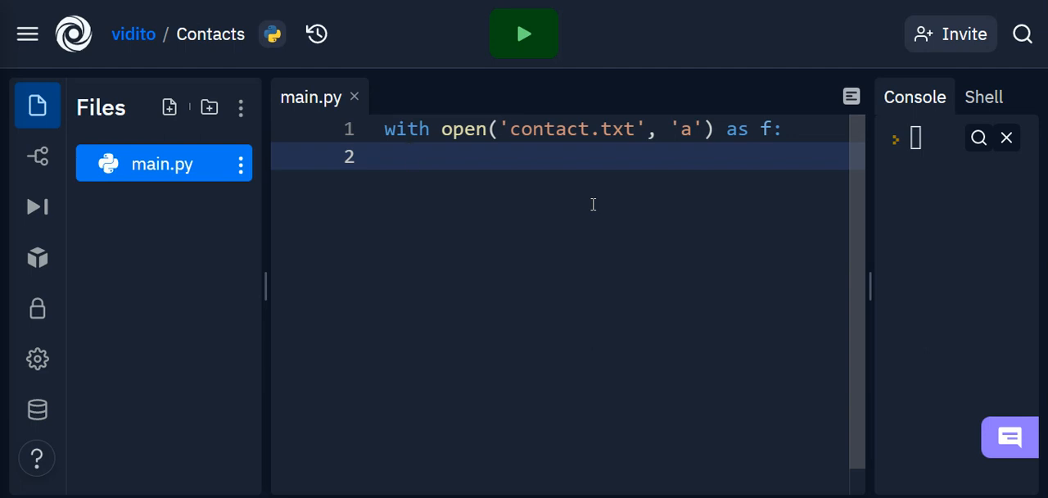
Step: Add name = input('Name: ') and phone = input('Phone: ') inside the with block
type("name =")
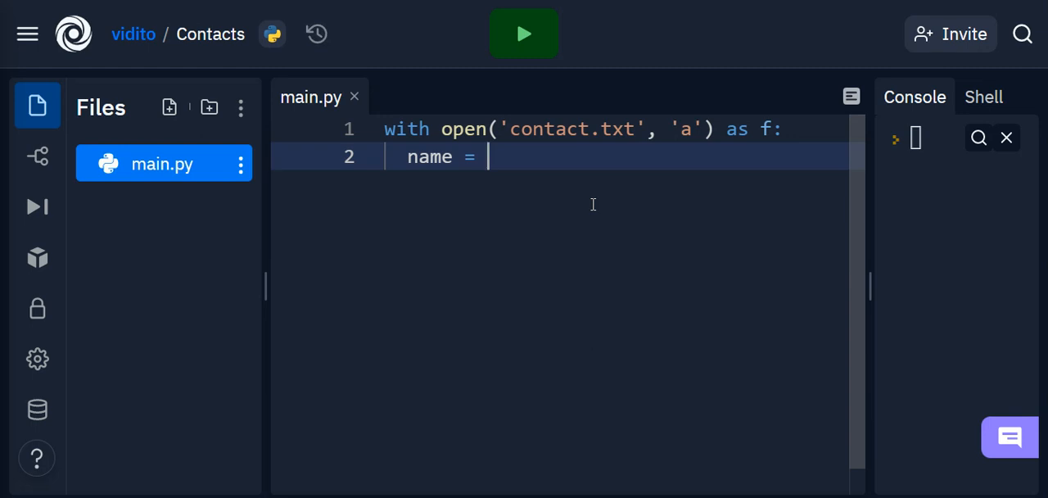
type("input('Name:")
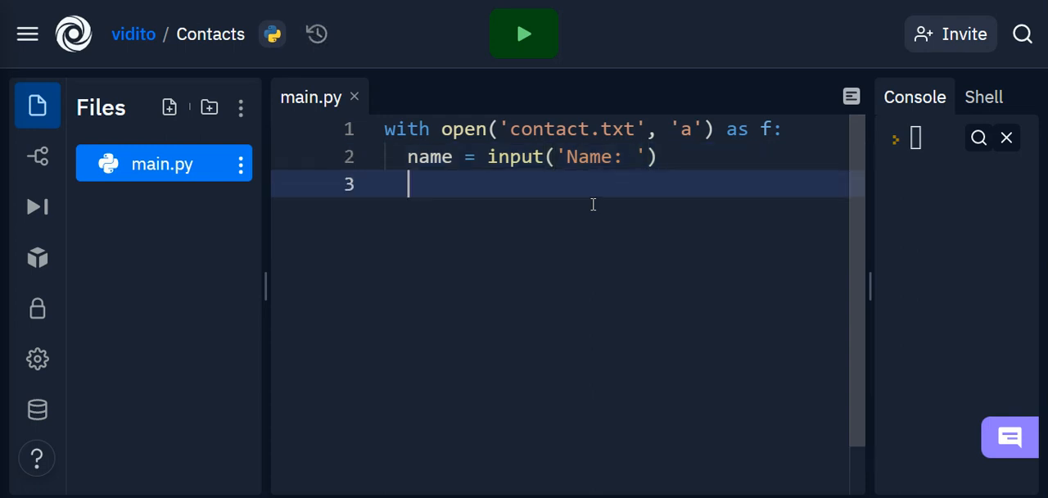
type("pho")
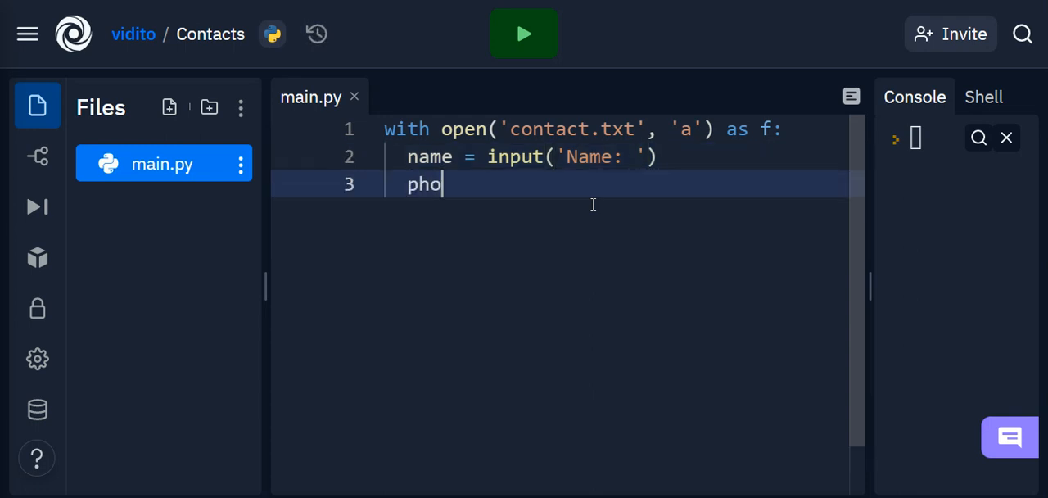
type("ne = input('")
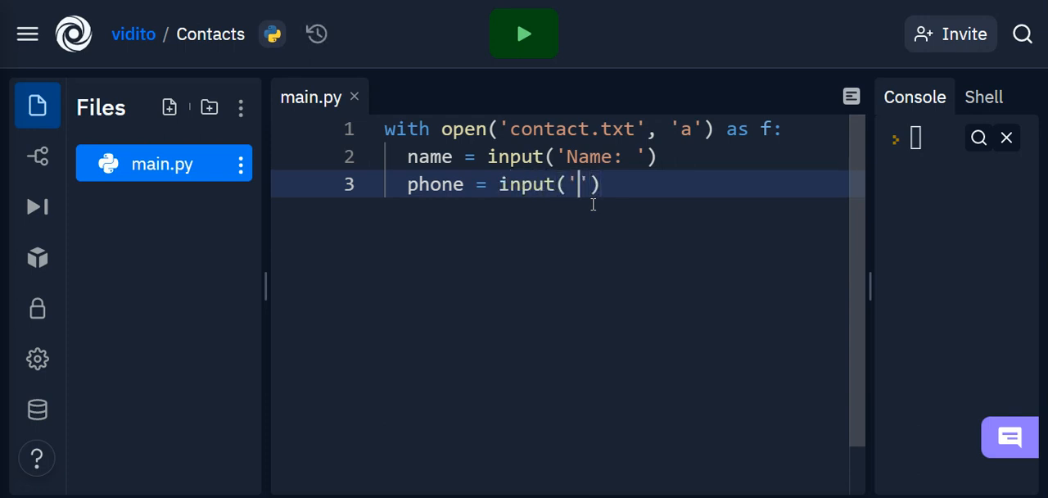
type("Phone:")
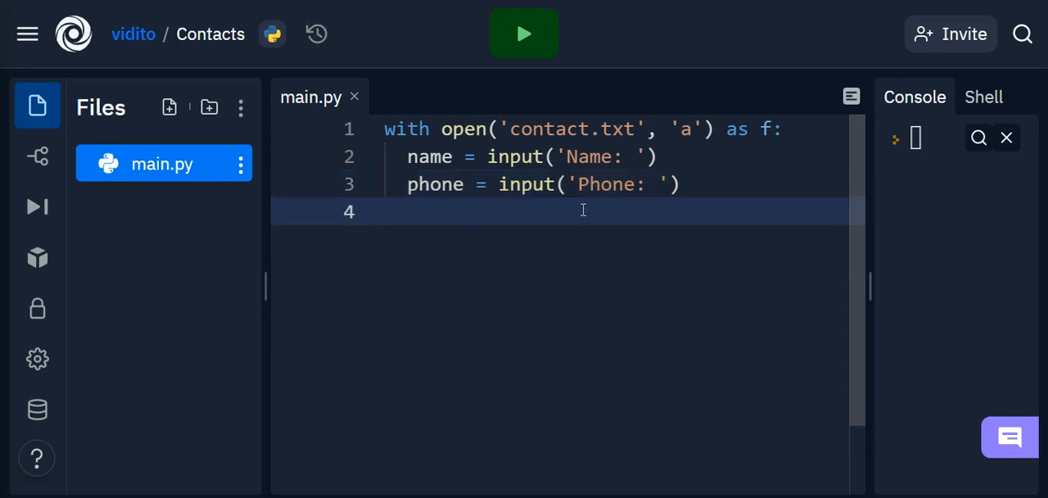
mouse_move(580, 161)
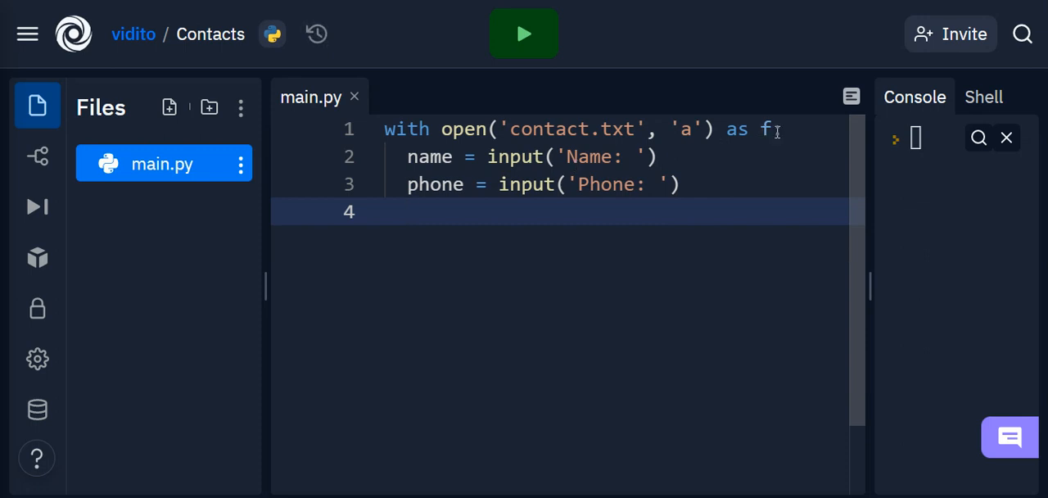
type(":")
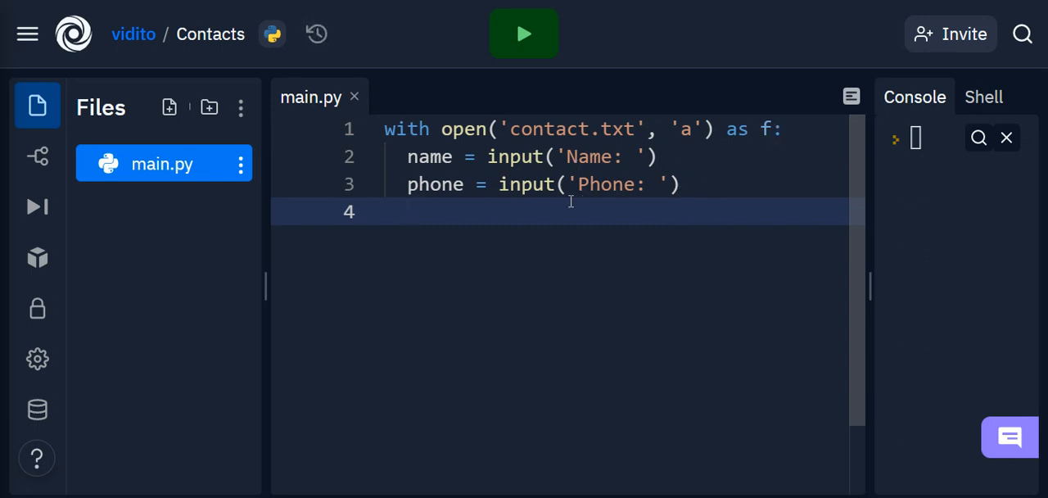
mouse_move(620, 210)
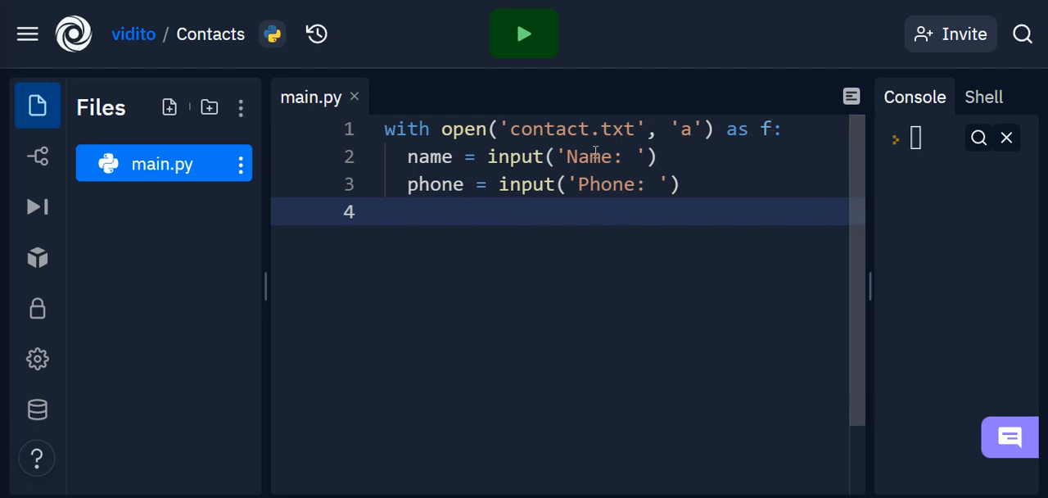
Step: Start line 4 with an f.writelines() call and begin entering name inside it
type("f.")
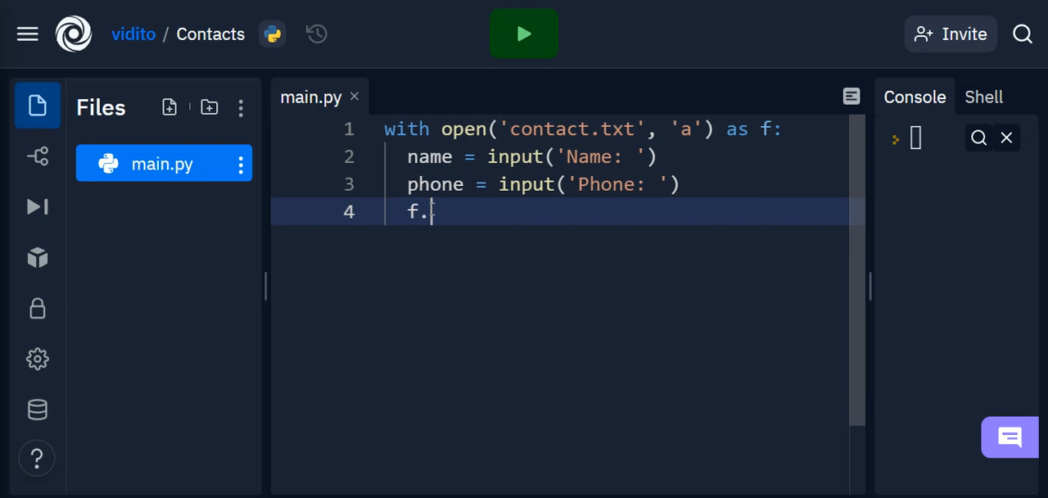
type("writel")
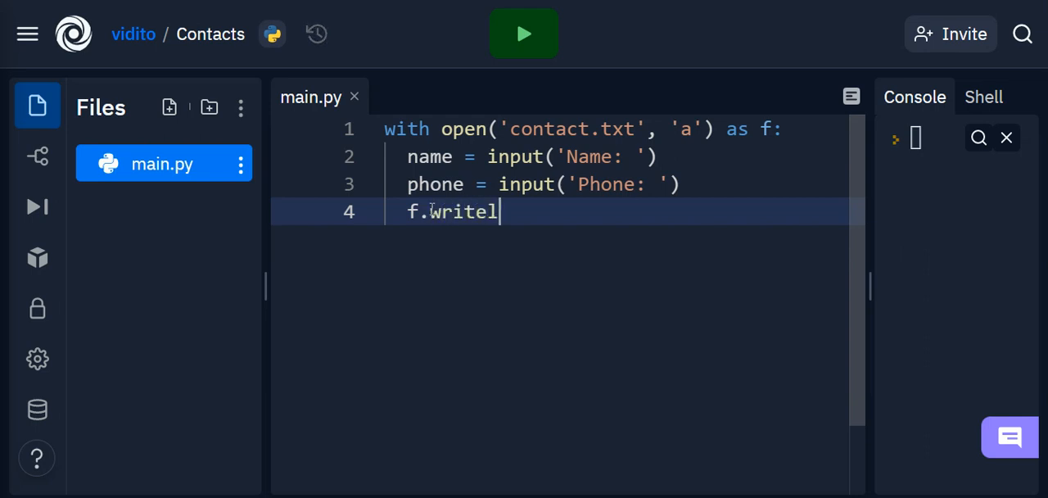
type("ines()")
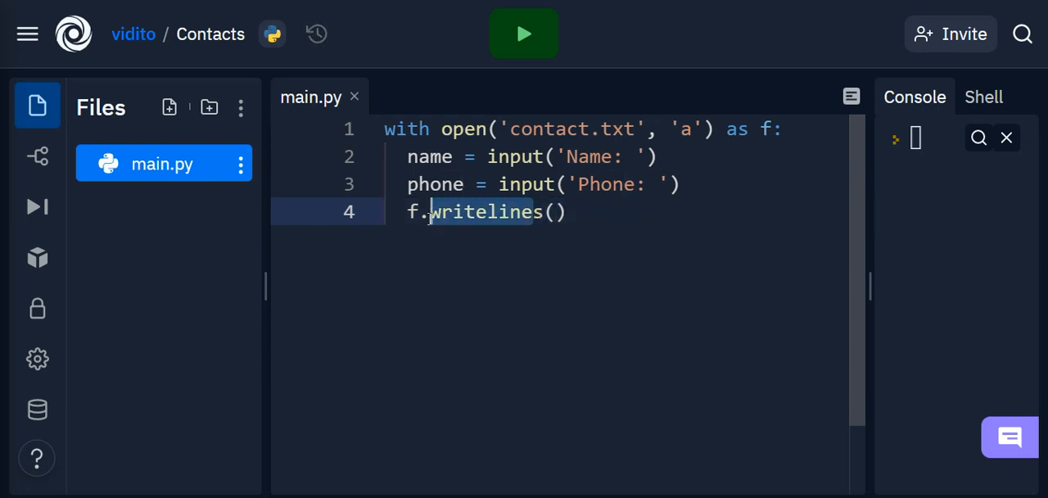
left_click(557, 129)
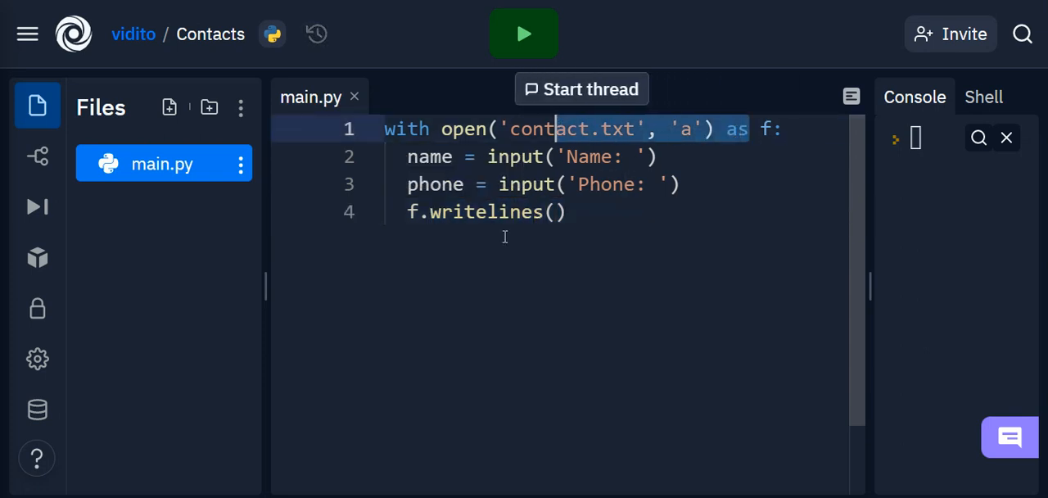
left_click(555, 211)
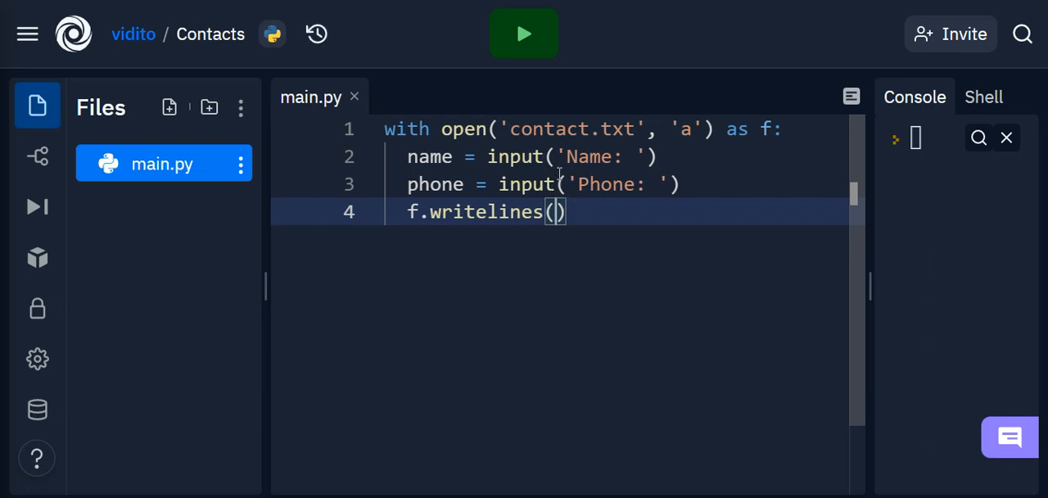
mouse_move(633, 298)
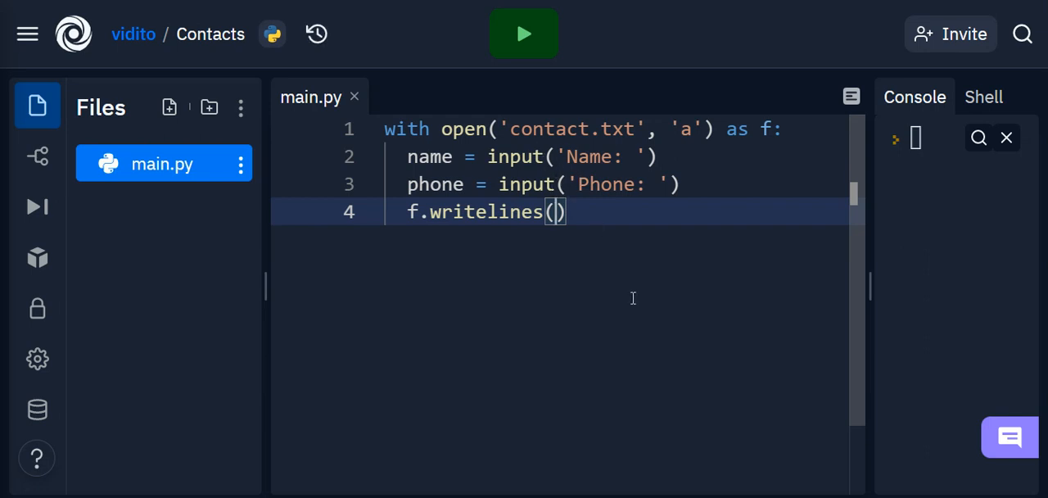
type("name")
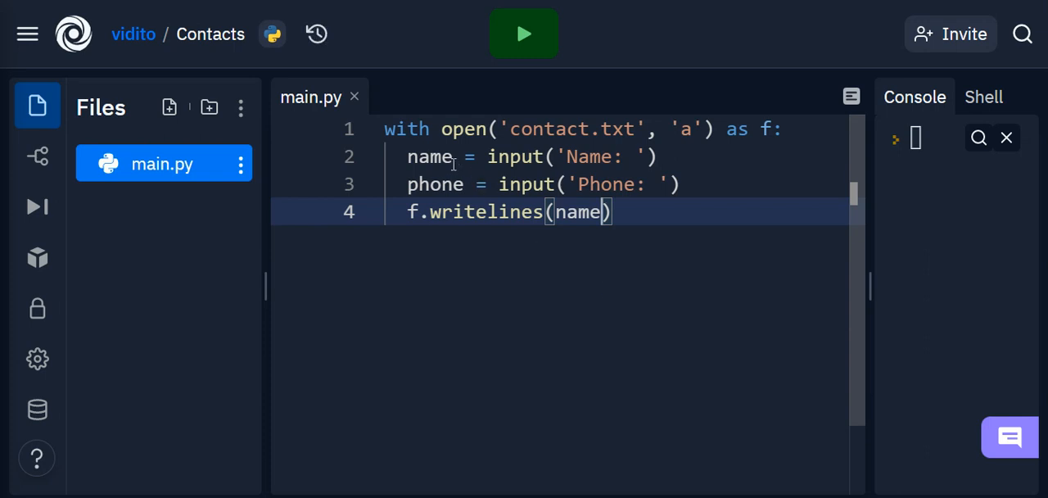
Step: Fill the writelines call with name, ' : ', phone and '\n'
double_click(578, 212)
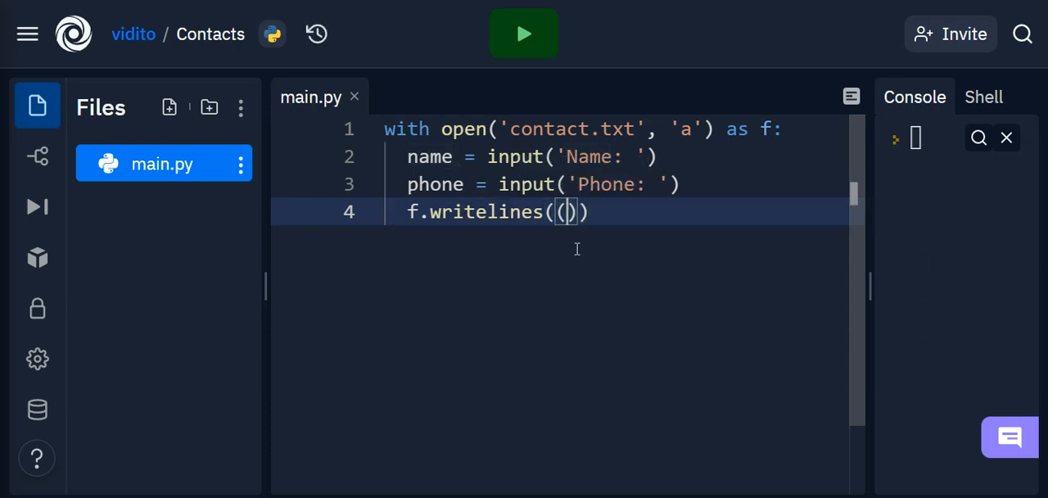
mouse_move(570, 292)
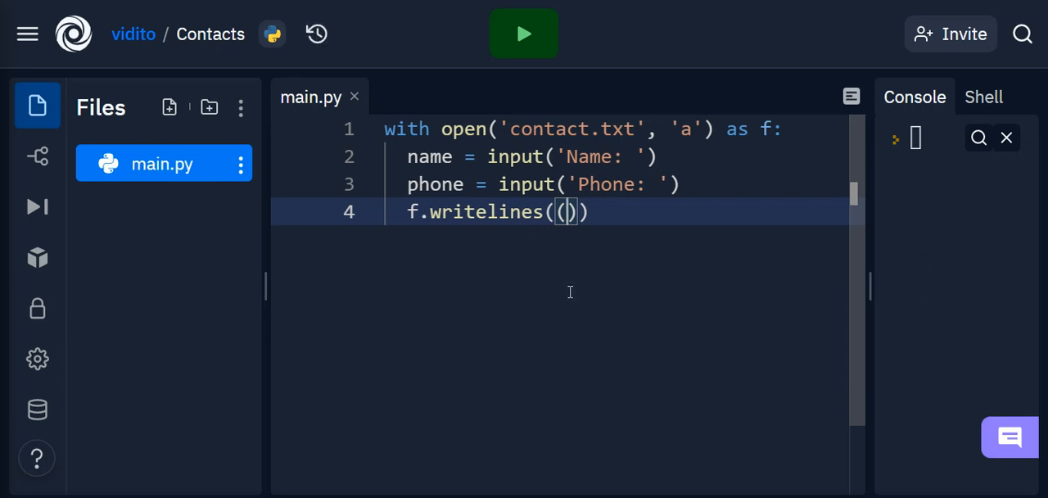
type("na")
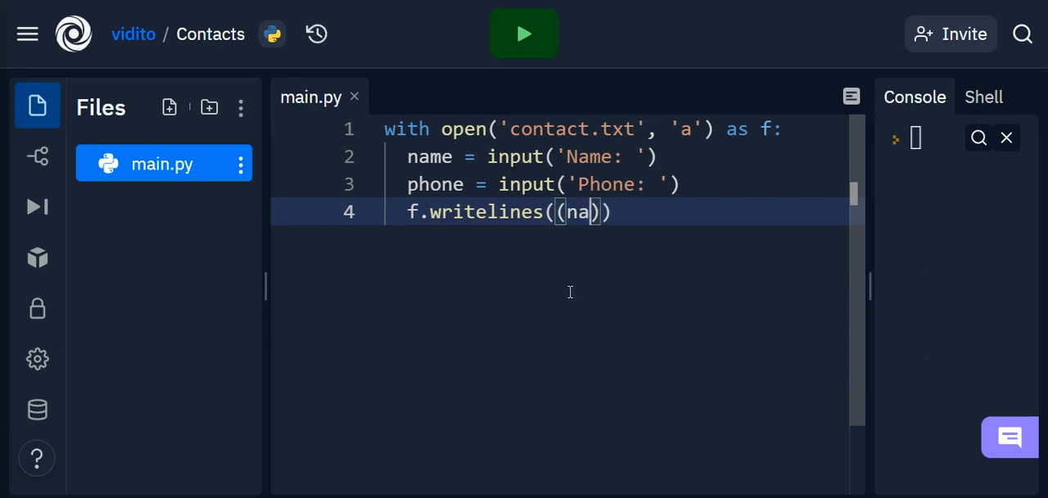
type("me,'")
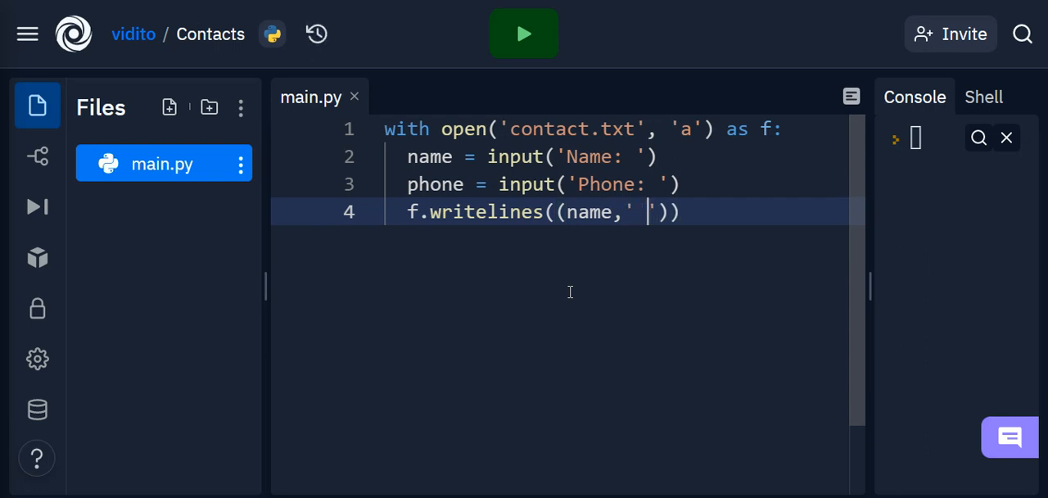
type(":")
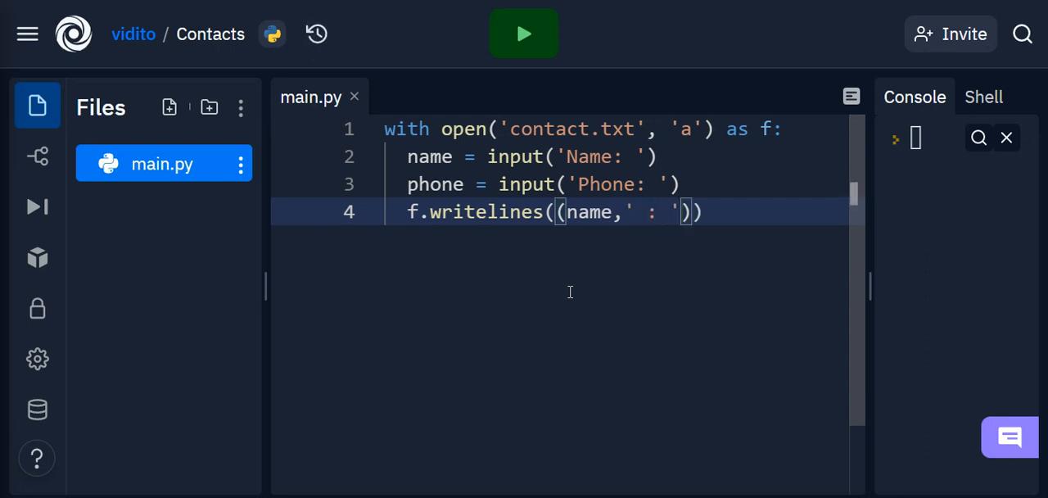
type(",")
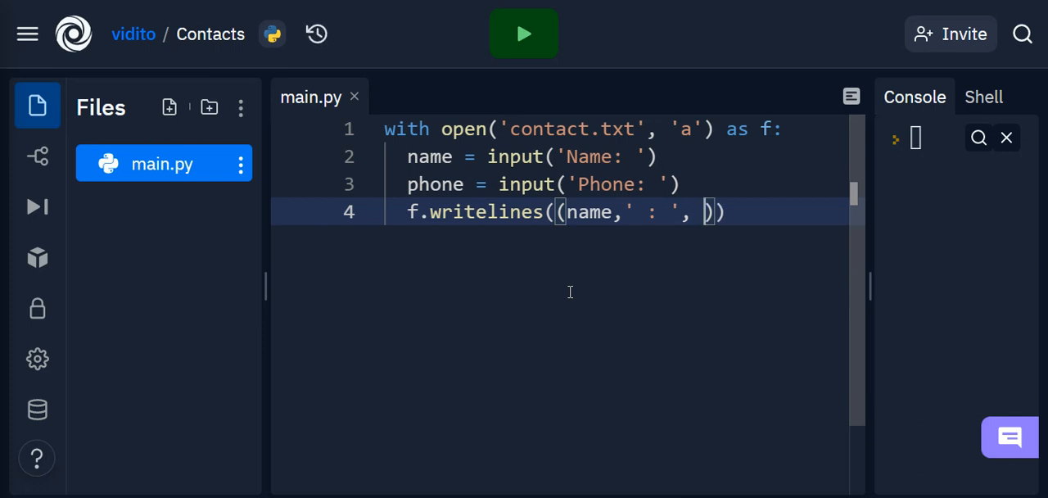
type("phone,")
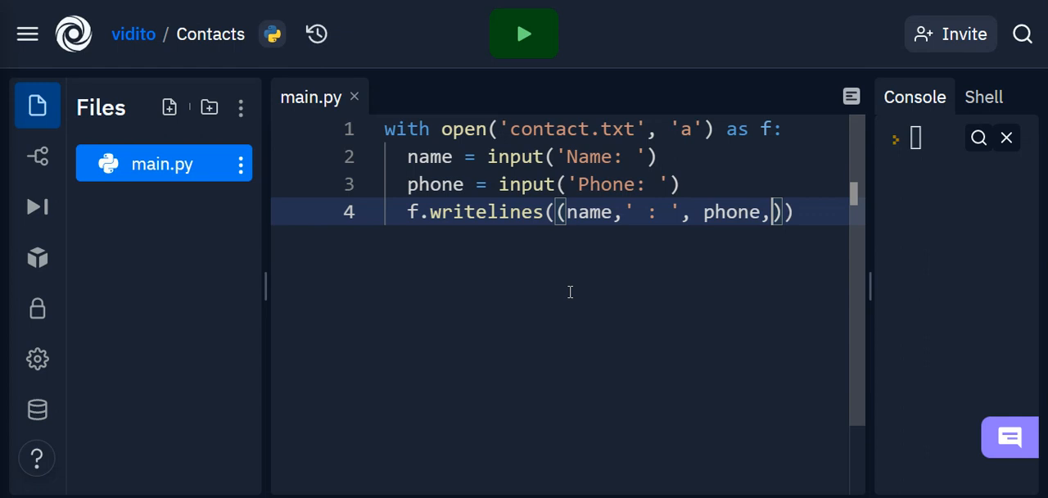
mouse_move(729, 212)
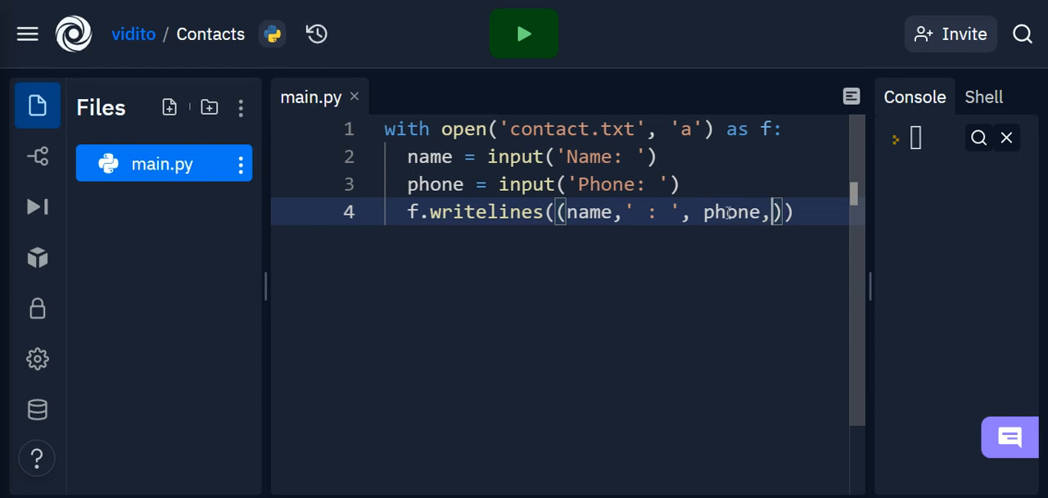
mouse_move(631, 156)
type("'\\")
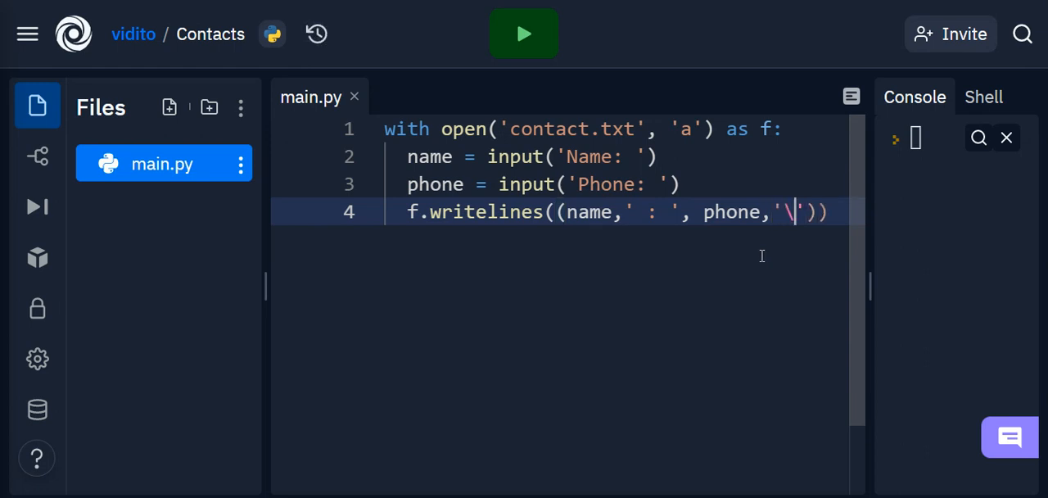
type("n")
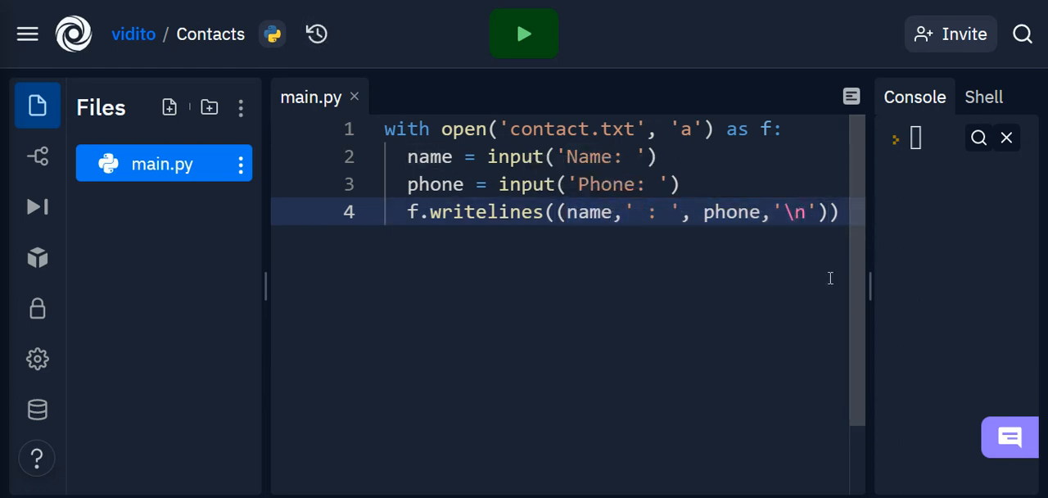
mouse_move(717, 292)
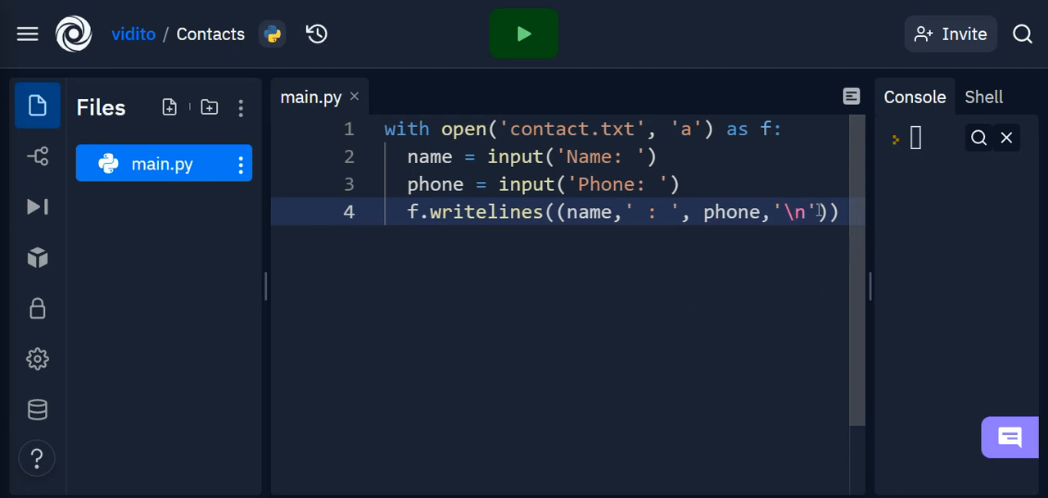
Step: Widen the console, run main.py, and enter Vahid with phone 1234
left_click_drag(864, 287, 606, 287)
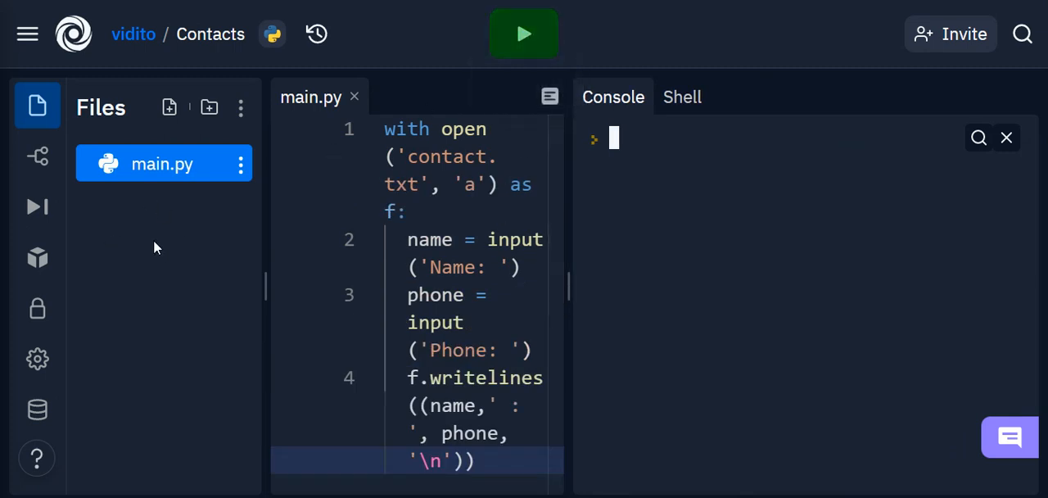
left_click(523, 34)
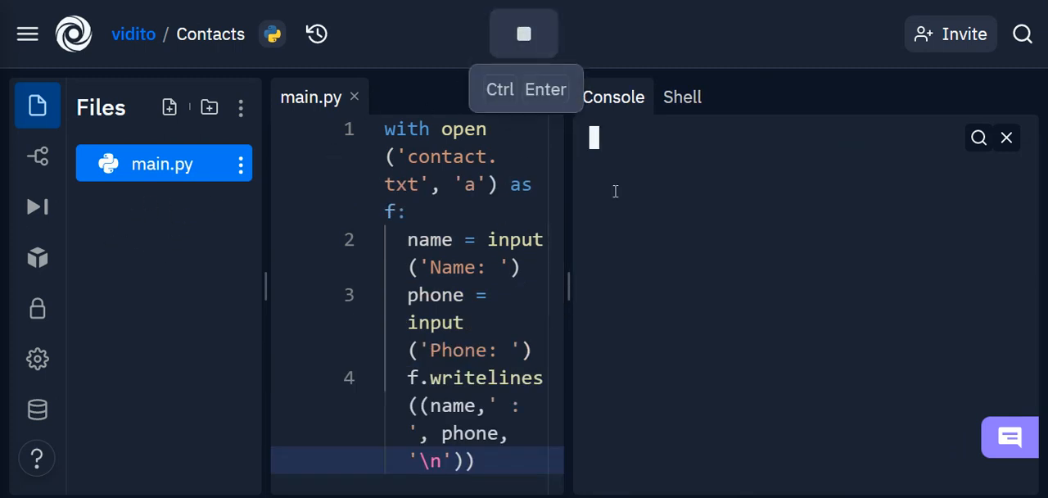
left_click(523, 33)
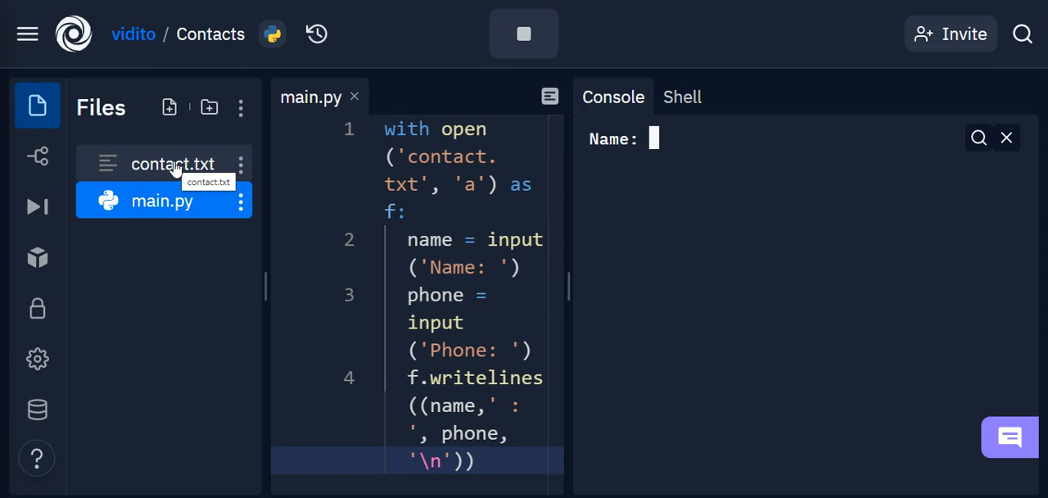
mouse_move(661, 136)
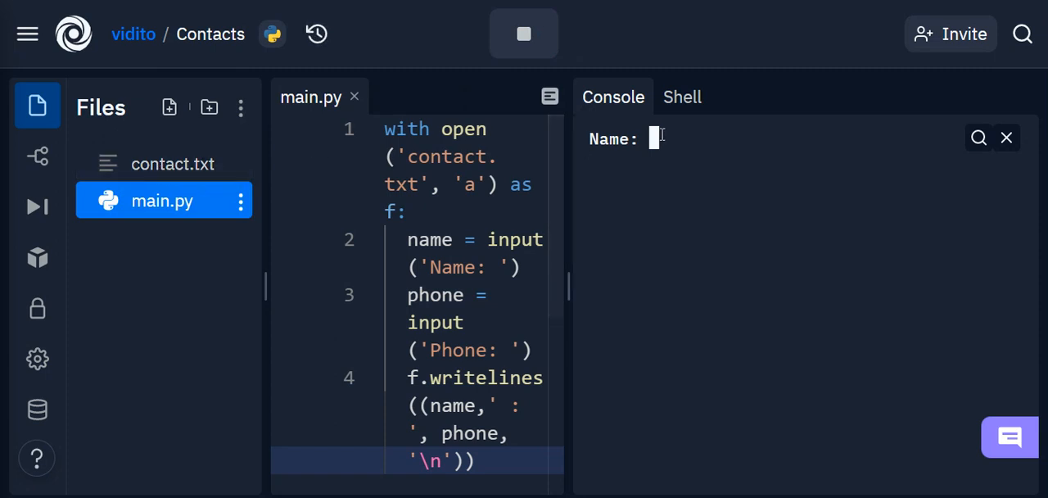
type("Vah")
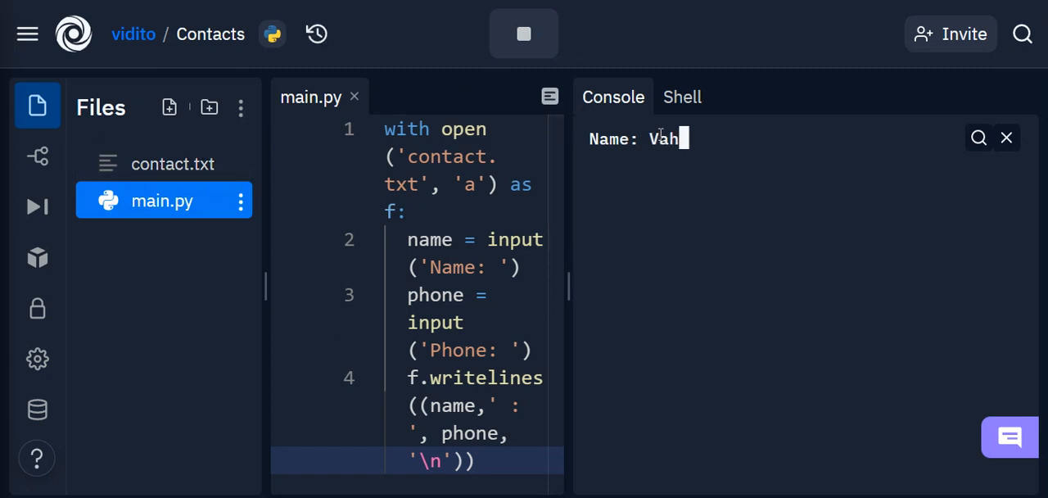
key("Return")
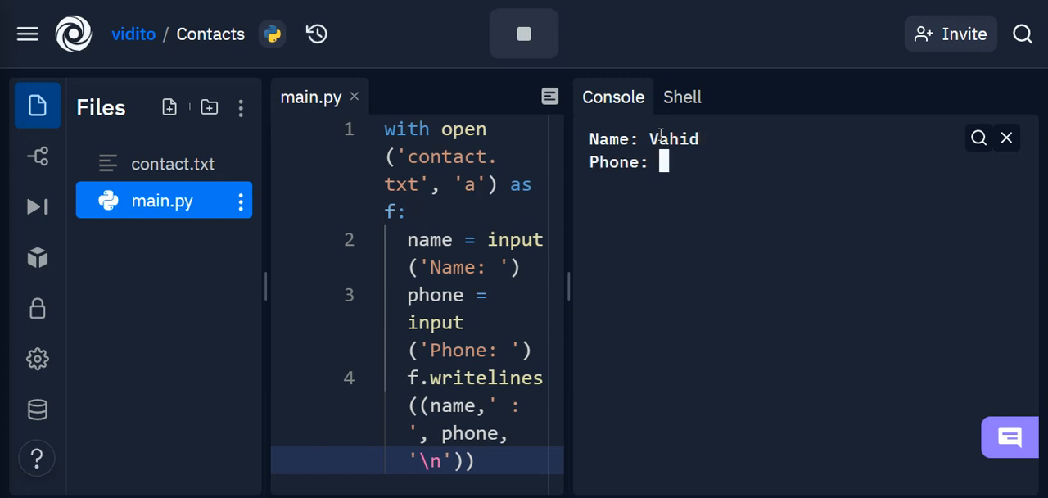
type("1234")
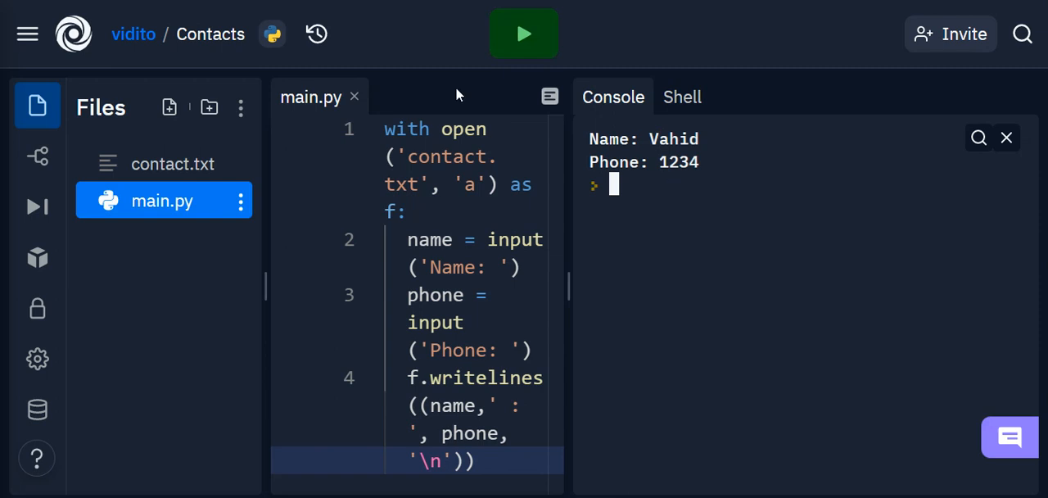
left_click(173, 164)
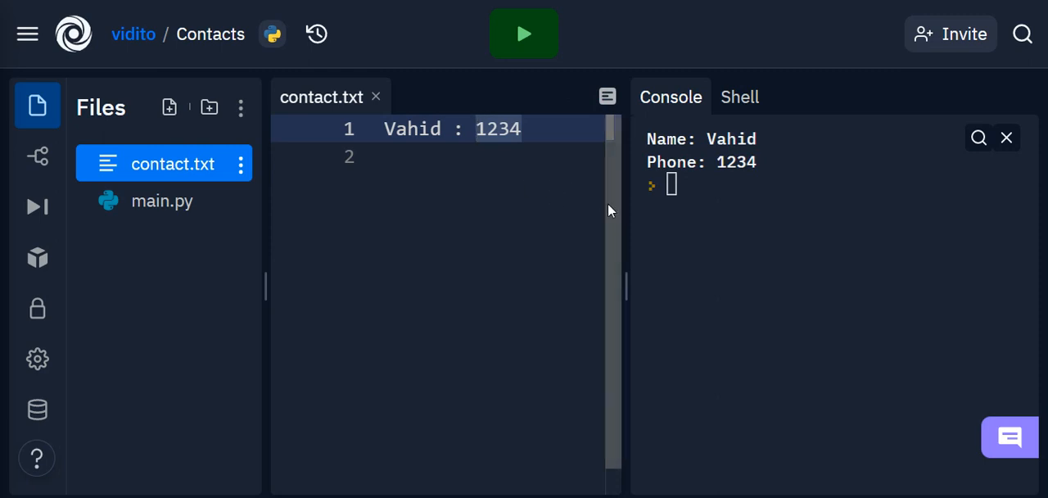
mouse_move(627, 212)
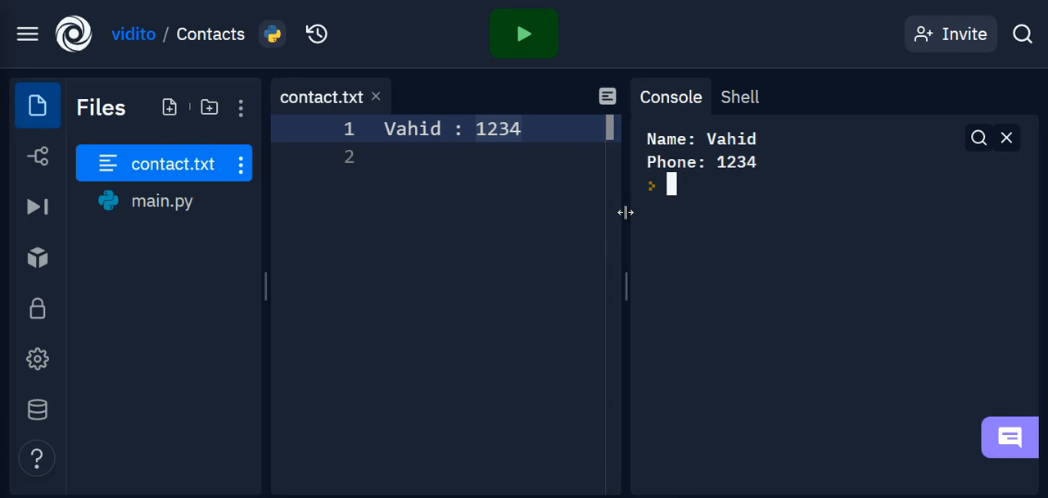
mouse_move(607, 95)
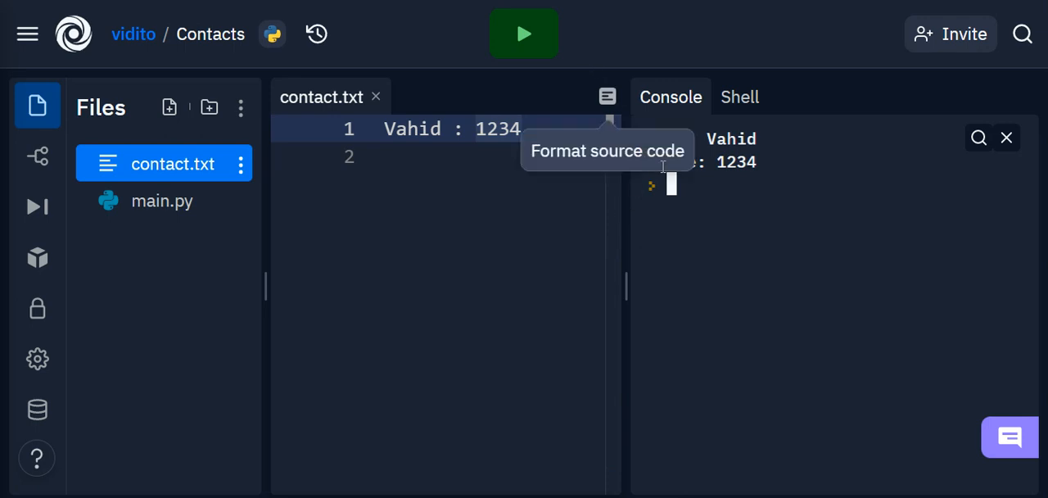
mouse_move(695, 180)
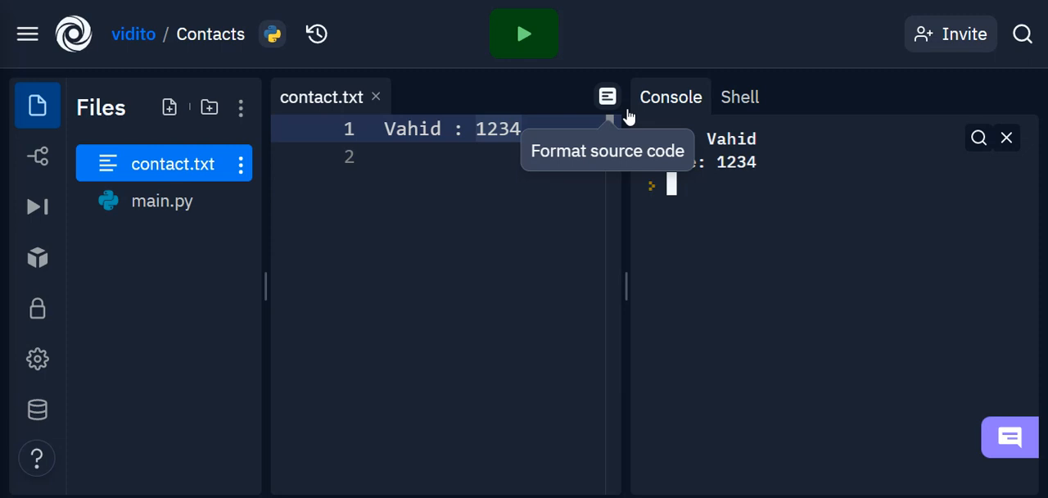
left_click(163, 200)
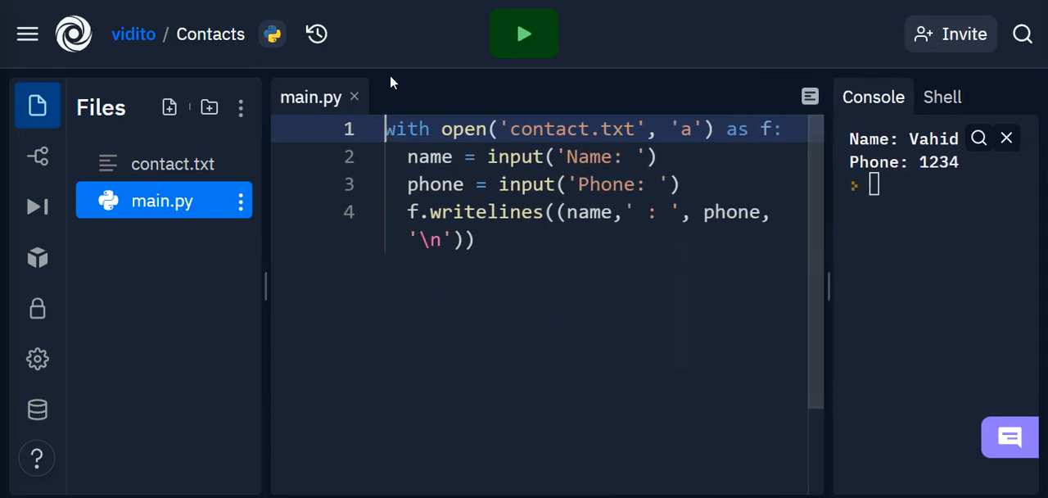
Step: Insert a while True: line above the with block in main.py
key("Enter")
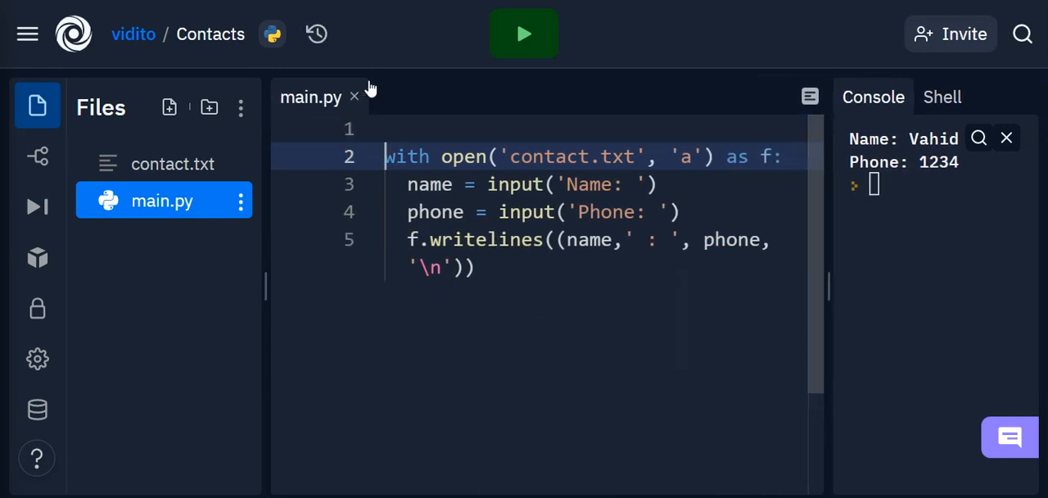
type("w")
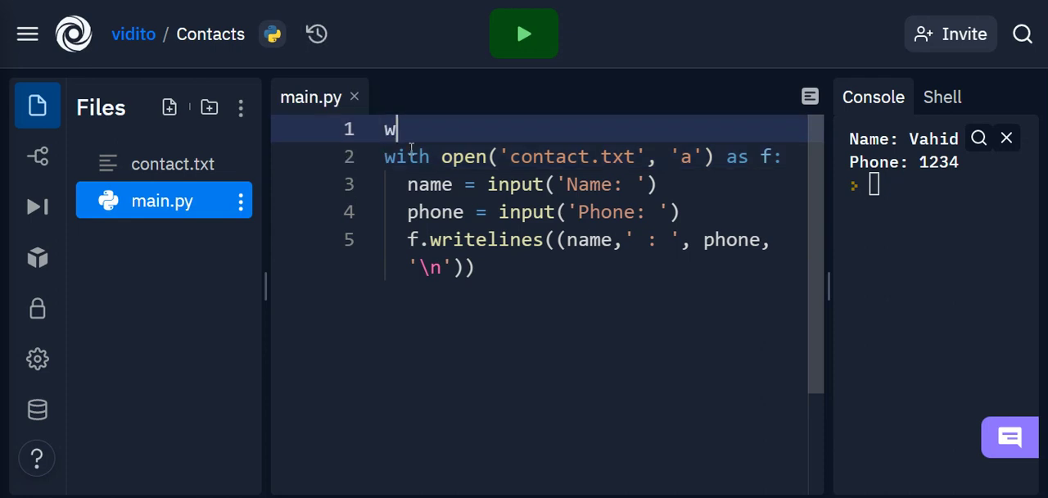
type("hile Tru")
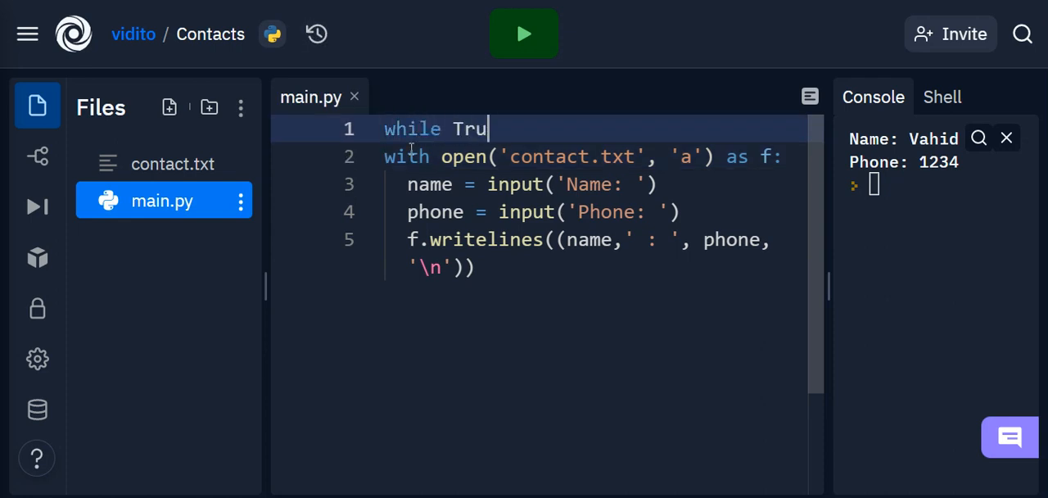
type("e:")
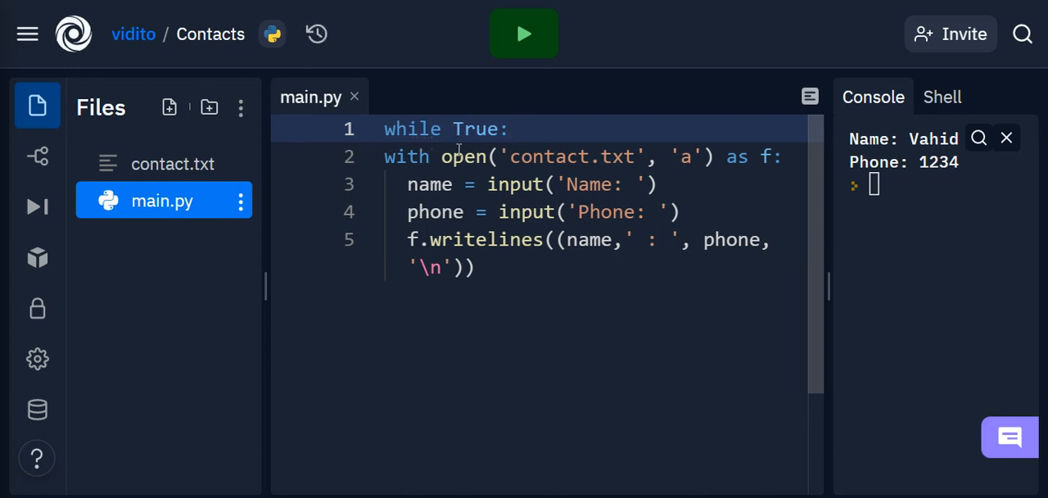
double_click(469, 129)
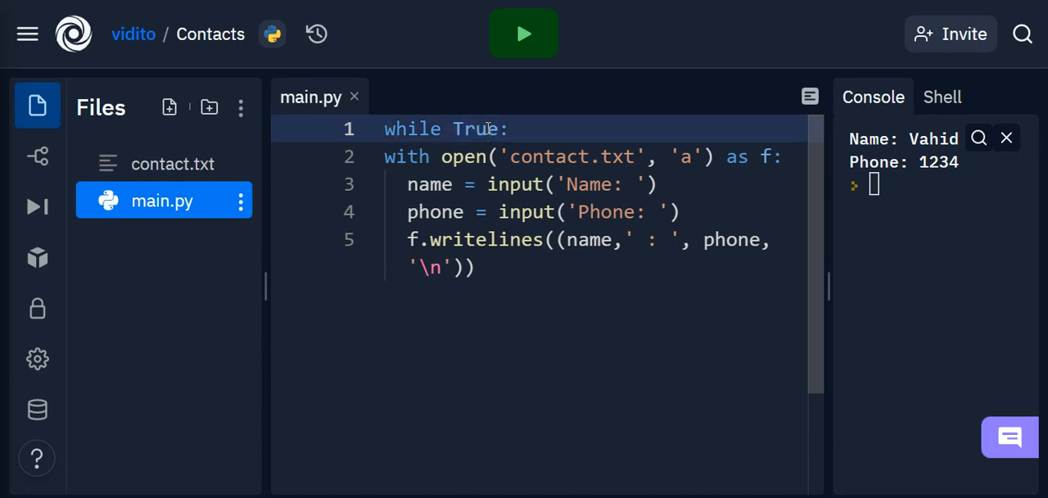
mouse_move(547, 258)
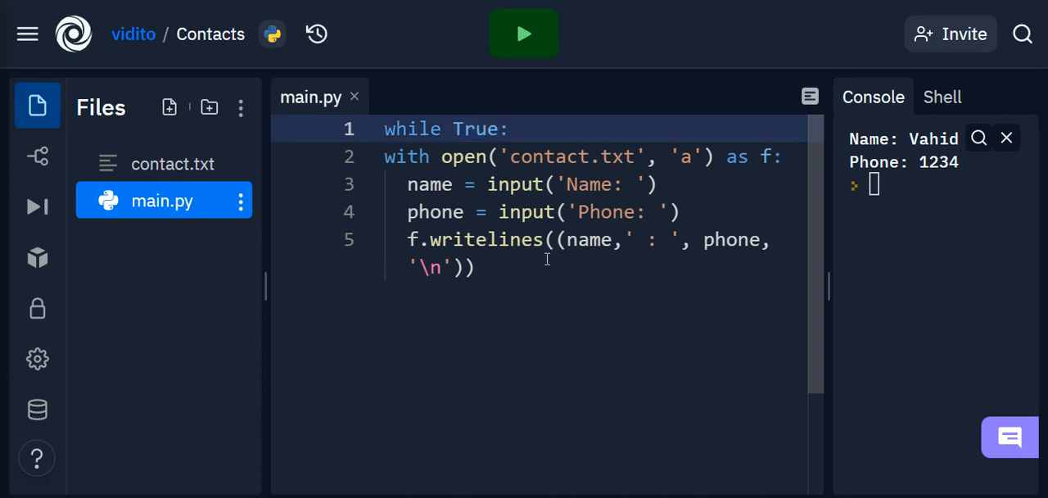
mouse_move(536, 259)
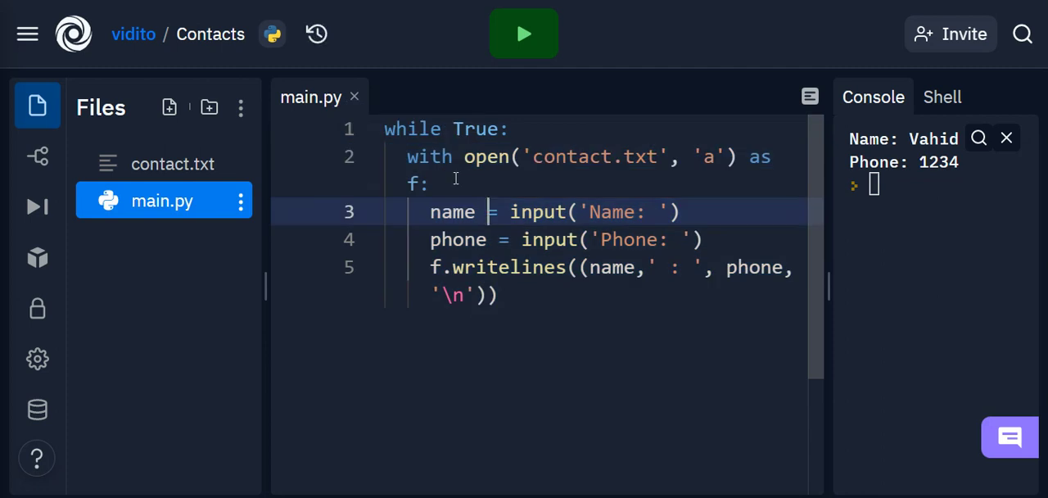
mouse_move(550, 160)
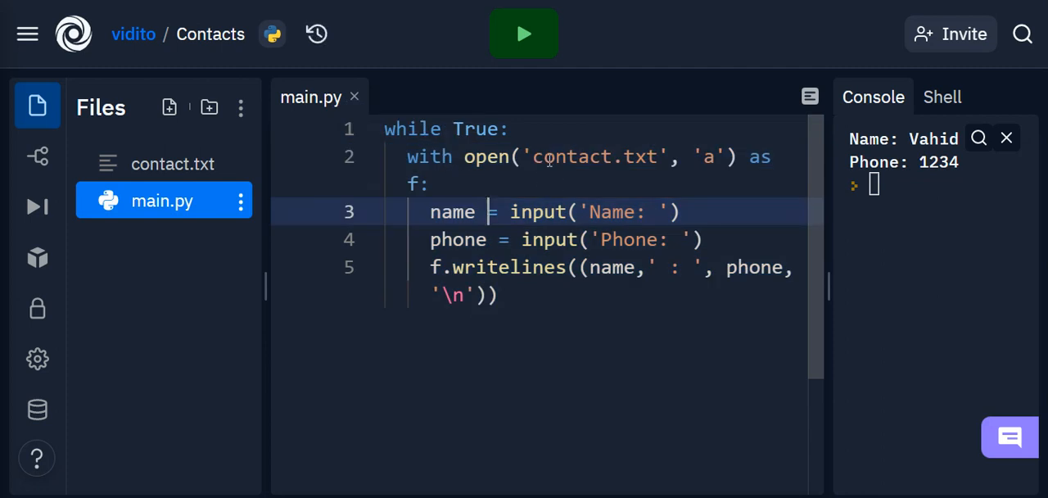
mouse_move(692, 255)
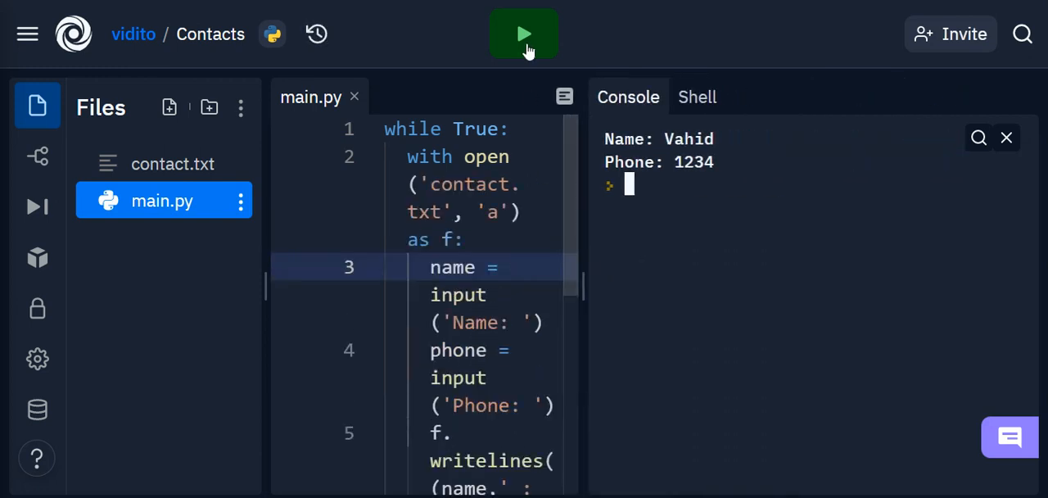
Step: Run the script adding John (1234) and Sara (3214), then add lines after line 5
left_click(524, 34)
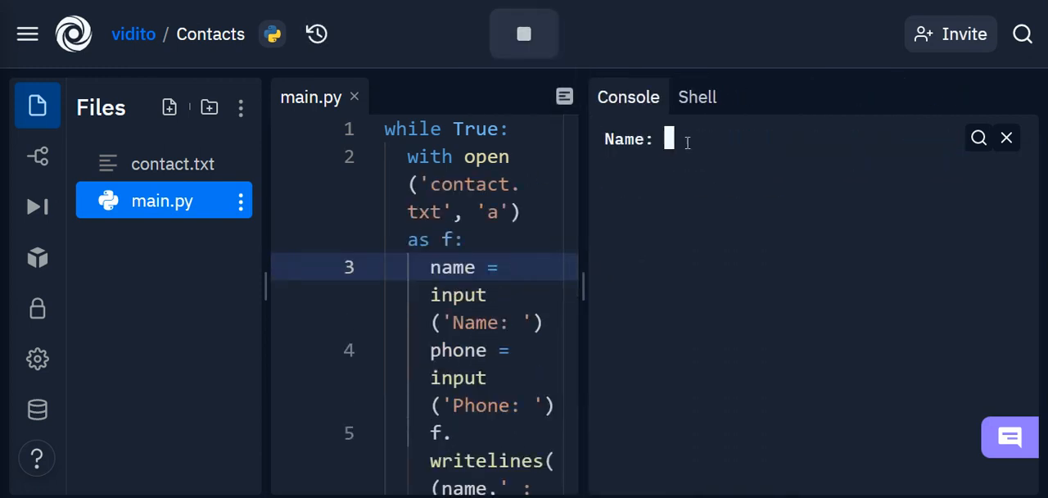
type("John")
type("1234")
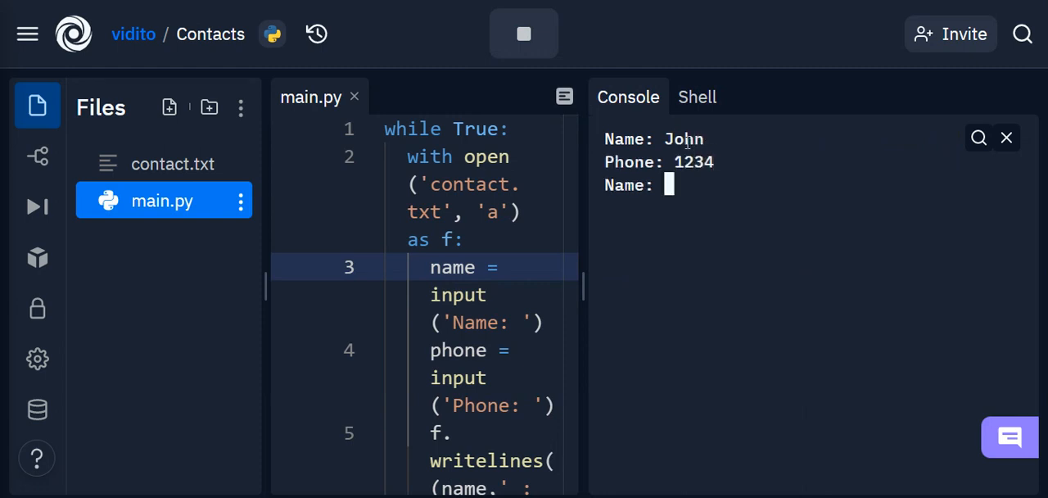
type("Sara")
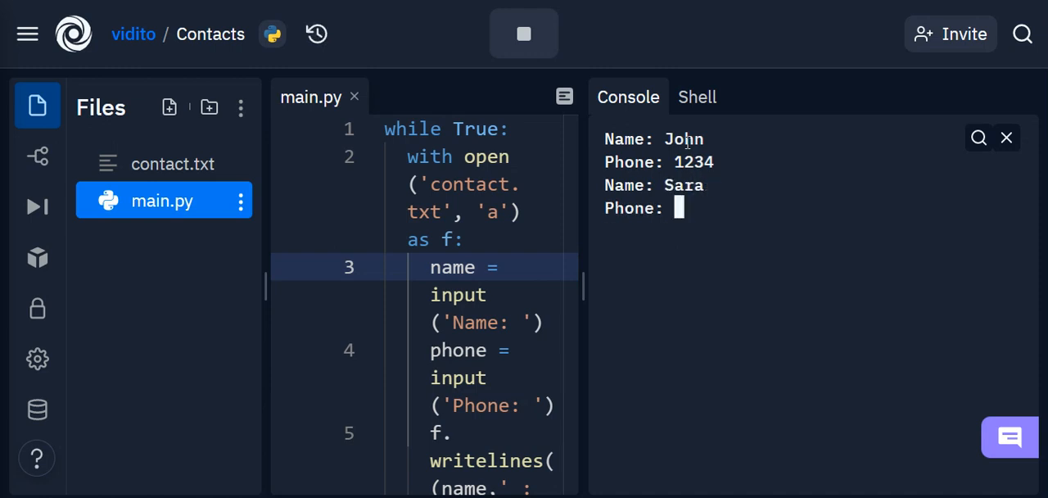
type("3214")
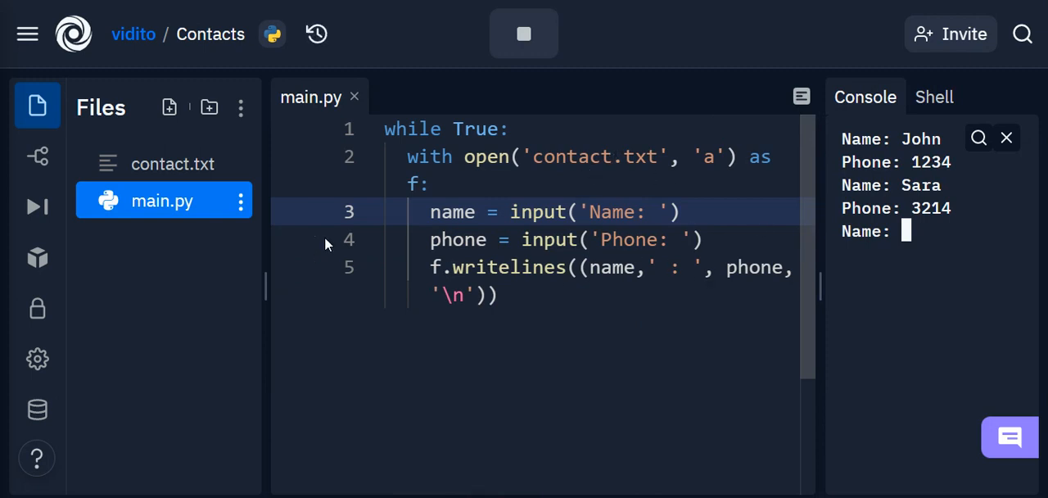
left_click(37, 104)
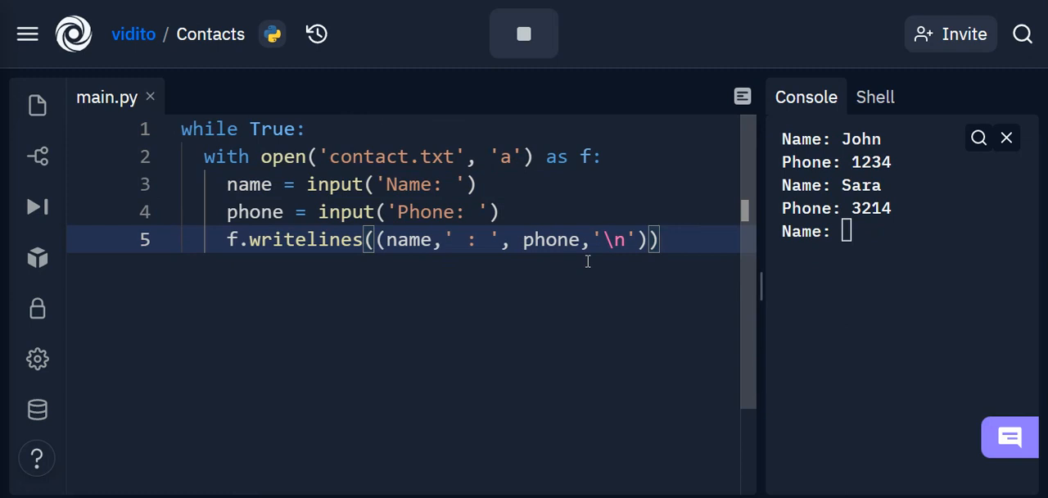
key("enter")
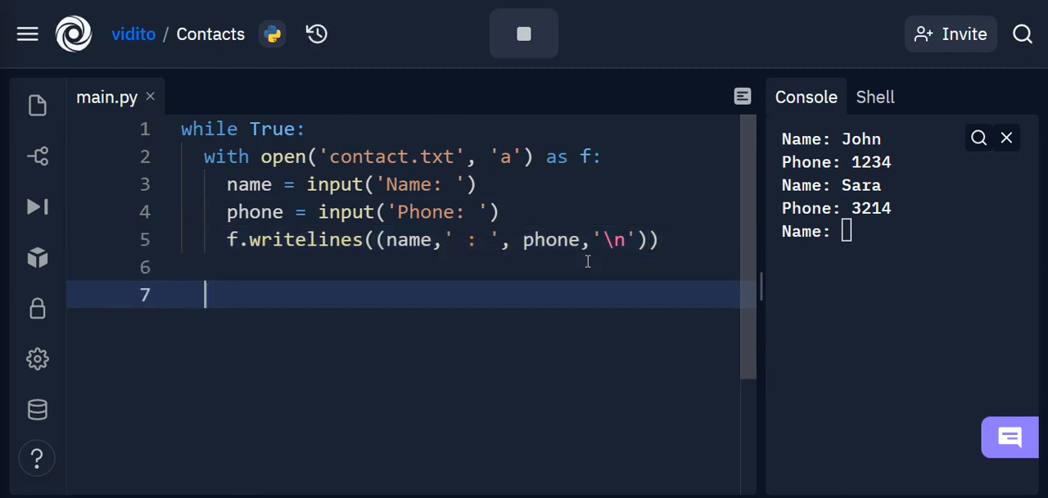
mouse_move(303, 190)
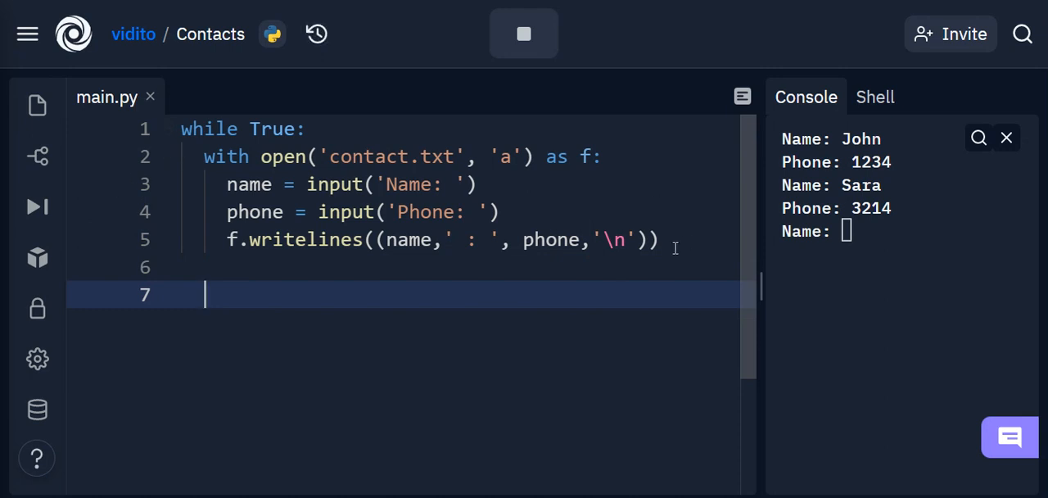
mouse_move(603, 146)
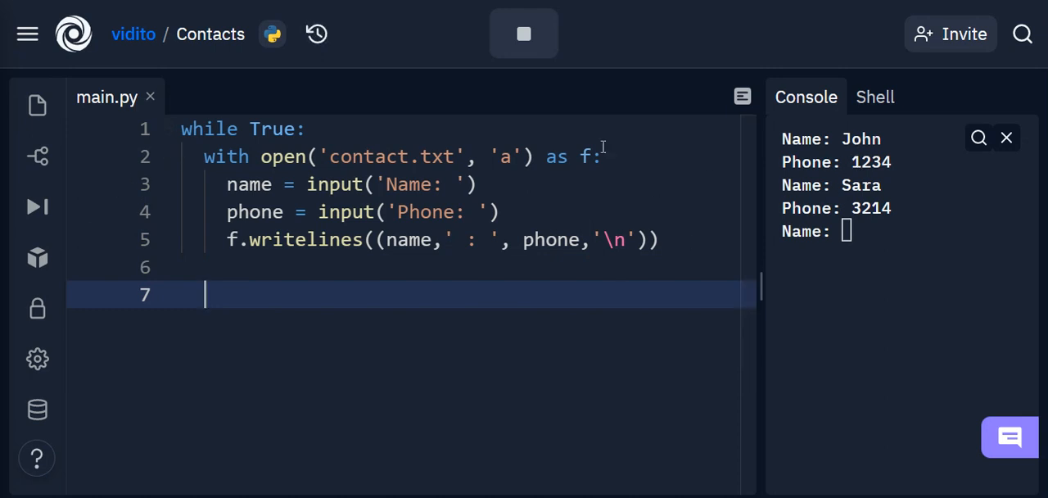
Step: View contact.txt showing Vahid : 1234, John : 1234, Sara : 3214, then reopen main.py
left_click(37, 105)
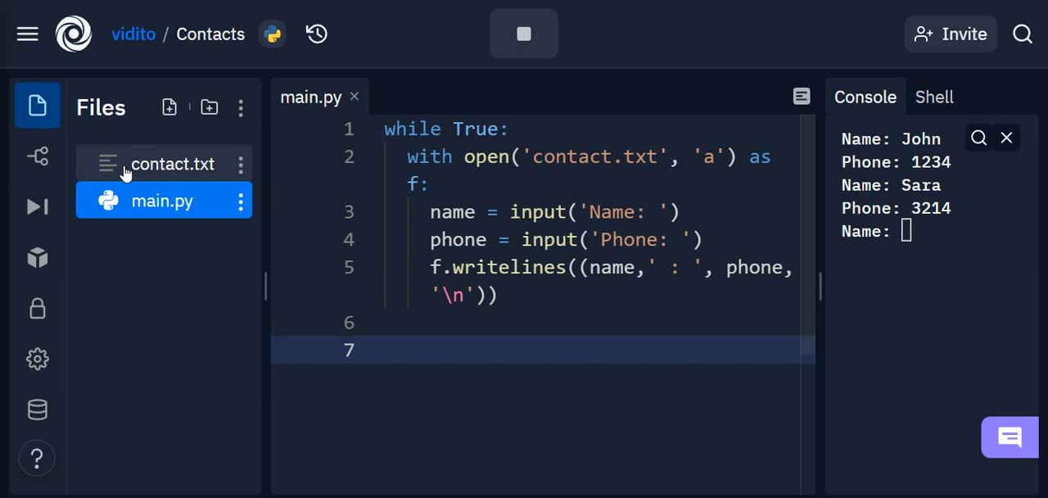
left_click(172, 164)
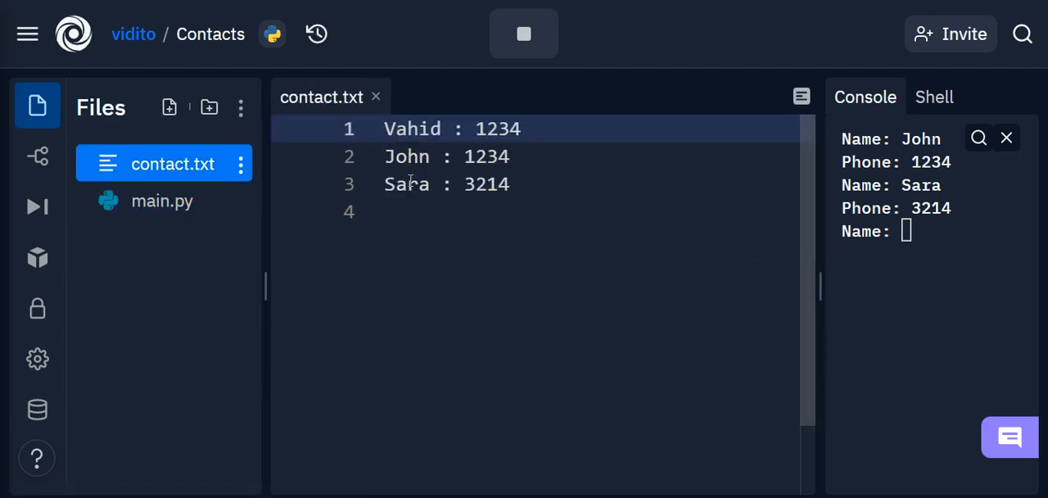
mouse_move(387, 129)
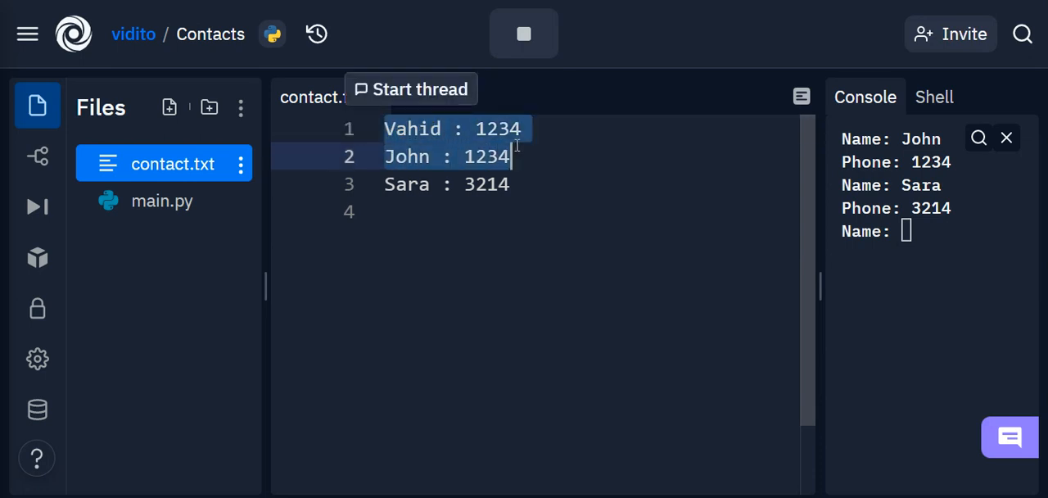
left_click(162, 201)
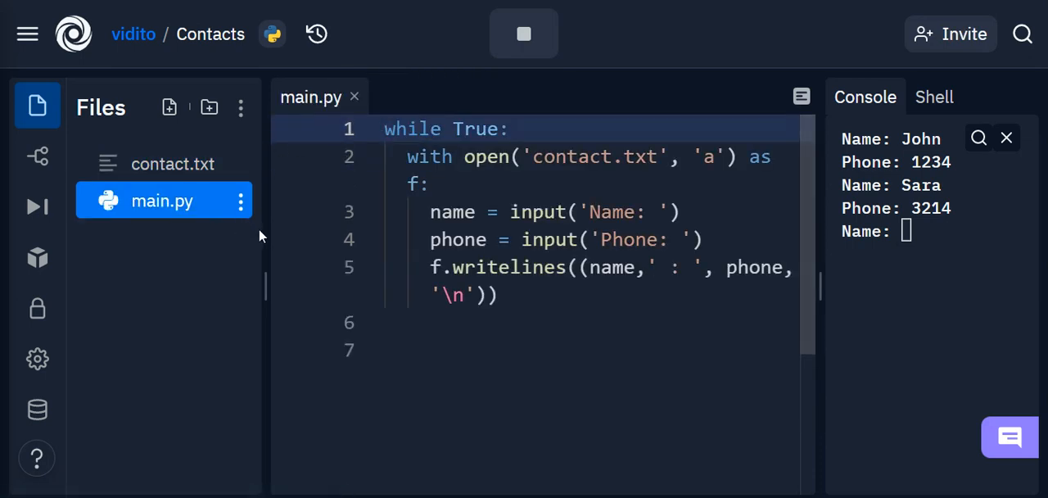
Step: On line 7, write with open('contact.txt', 'r') as f:, correcting the typos
left_click(37, 105)
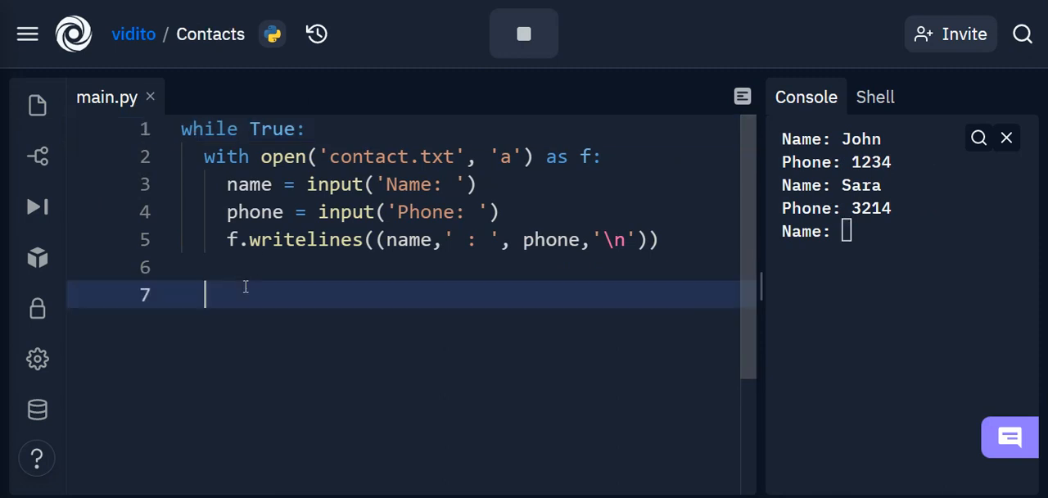
type("with")
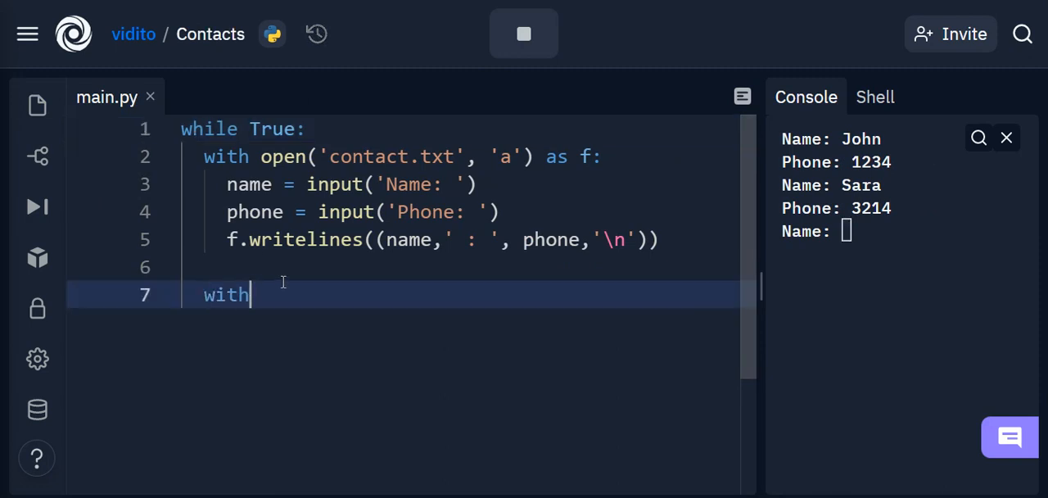
mouse_move(344, 314)
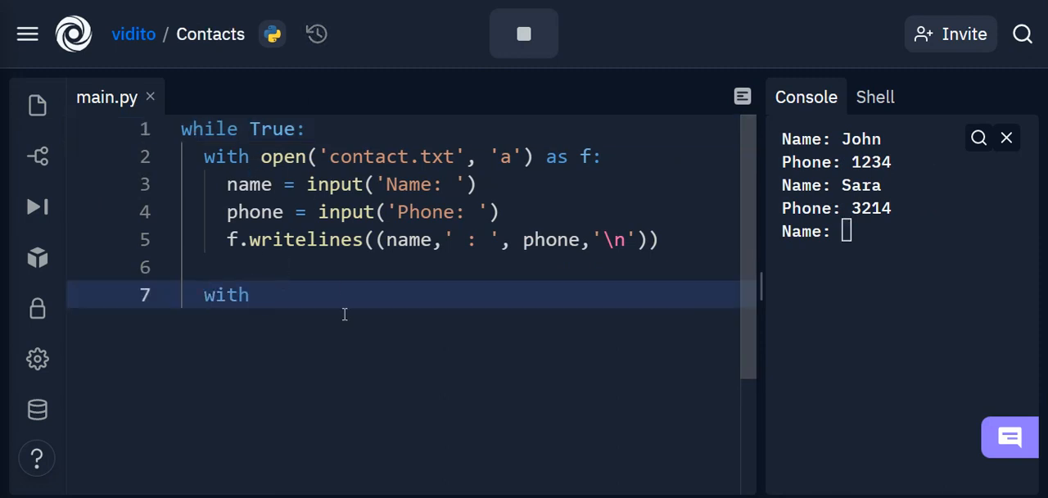
type("opne'")
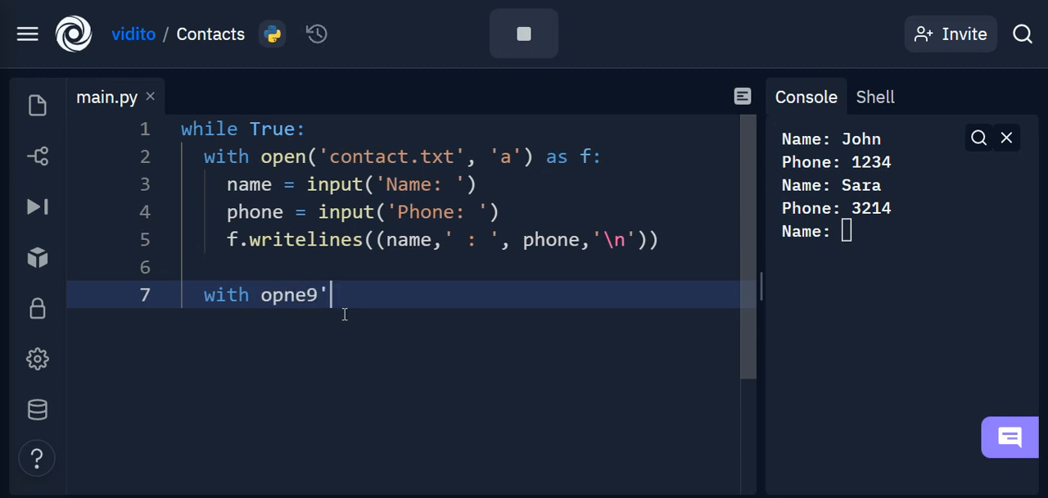
type("con")
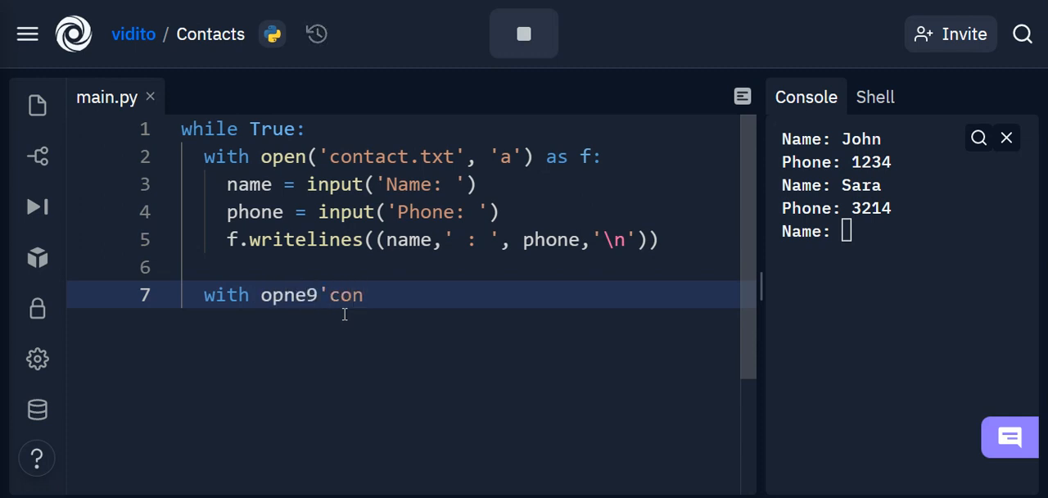
type("tact")
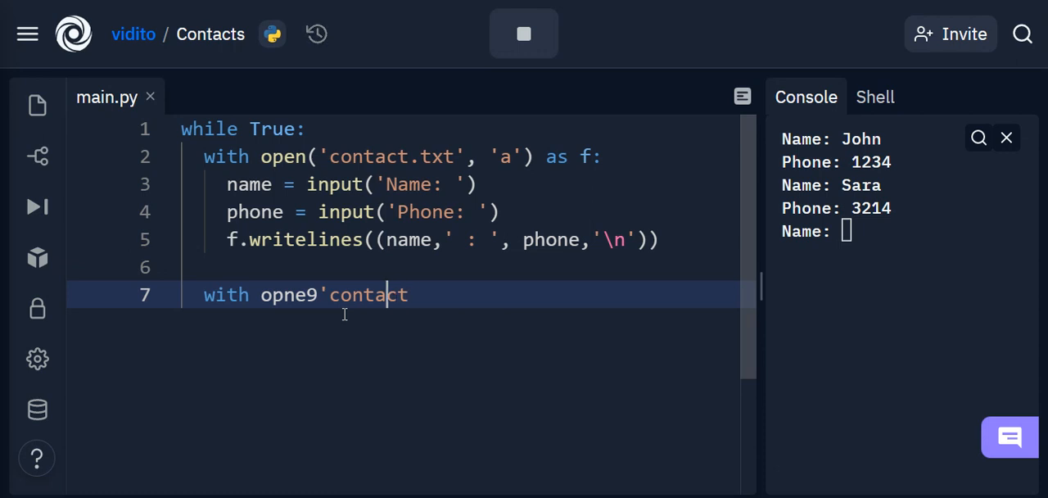
key("Backspace")
type("(")
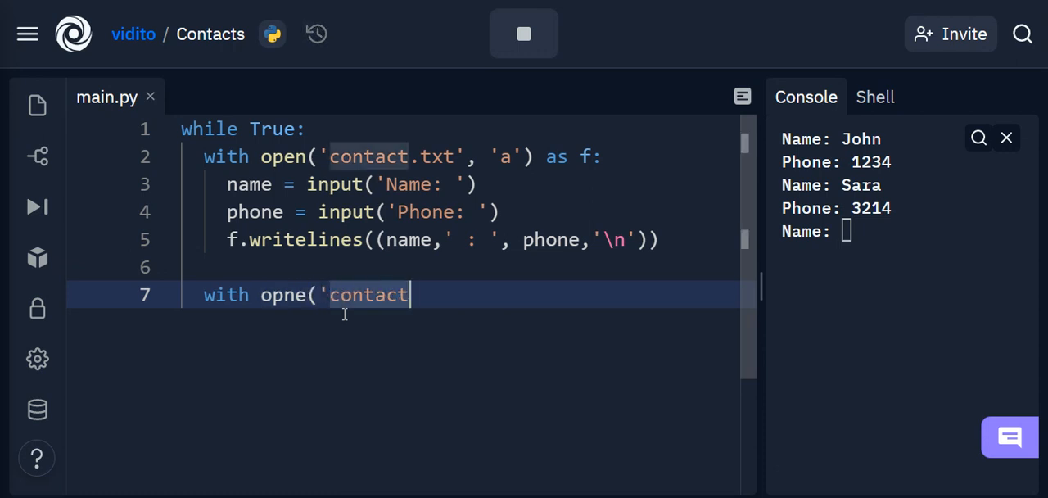
type(".txt")
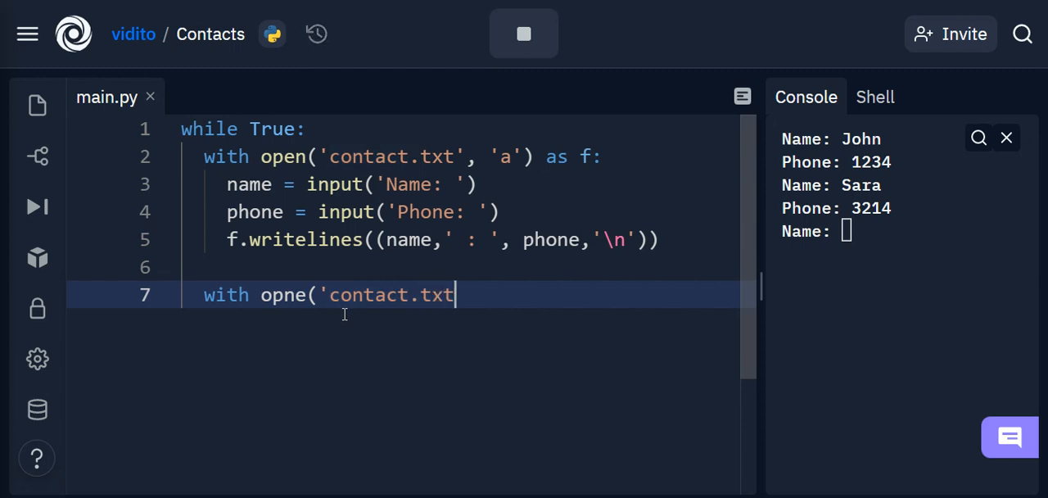
type("'")
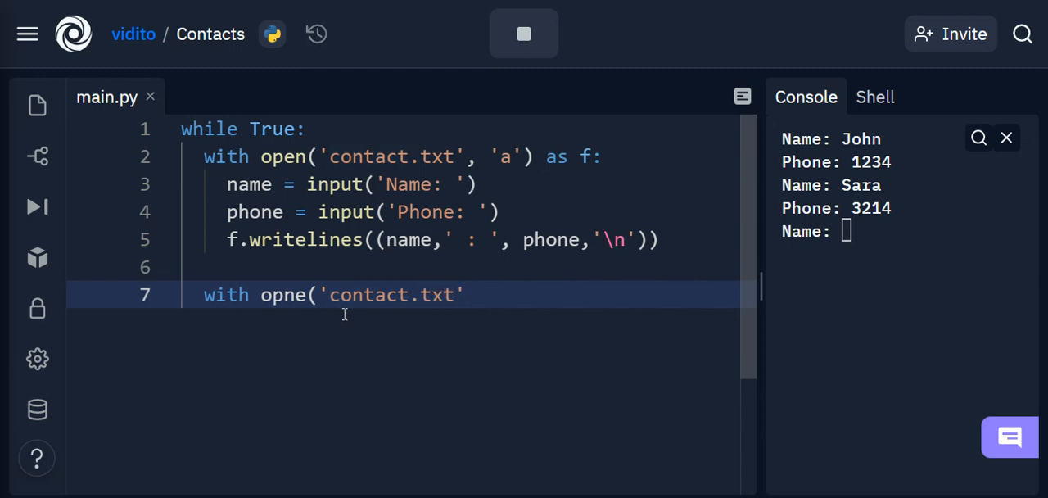
type(", ''")
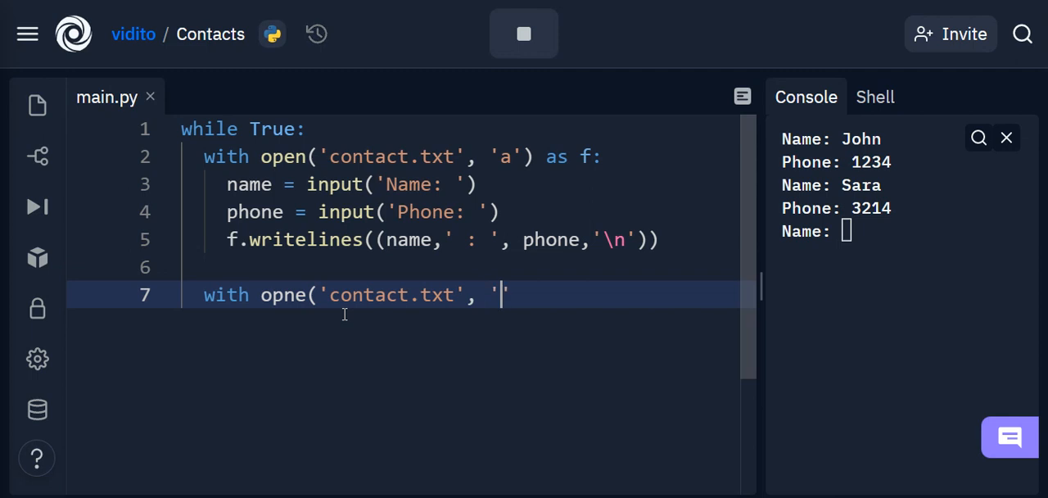
type("r")
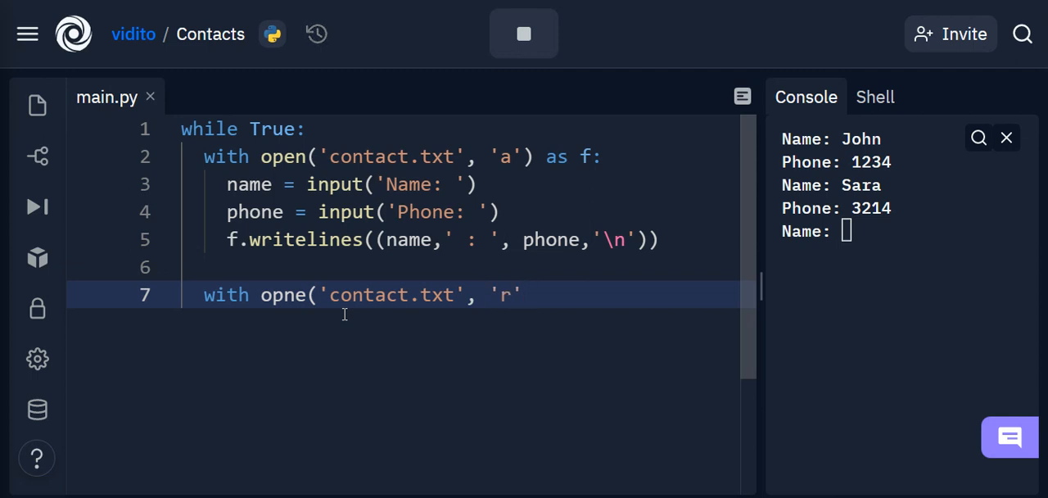
type(") as f:")
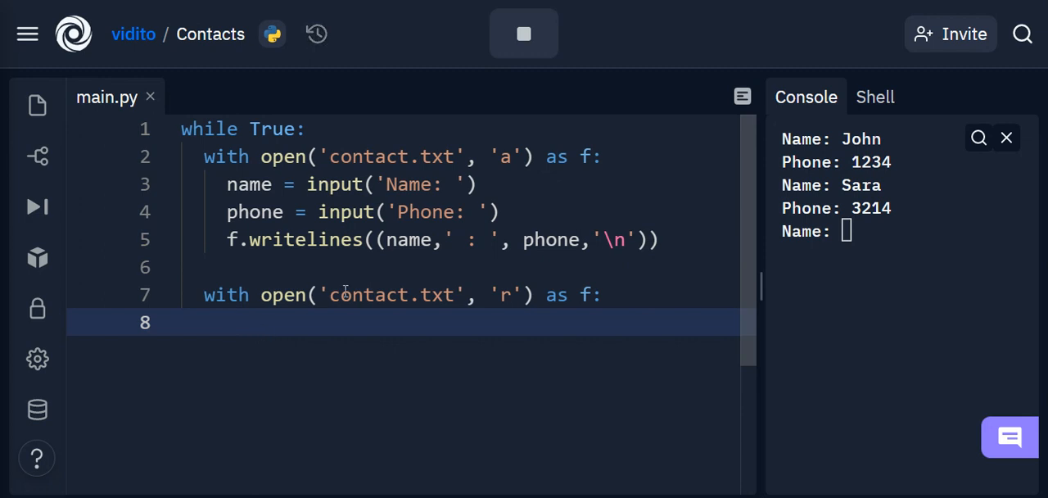
mouse_move(716, 195)
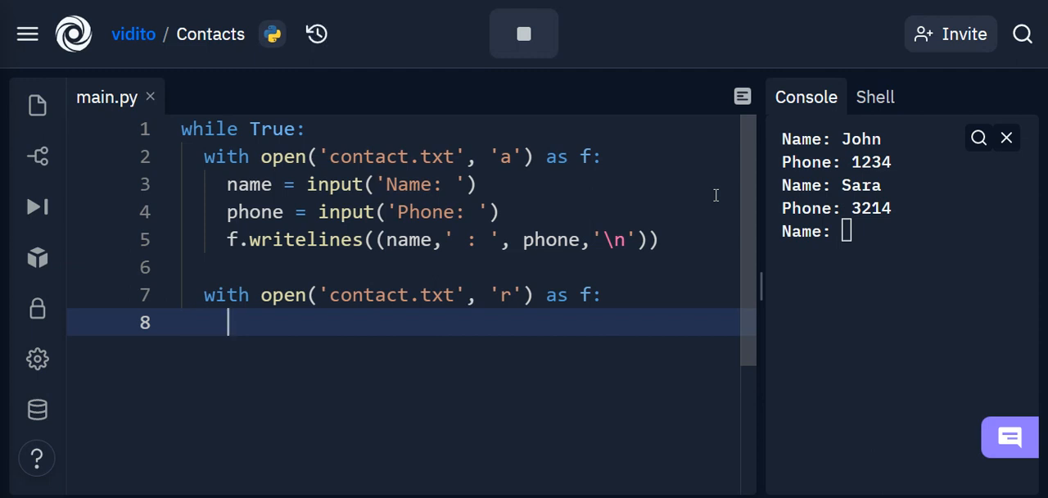
Step: Write search = input('Search: ') on line 8 inside the read block
type("sea")
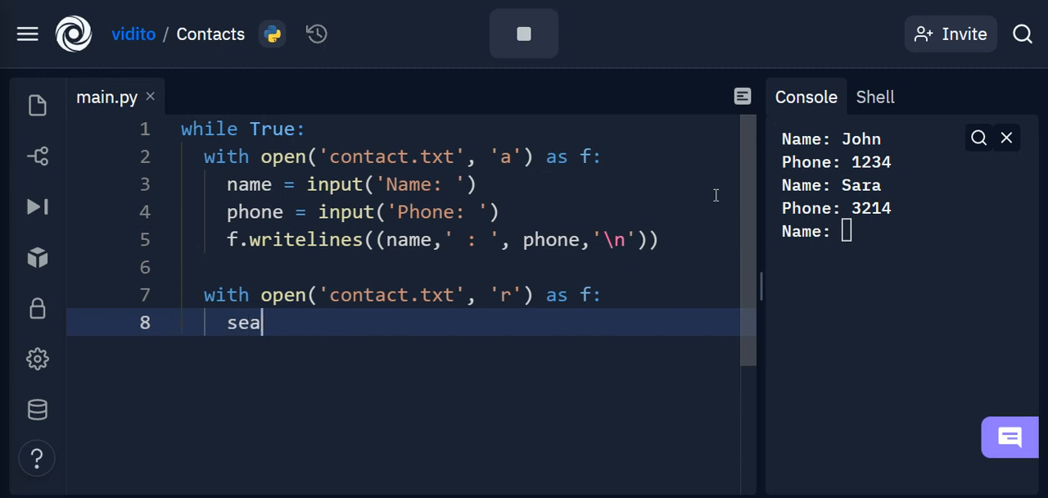
type("rch")
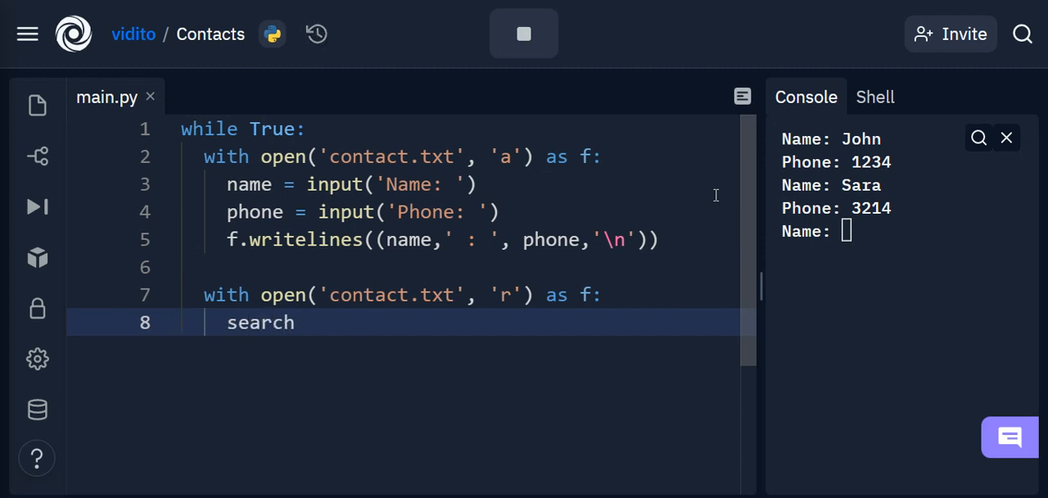
type("= ionput")
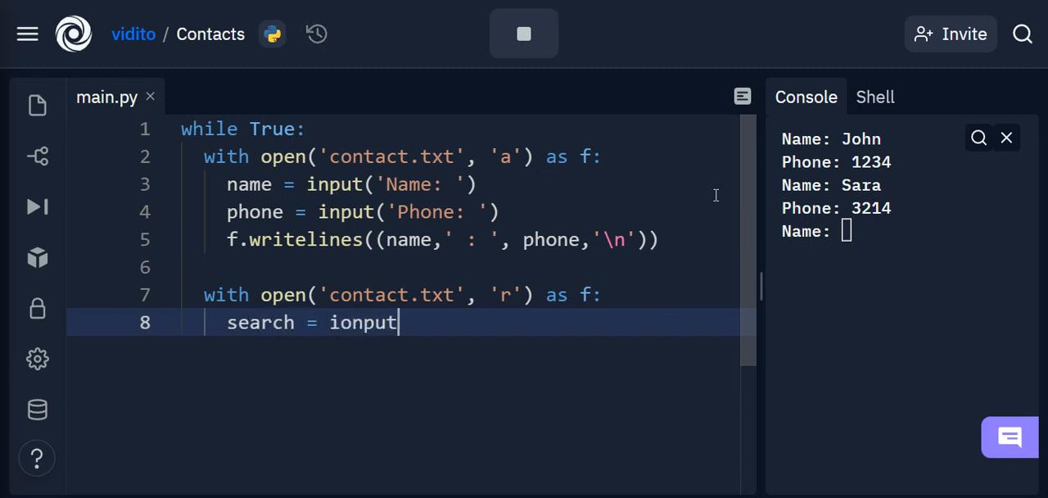
key("BackSpace")
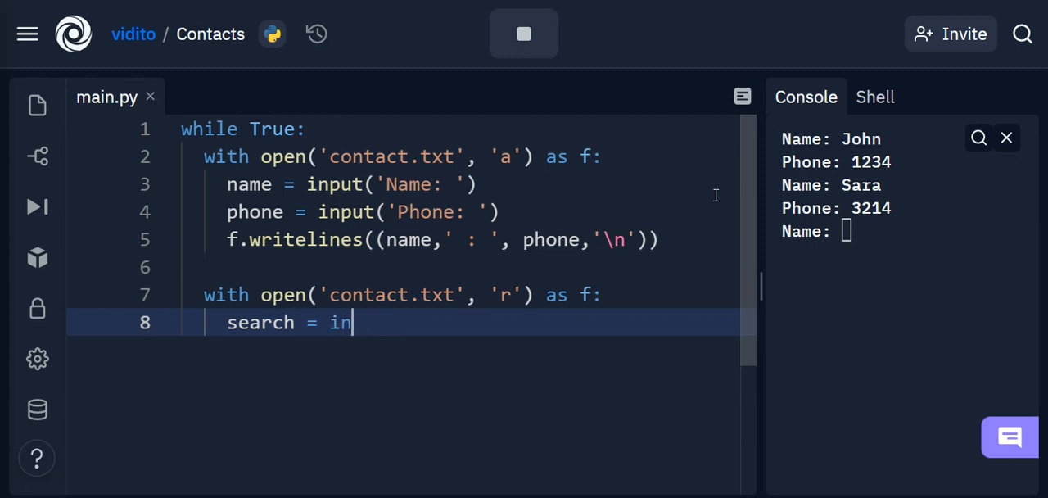
type("put()")
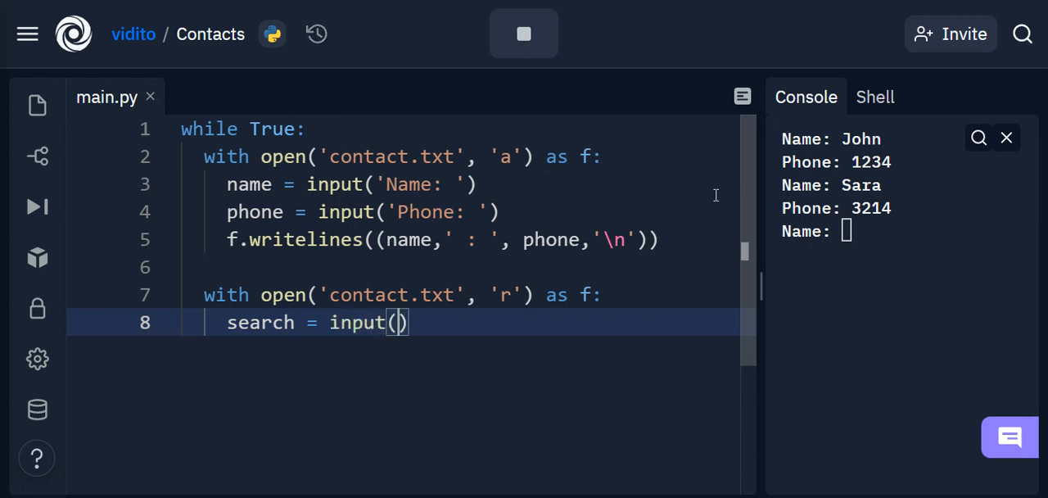
type("'Sea'")
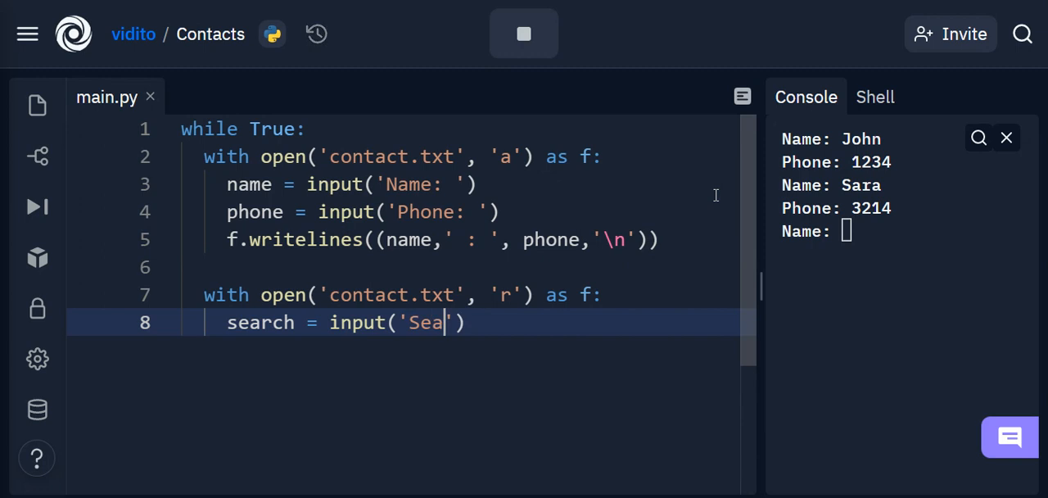
type("rch:")
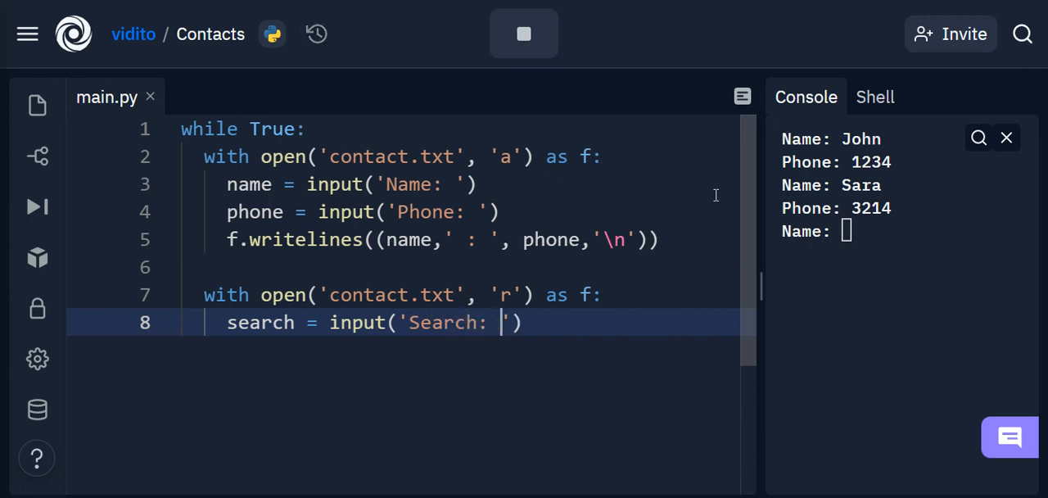
mouse_move(303, 305)
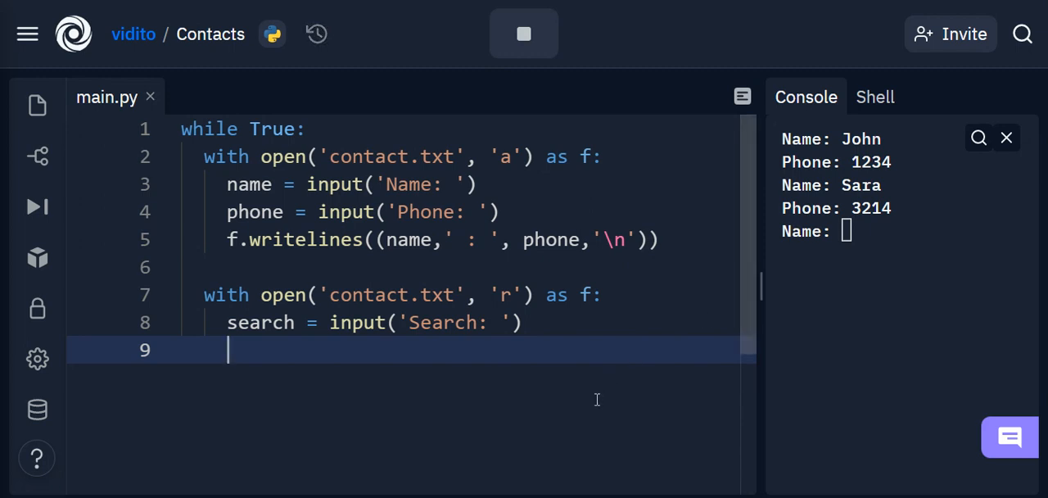
Step: Add a for i in f: loop over the file's lines
type("for i in")
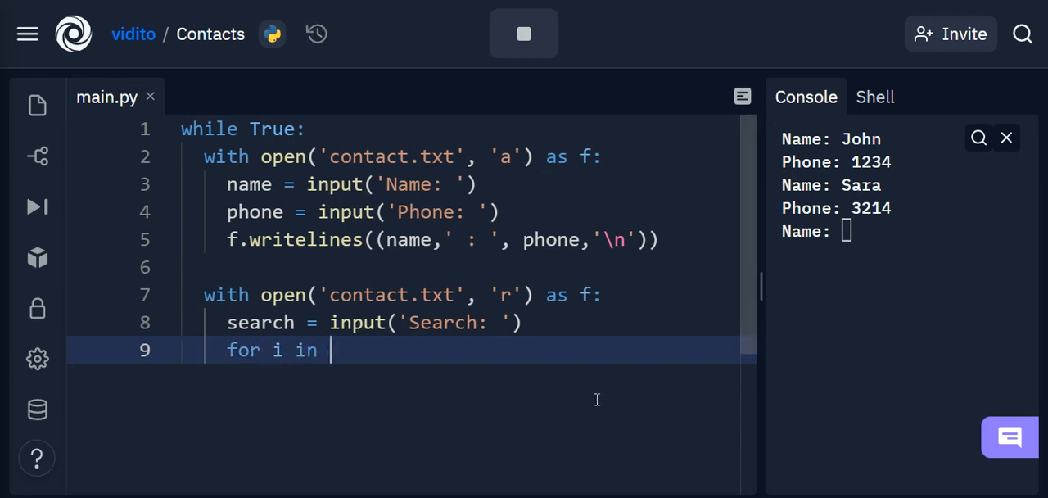
type("f:")
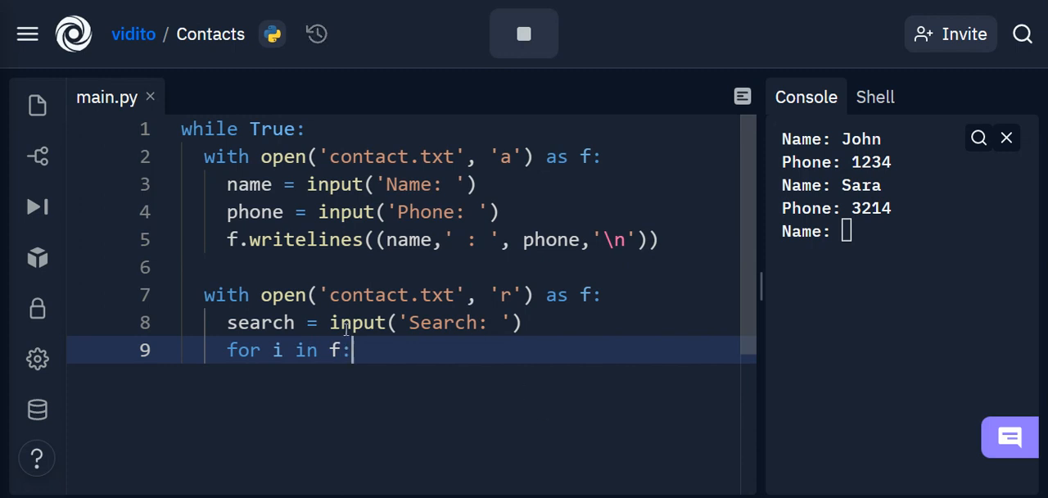
double_click(582, 295)
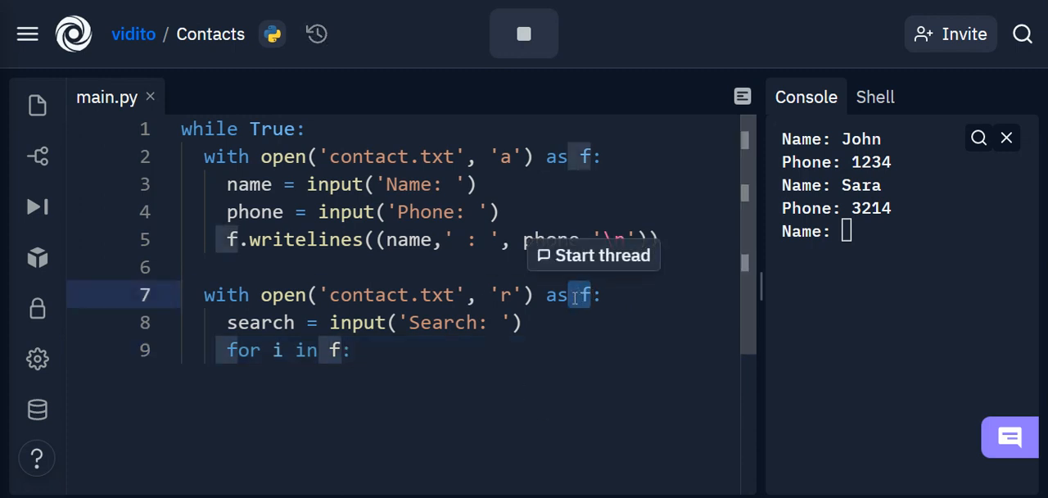
left_click(279, 350)
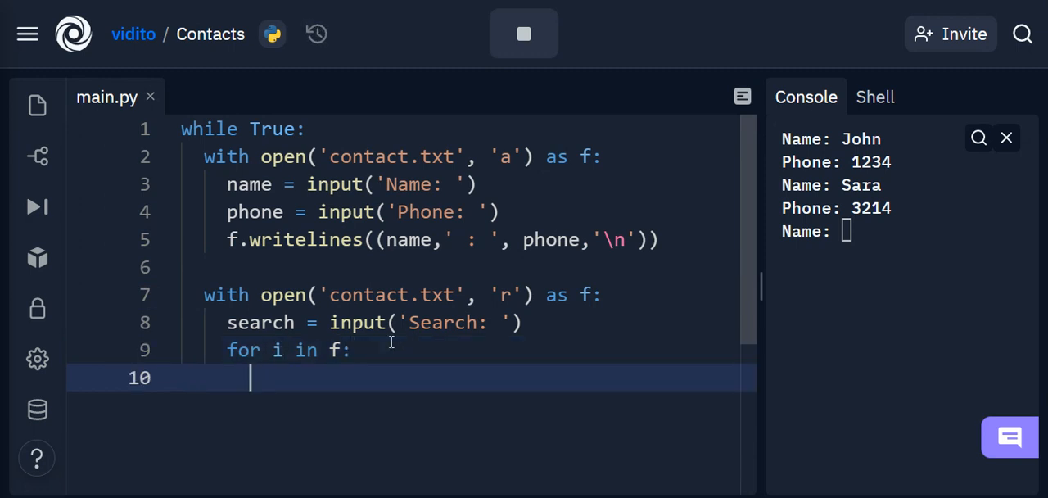
Step: Inside the loop, print(i) whenever search appears in i
type("if")
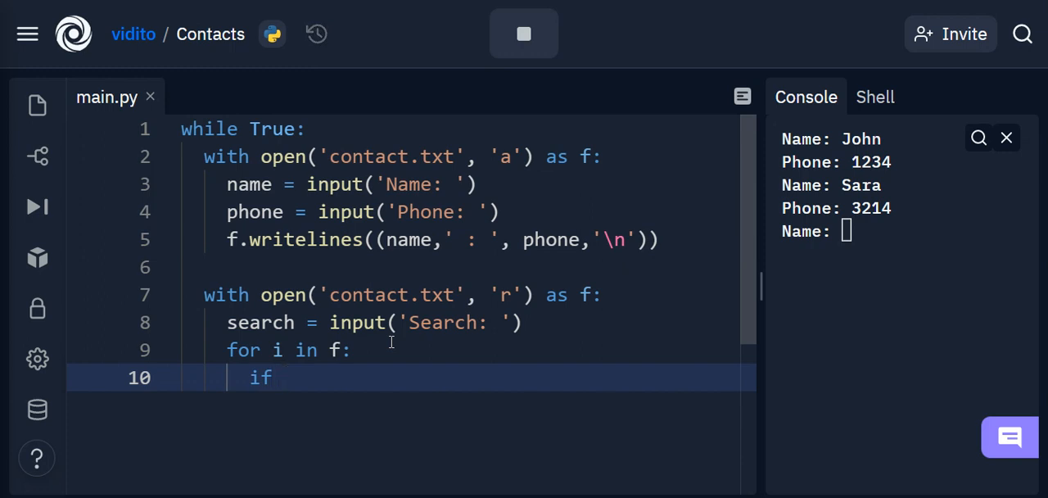
type("search")
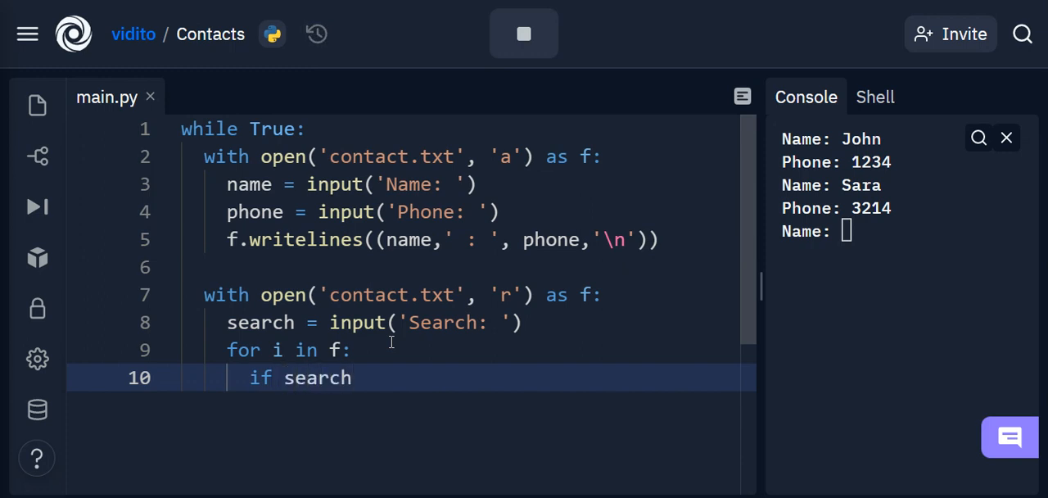
type("in")
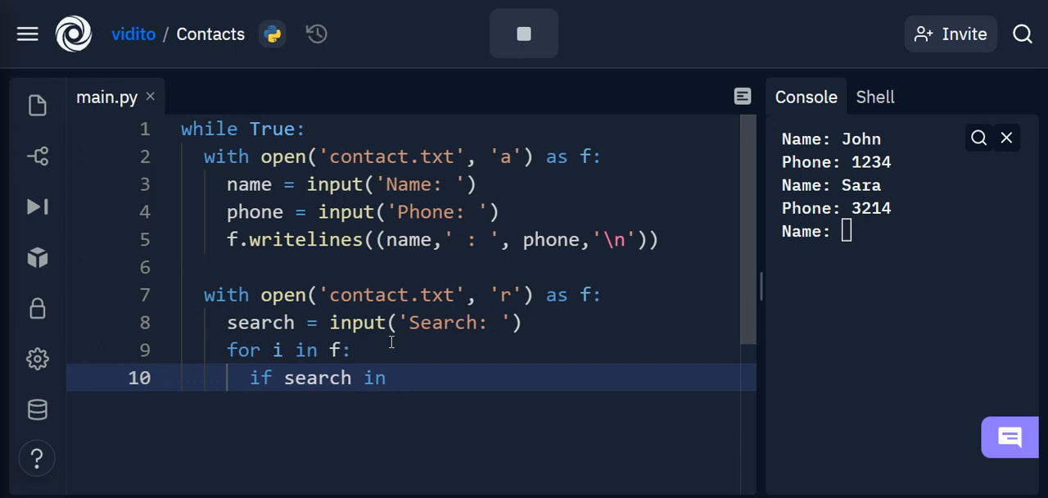
type("i:")
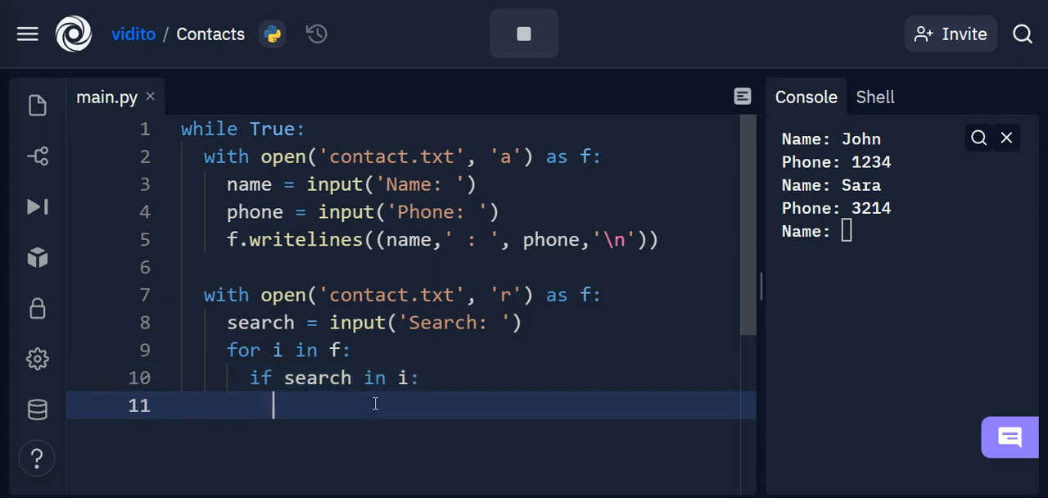
type("print()")
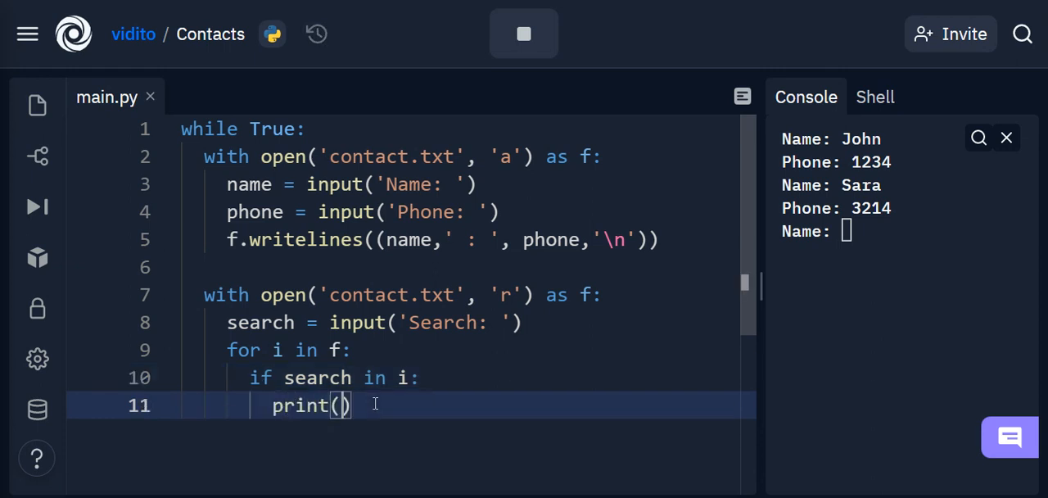
type("i")
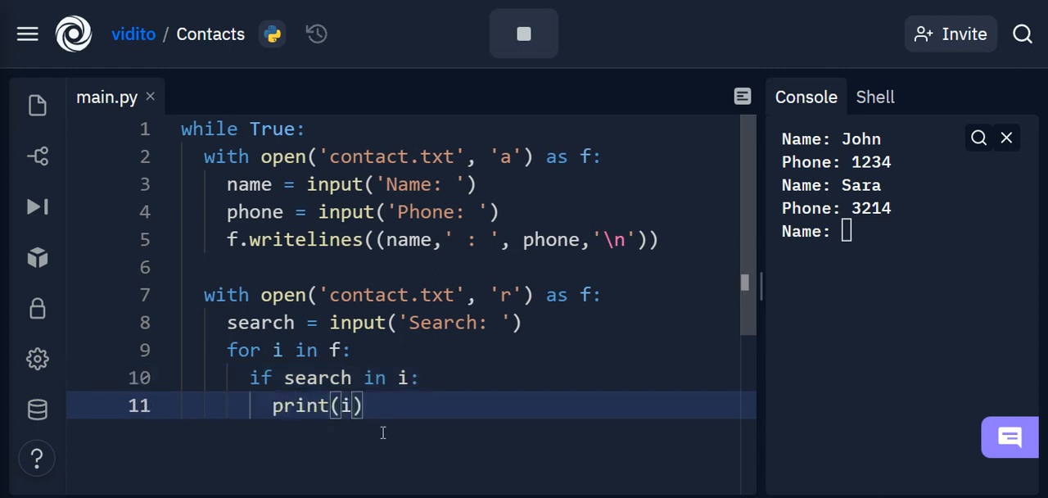
Step: Restart the program, add Alex with phone 987, and widen the code editor
left_click(401, 322)
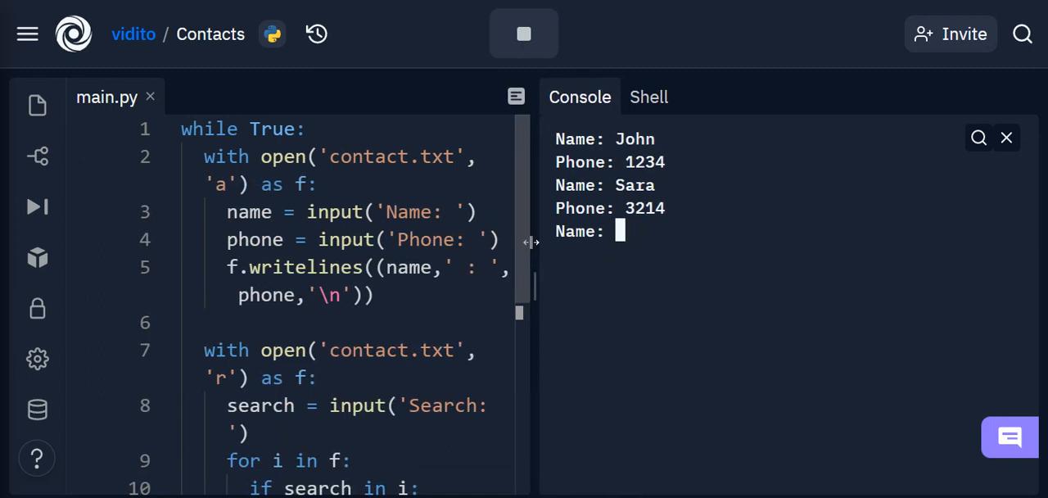
left_click(525, 34)
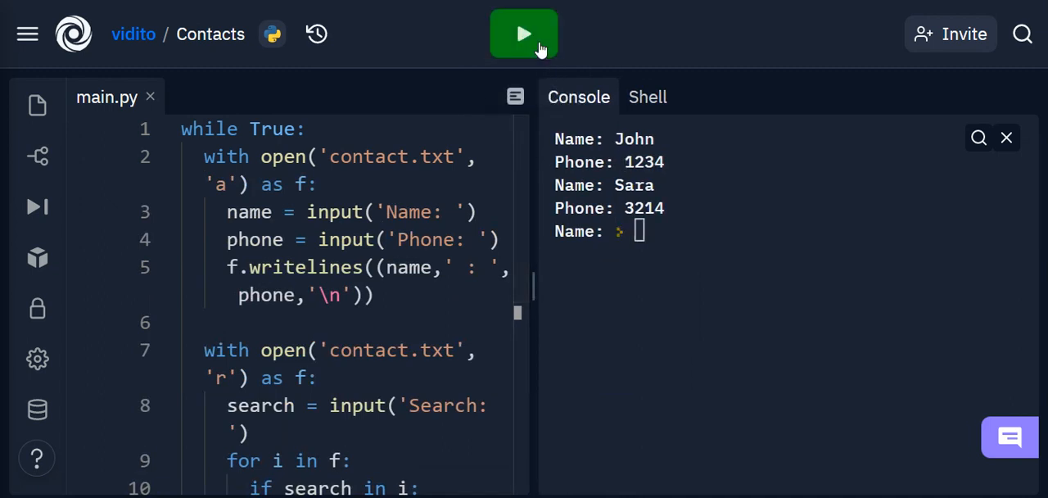
left_click(524, 34)
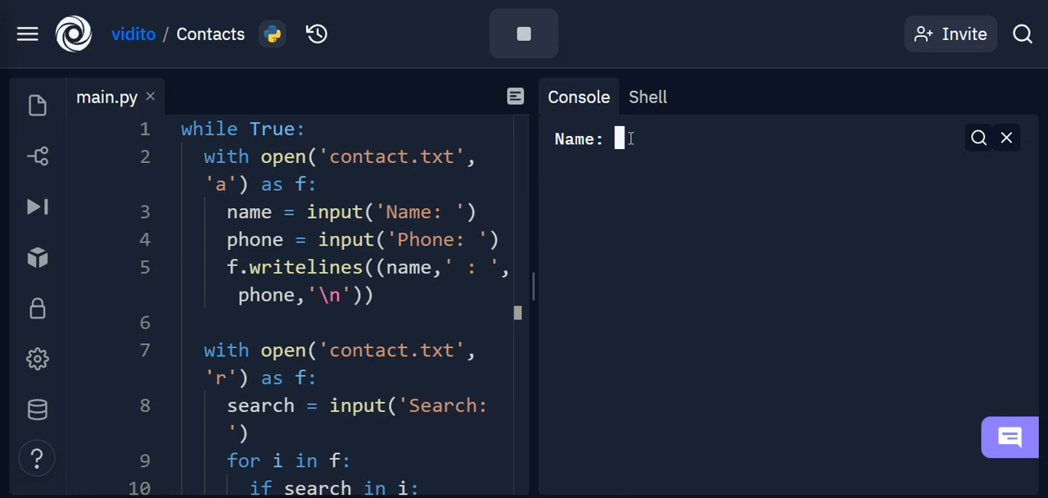
type("Alex")
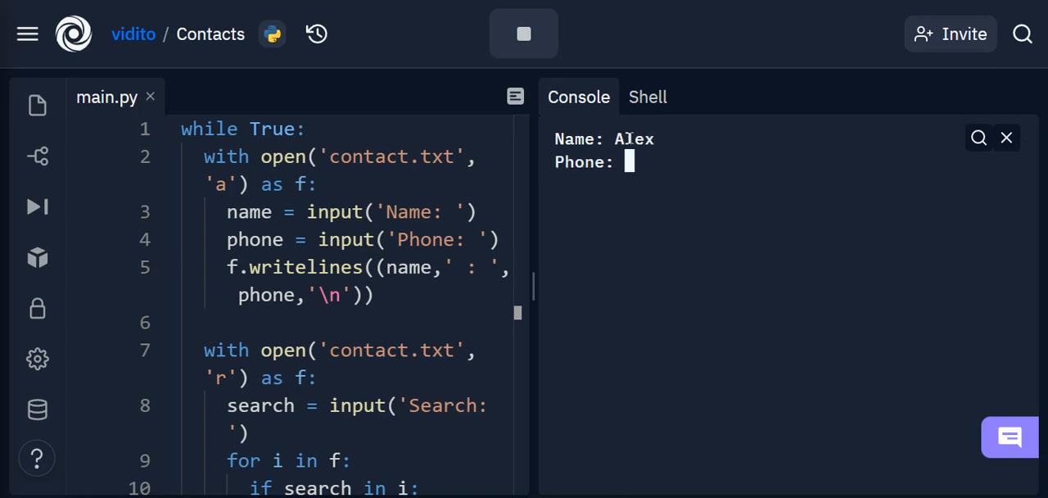
type("987")
type("Vahid")
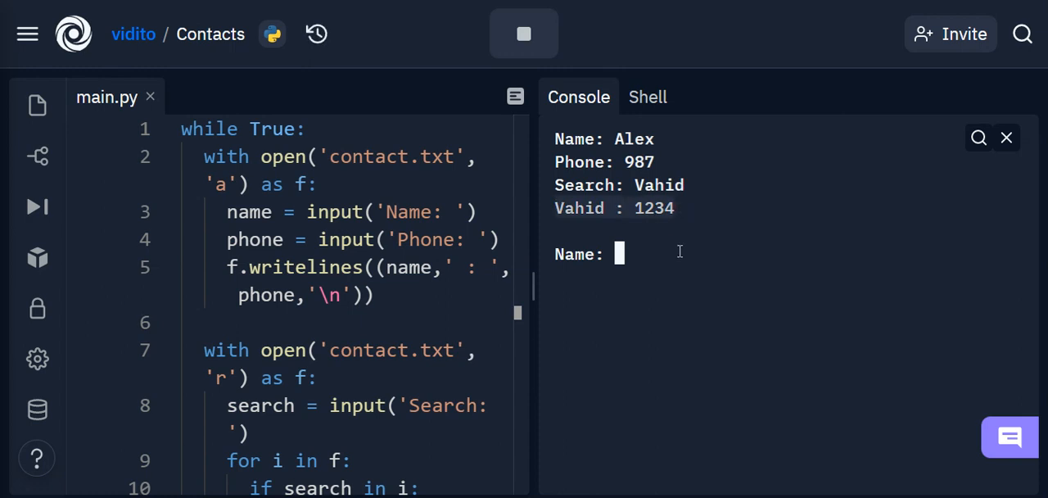
mouse_move(534, 254)
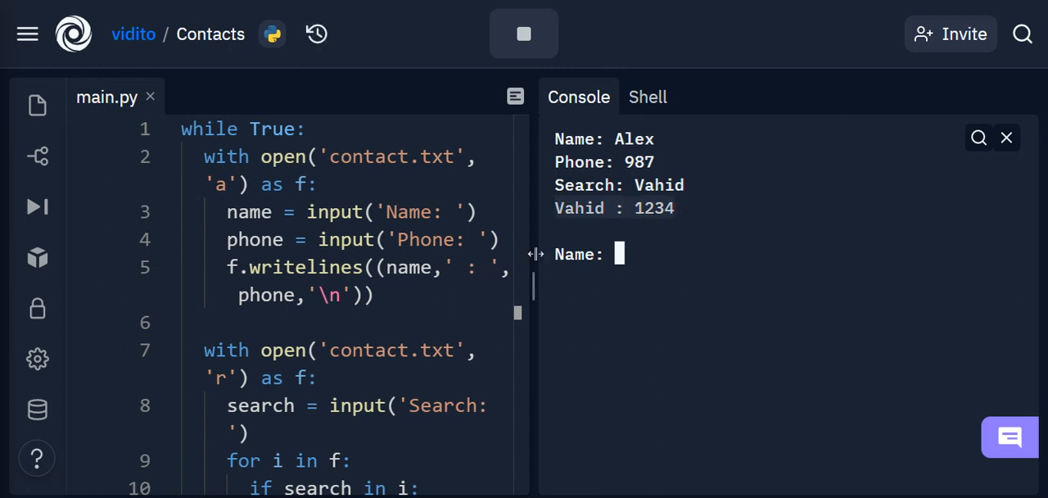
left_click_drag(532, 254, 713, 253)
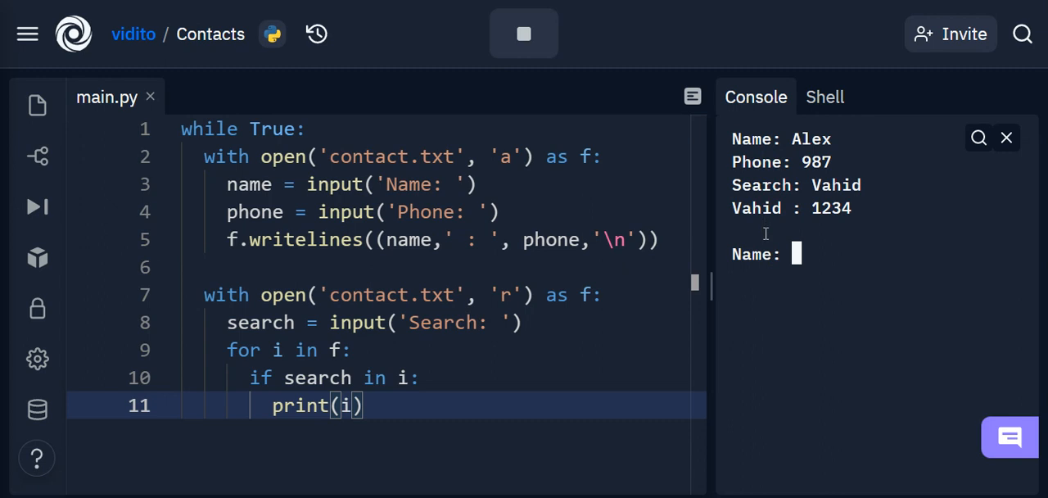
mouse_move(753, 223)
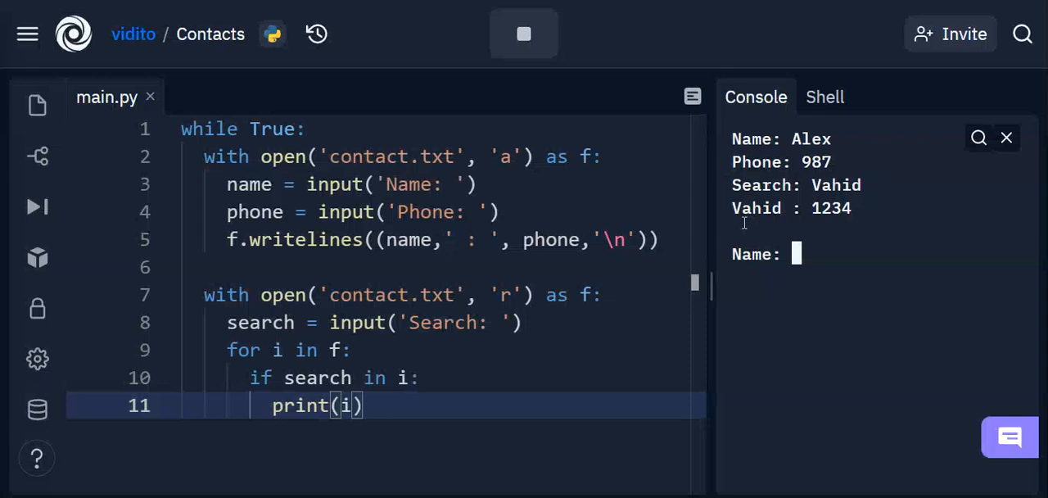
Step: Insert q = input('Add (a) Search (s) Quit (q)') as the while loop's first line
left_click(362, 128)
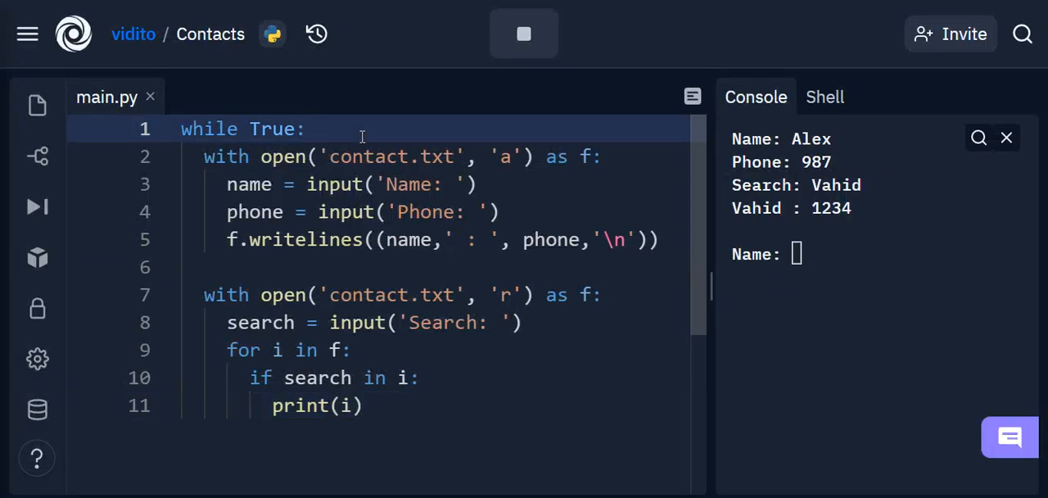
key("Enter")
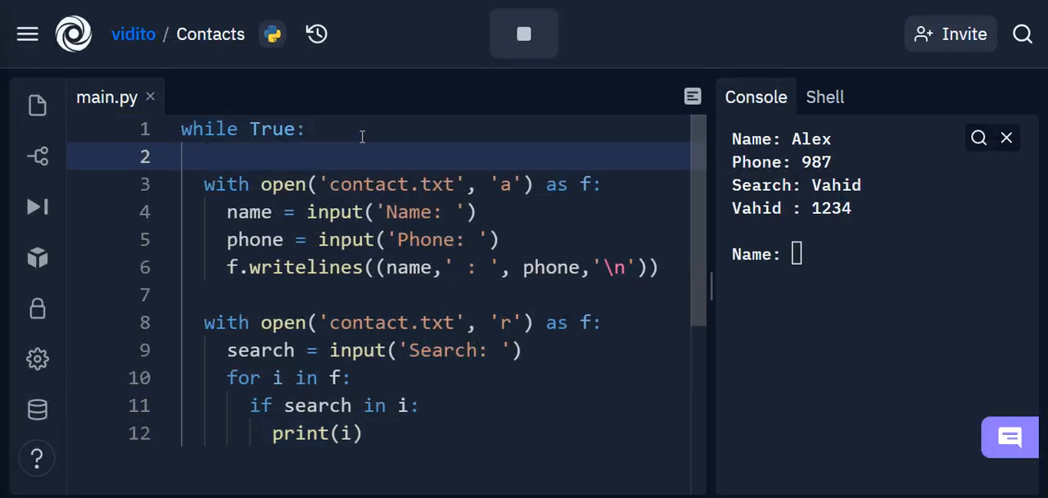
type("q =")
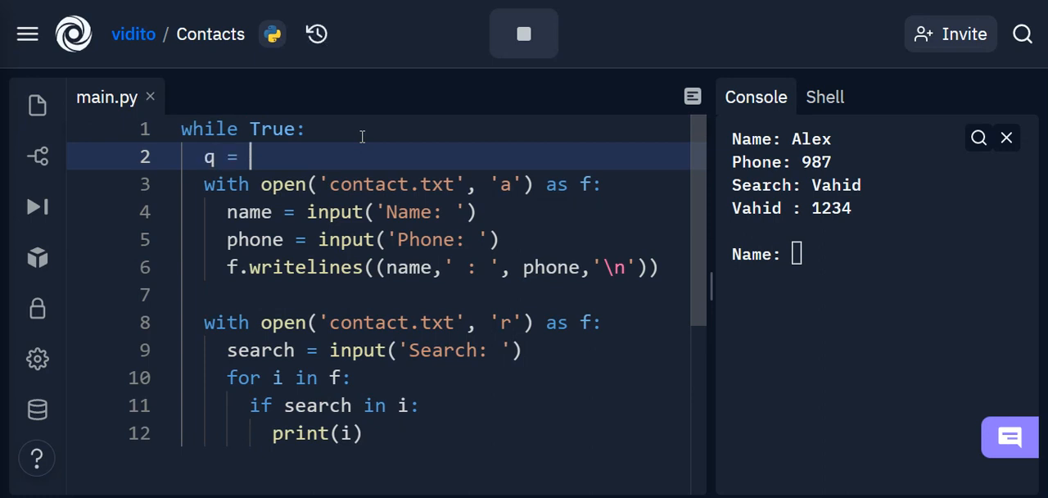
type("input()")
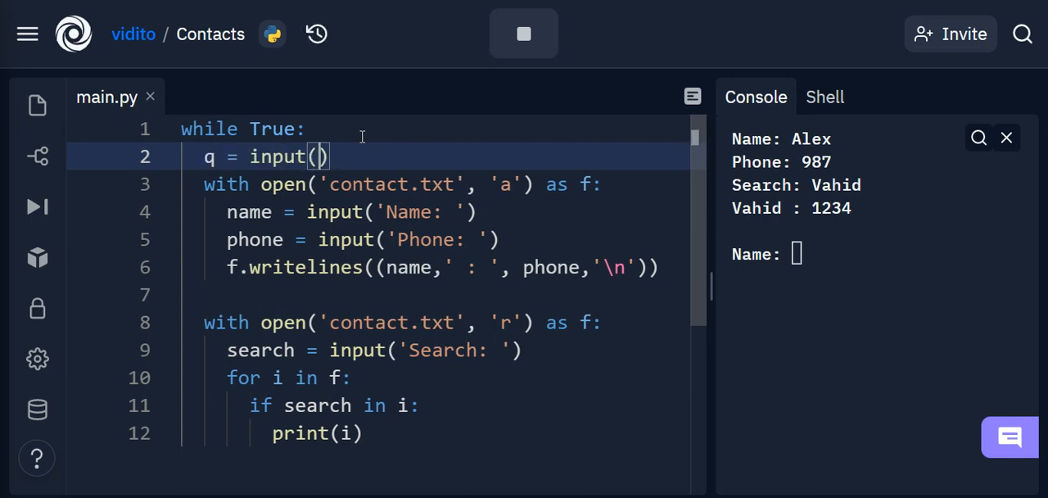
type("'Ad'")
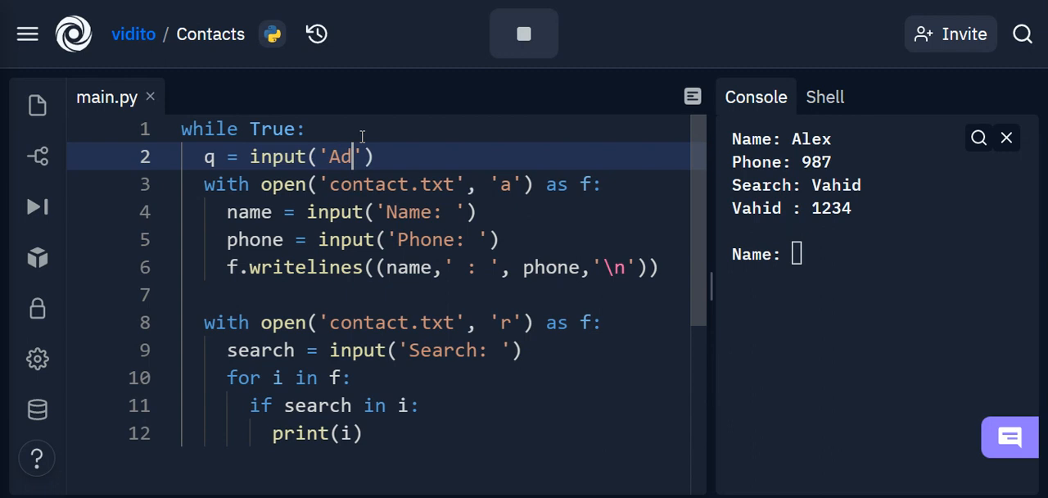
type("d (a)")
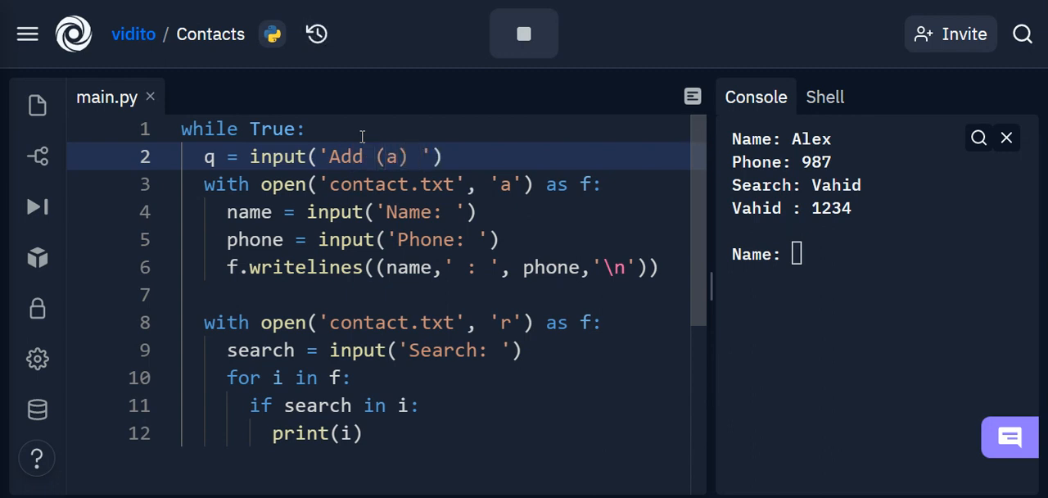
type("Sear")
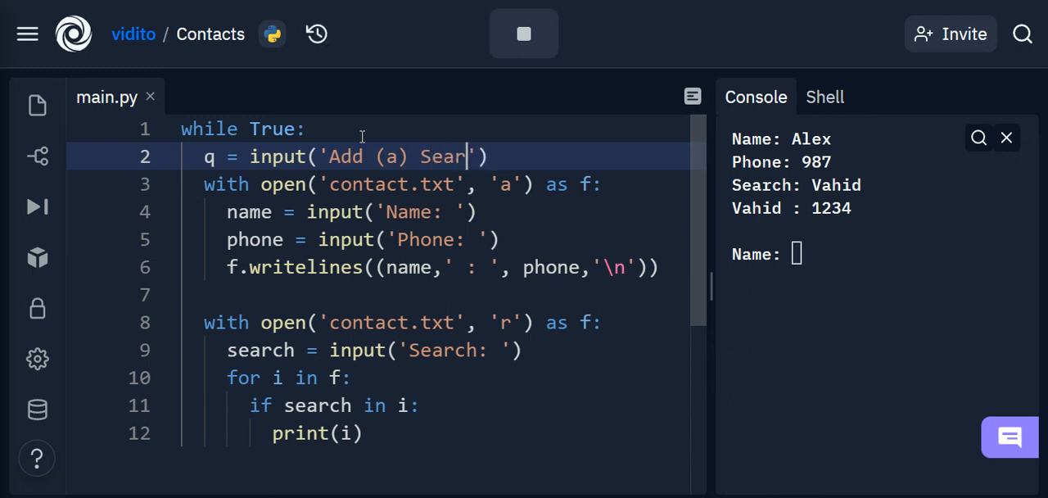
type("ch (s)")
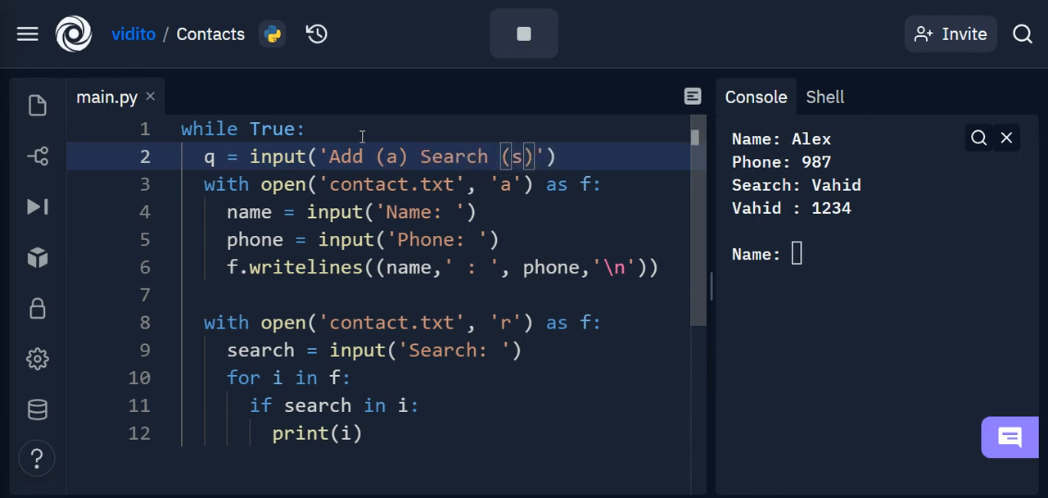
type("Qu")
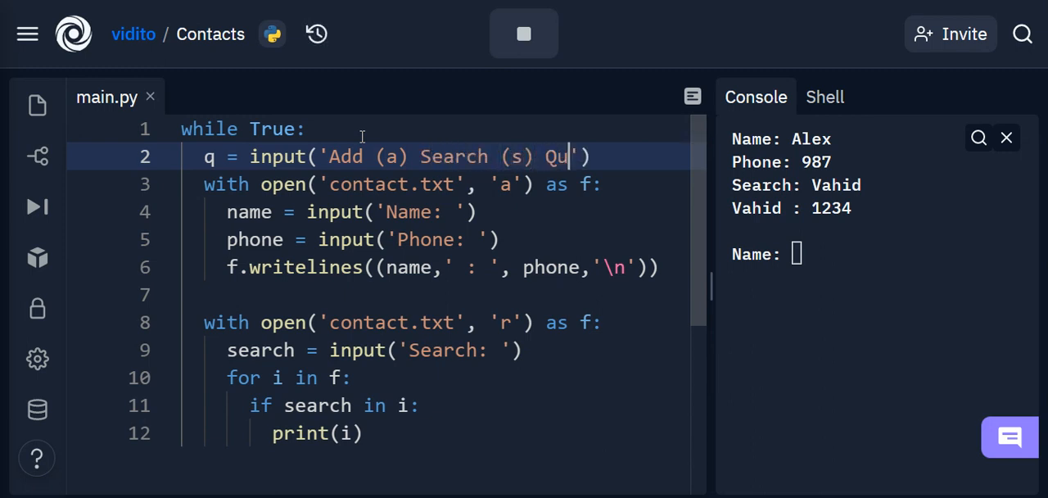
type("it (")
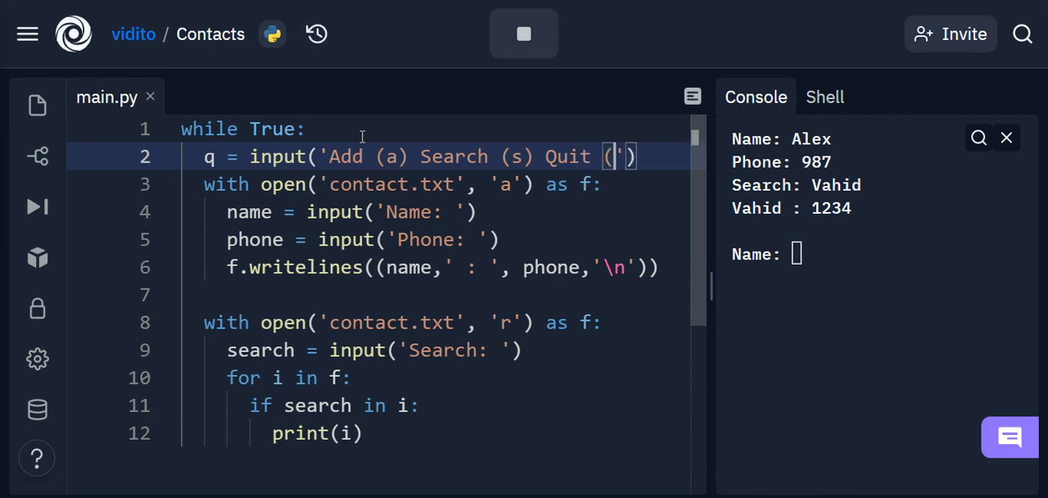
type("q")
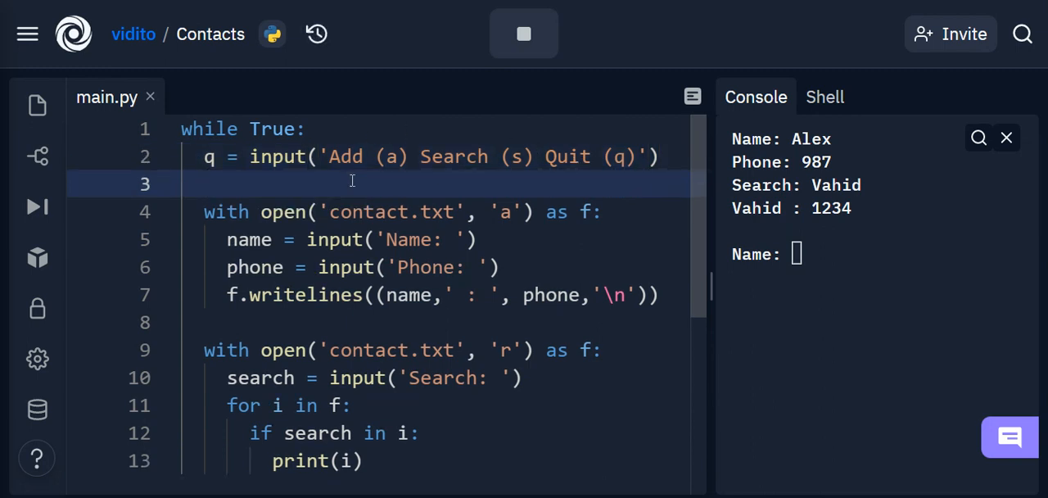
Step: Put the add code under if q == 'a':
type("i")
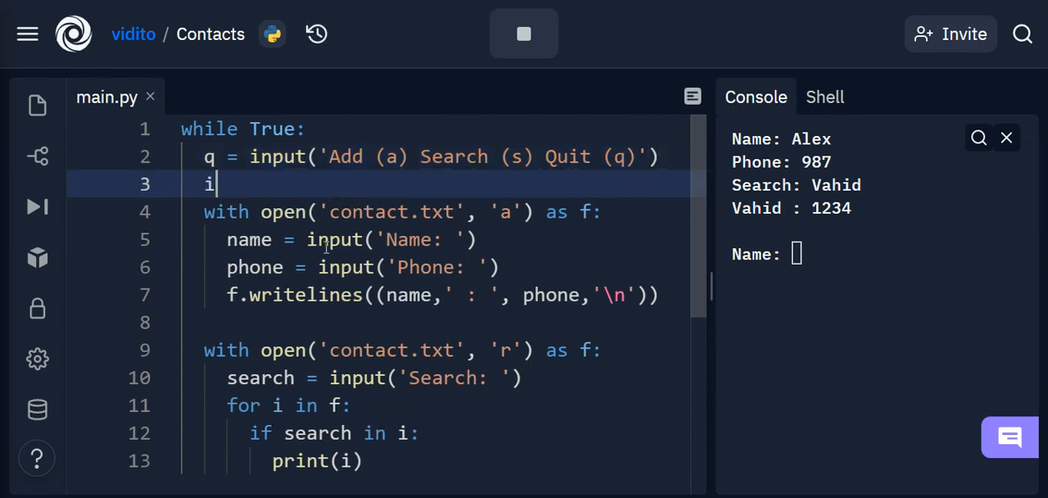
type("f q")
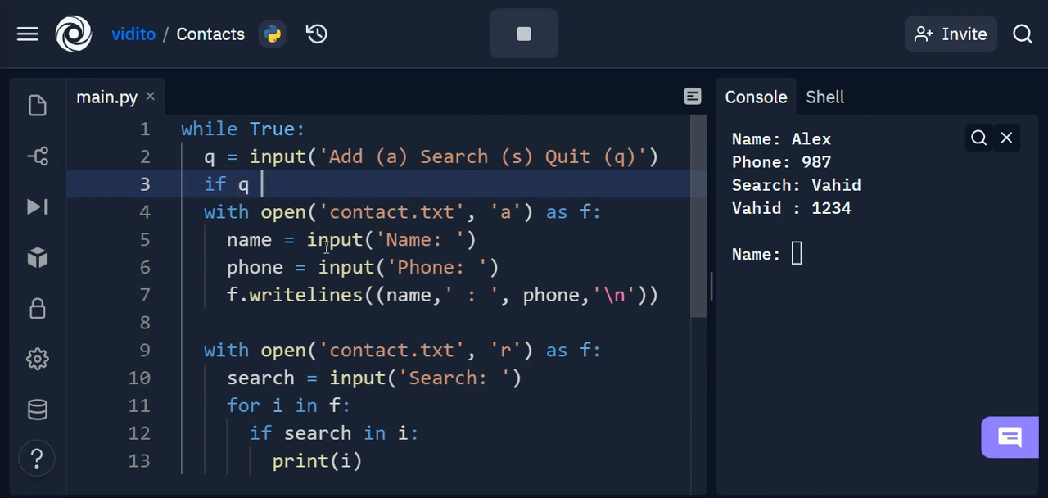
type("== '")
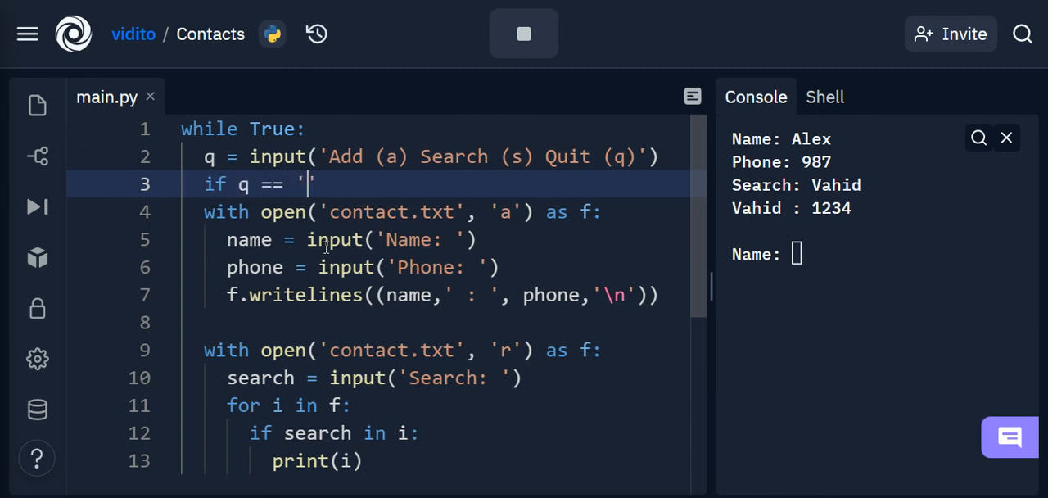
type("a':")
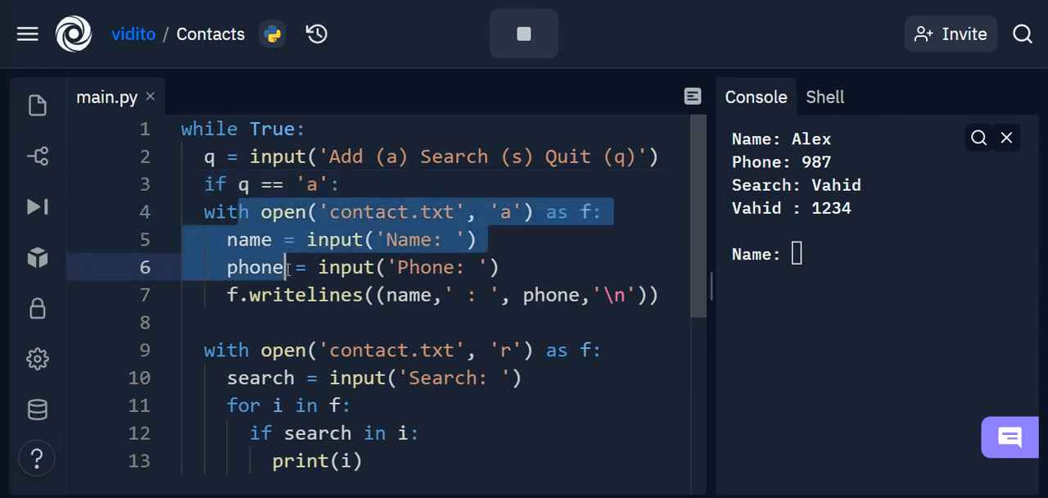
mouse_move(246, 157)
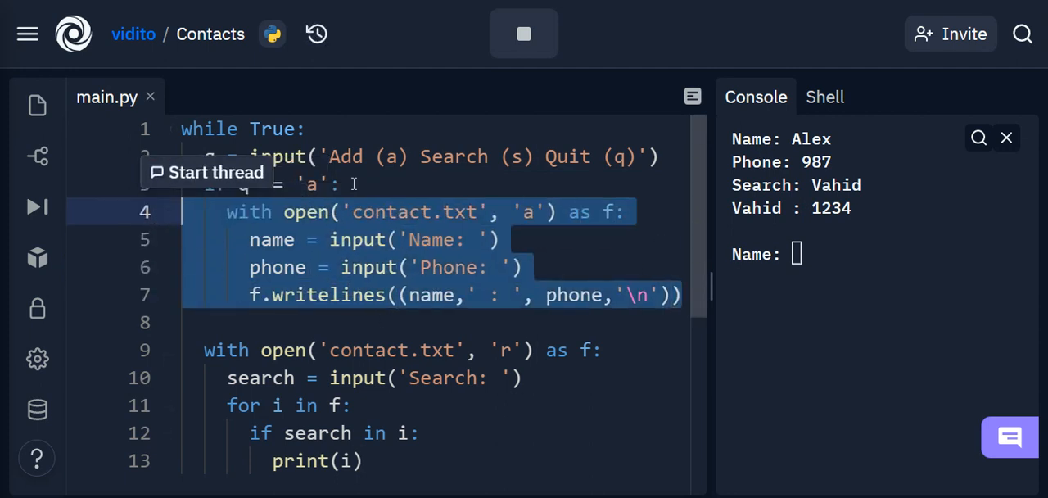
Step: Add elif q == 's': for the search block, else: break, and stop the program
left_click(287, 322)
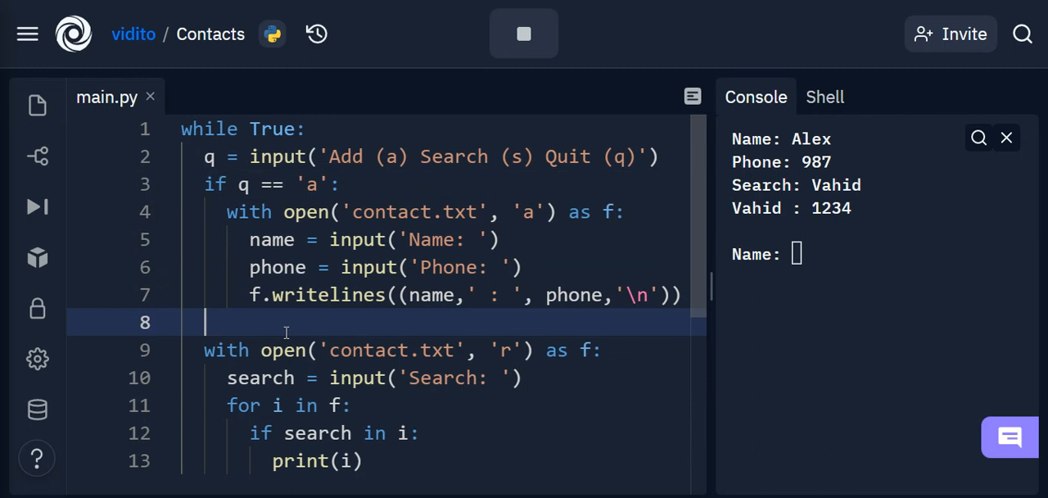
type("elif")
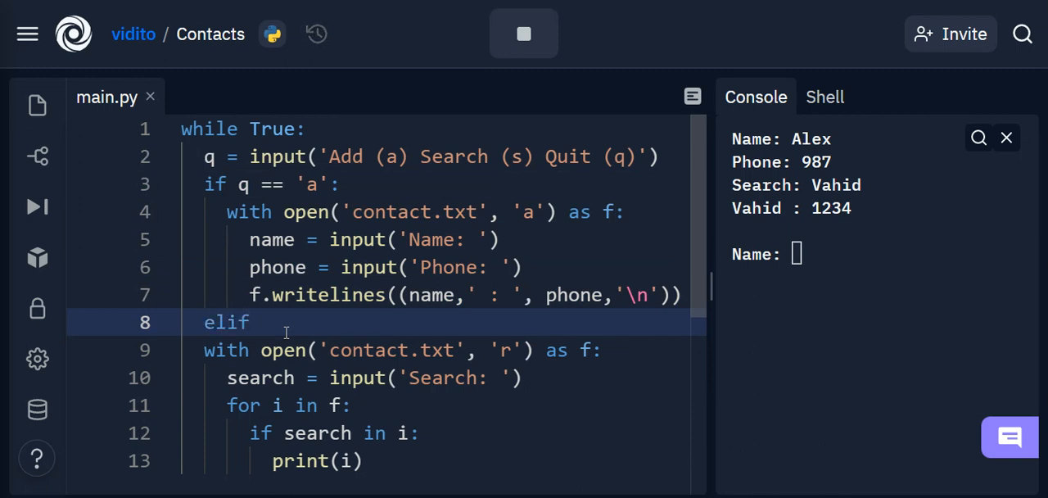
type("q==")
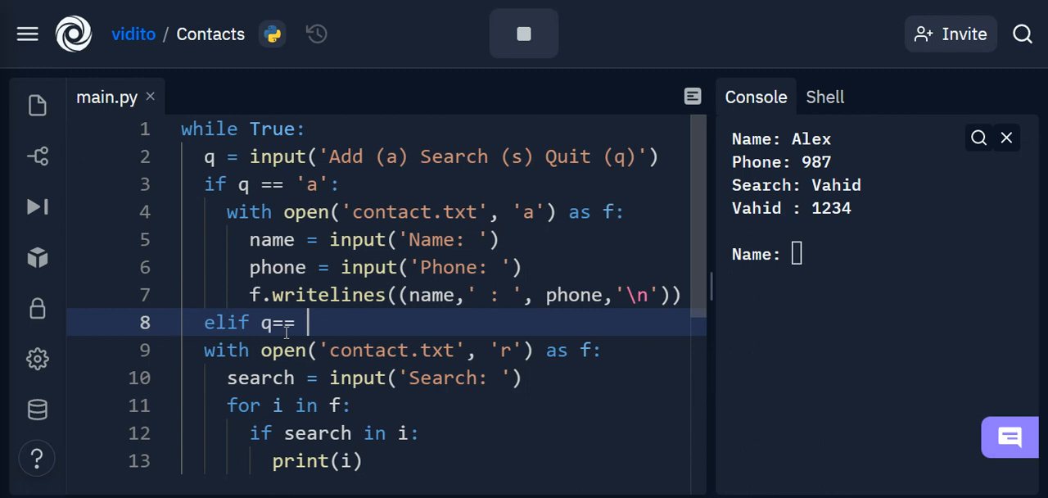
type("'s'")
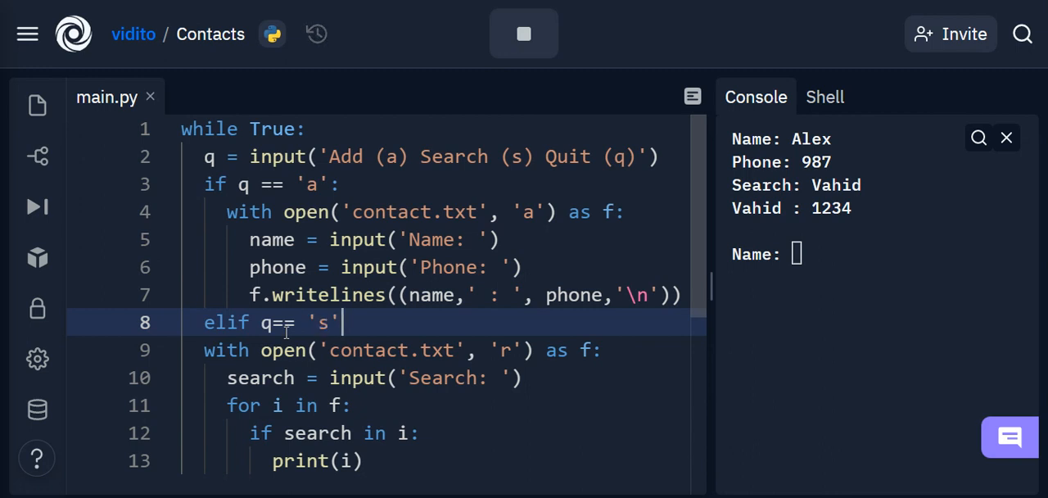
scroll("down", 3)
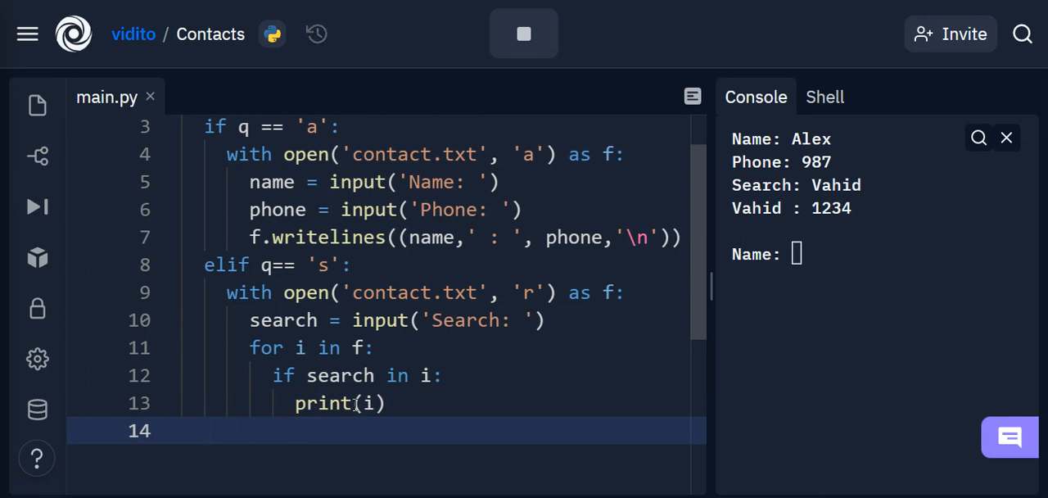
type("else:")
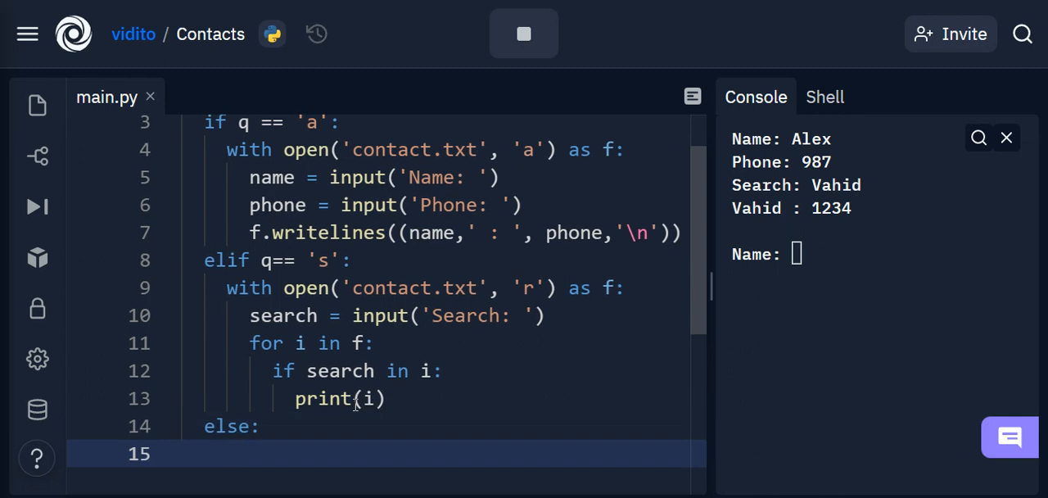
type("break")
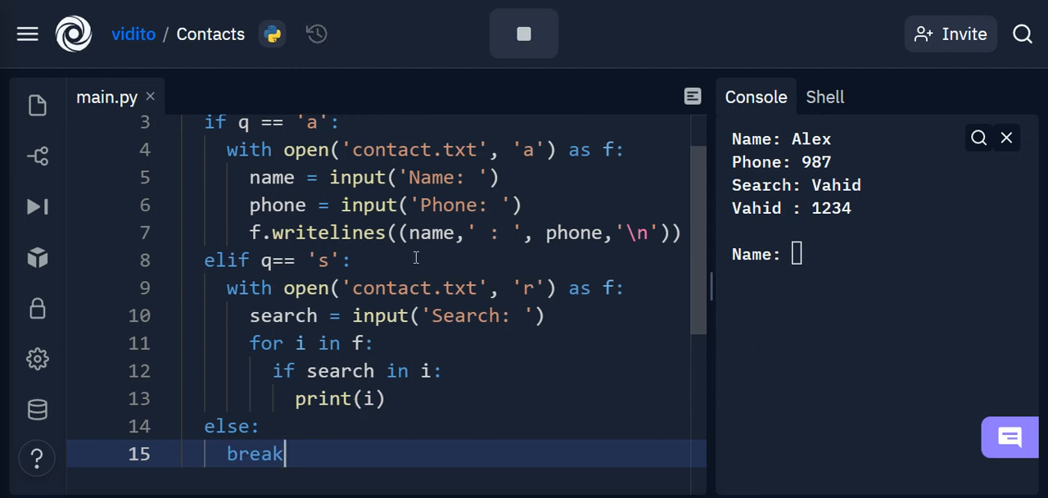
left_click(524, 33)
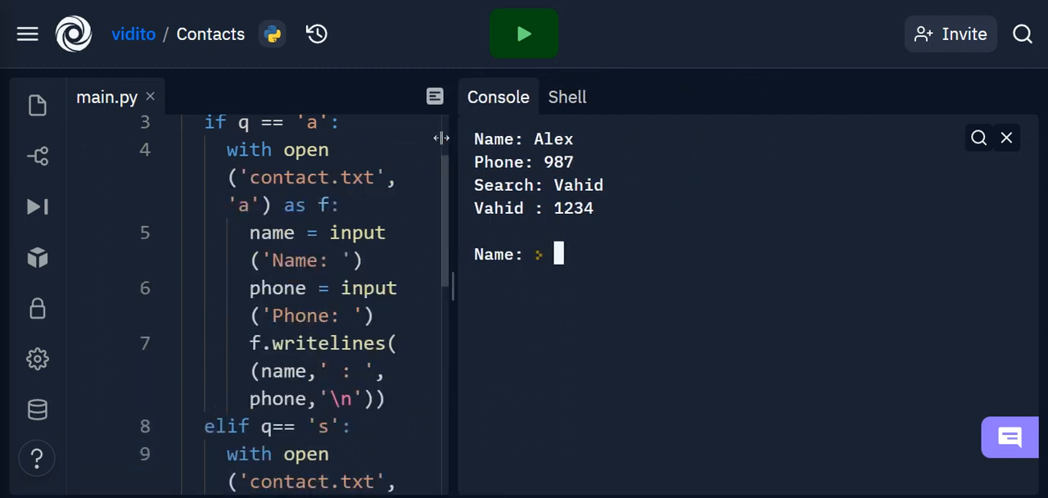
Step: Run the menu, add Rick with phone 000, search Alex and 1234, then quit with q
left_click(523, 34)
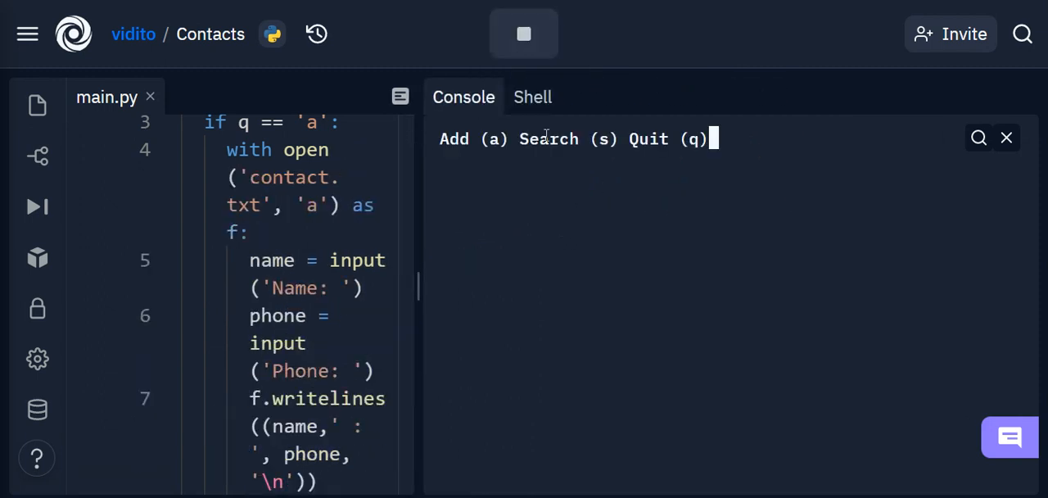
mouse_move(744, 181)
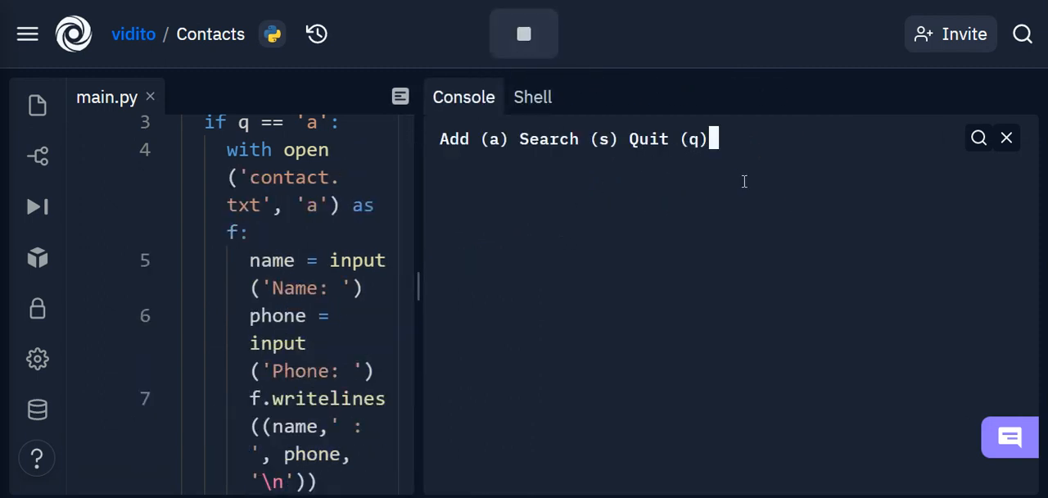
type("a")
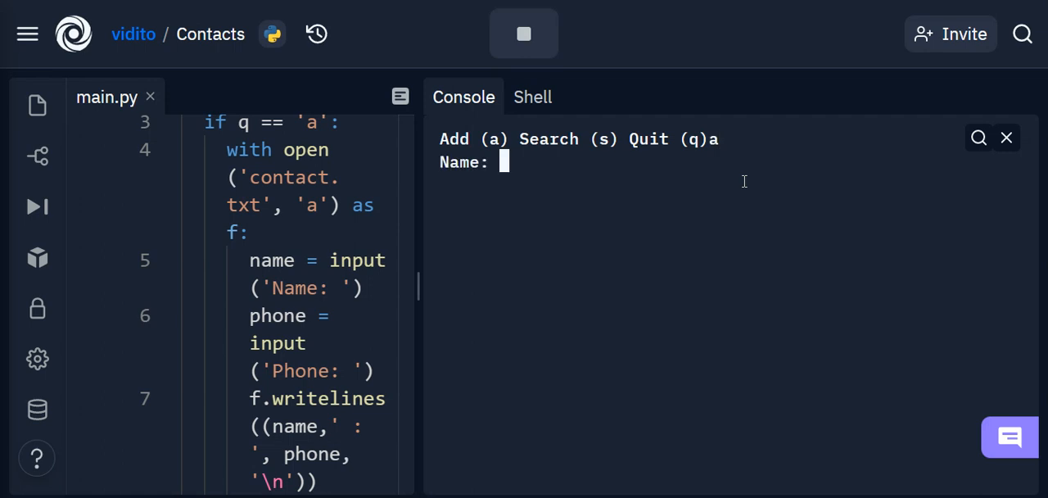
type("Rick")
type("000")
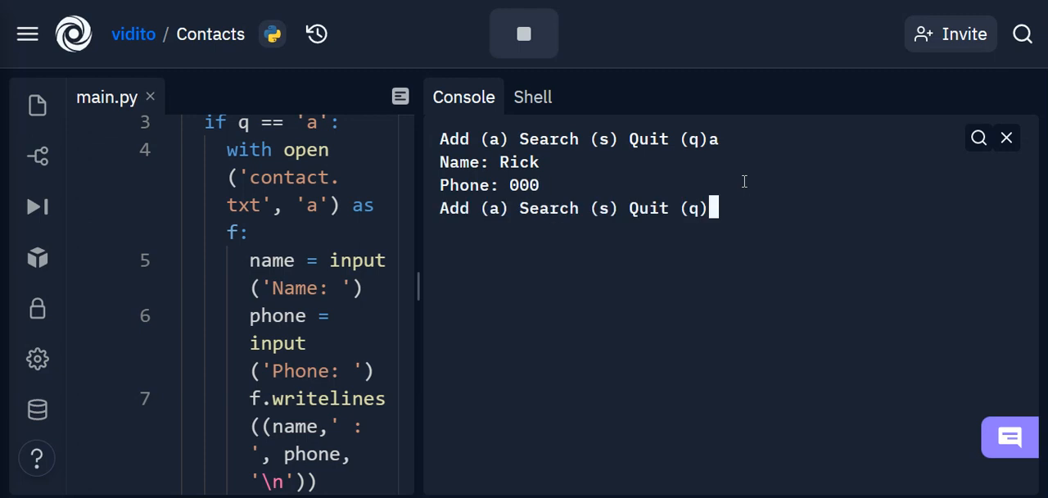
type("s")
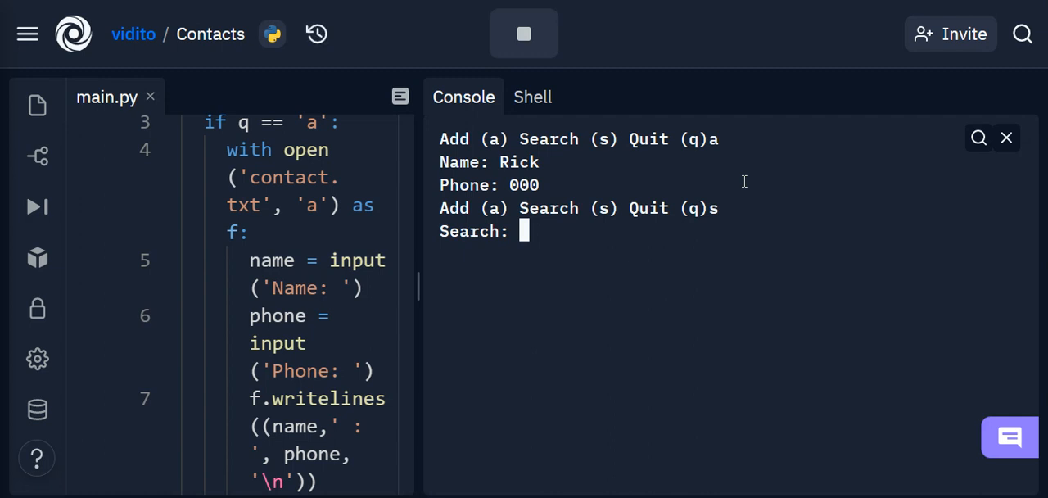
type("Alex")
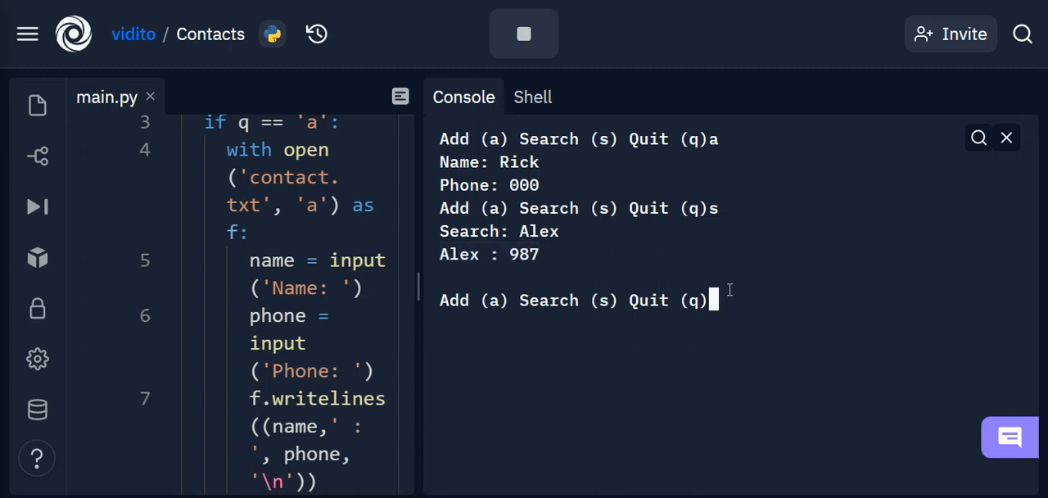
type("s")
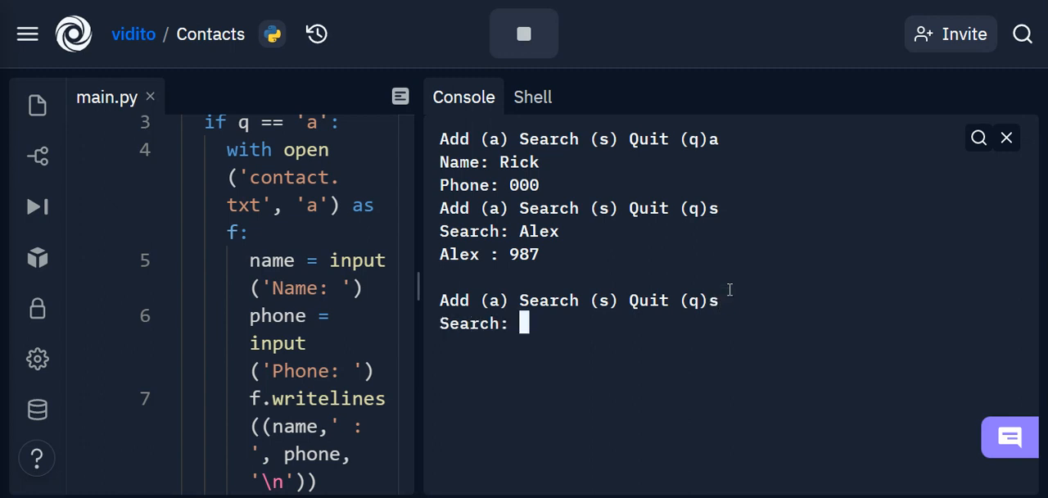
type("1234")
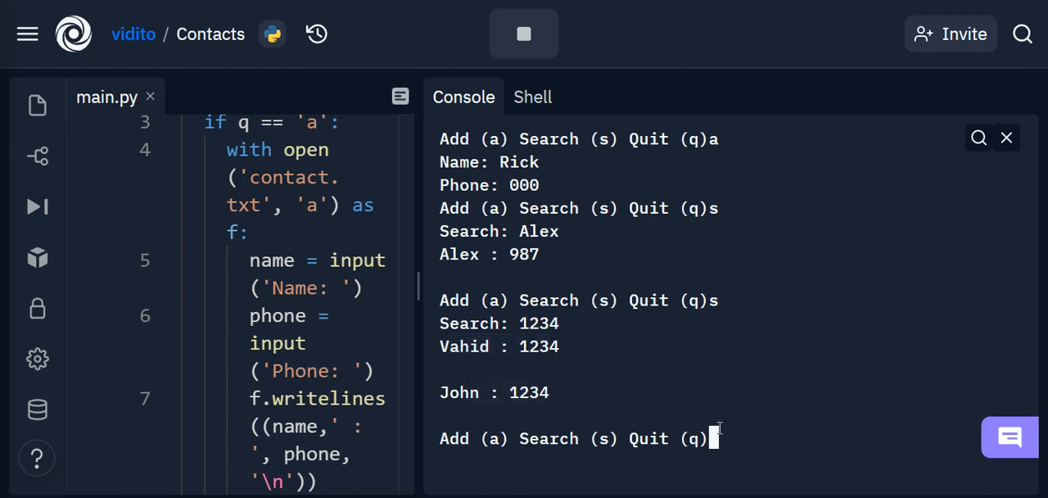
mouse_move(754, 452)
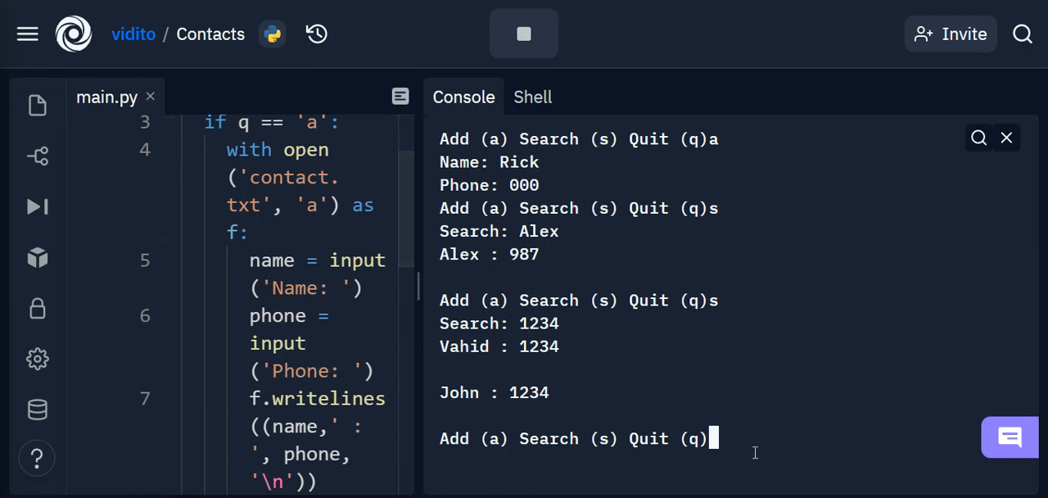
type("q")
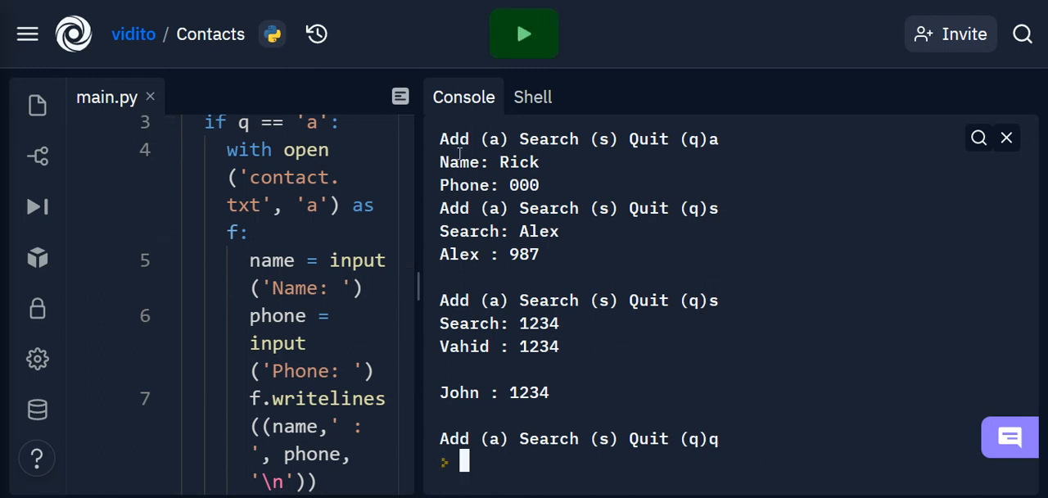
Step: Open contact.txt from the Files panel to view the saved contacts
left_click(36, 105)
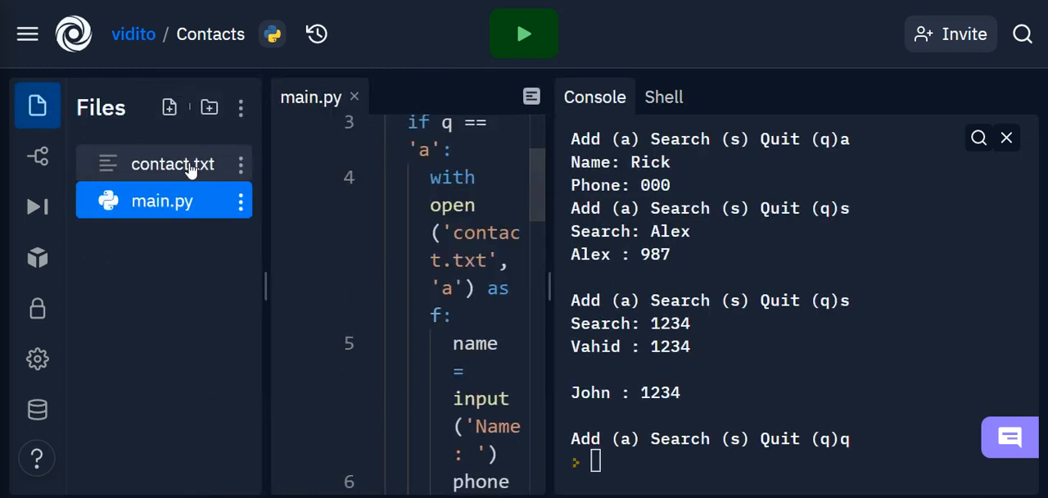
left_click(172, 164)
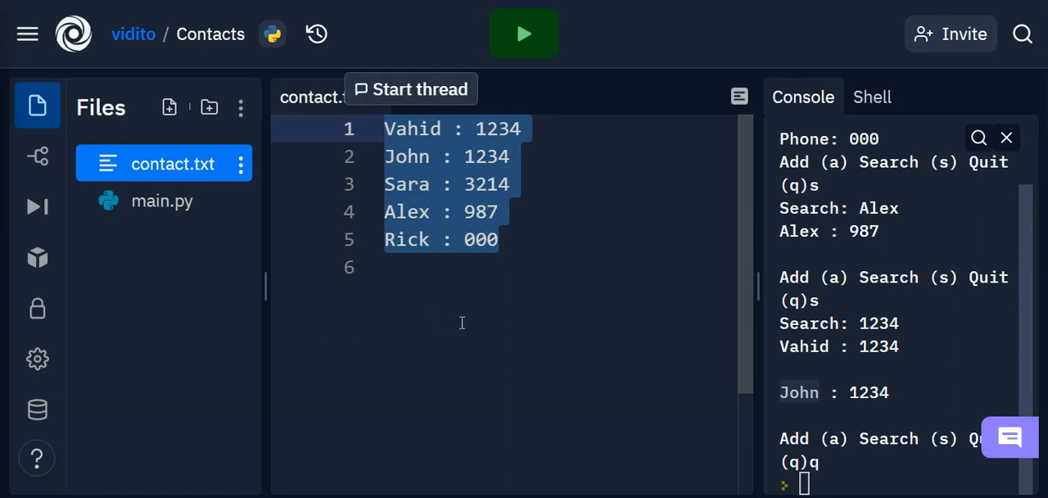
mouse_move(201, 168)
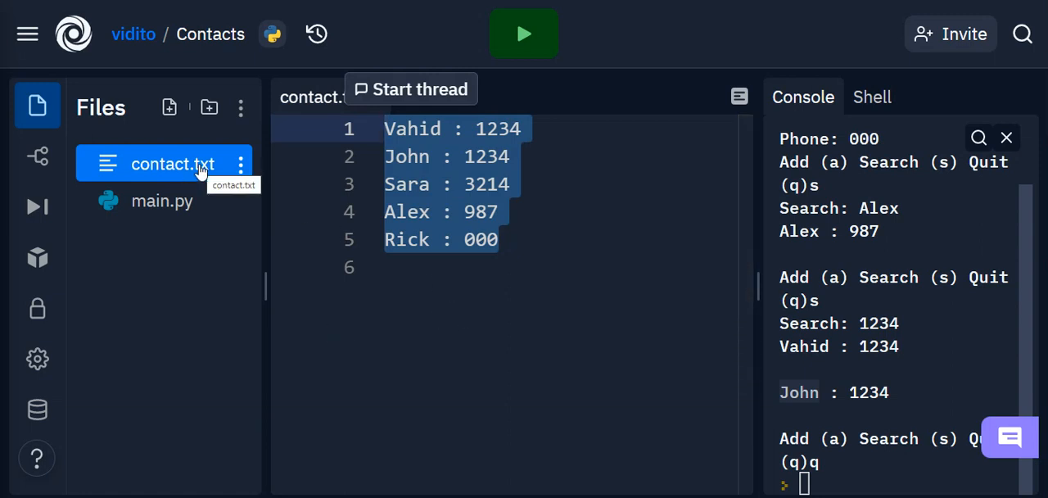